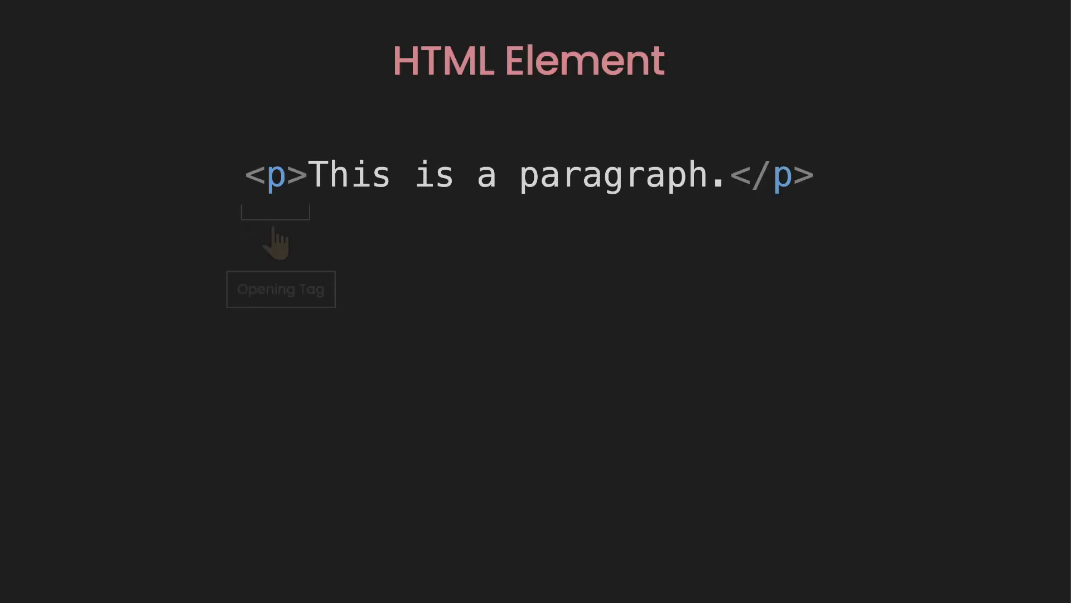
Create index.html in the project and fill it with the Emmet HTML boilerplate.
{"action": "left_click", "coordinate": [275, 175]}
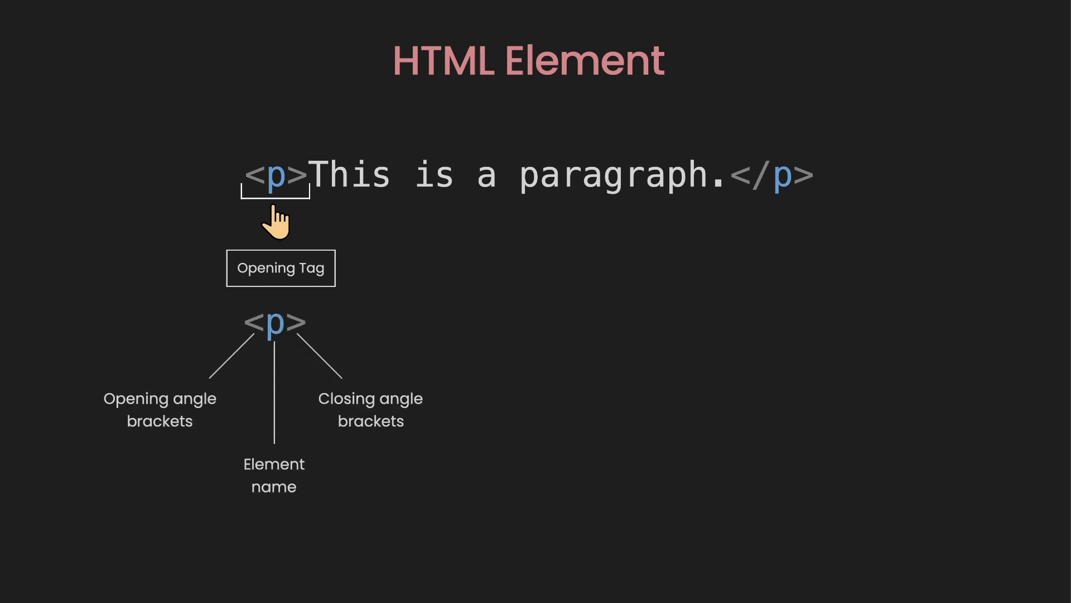
{"action": "left_click", "coordinate": [772, 174]}
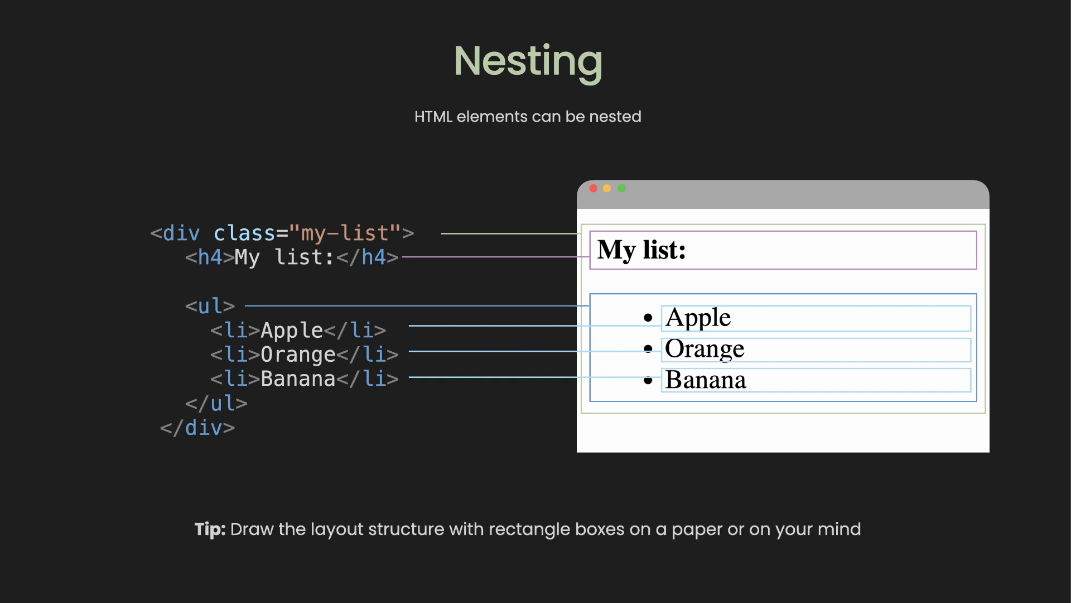
{"action": "key", "text": "Right"}
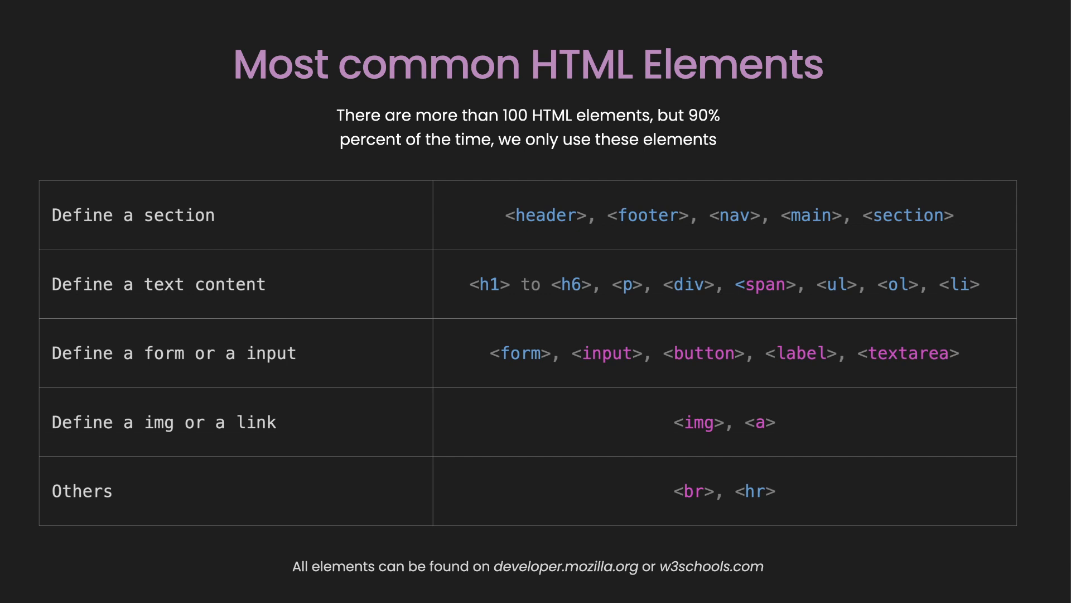
{"action": "key", "text": "Right"}
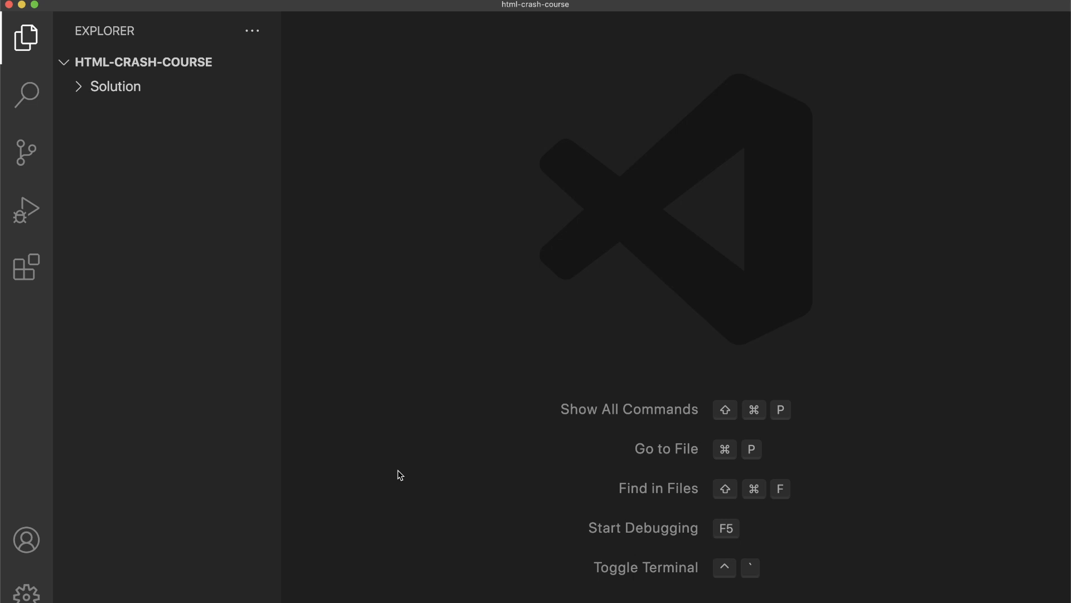
{"action": "mouse_move", "coordinate": [221, 435]}
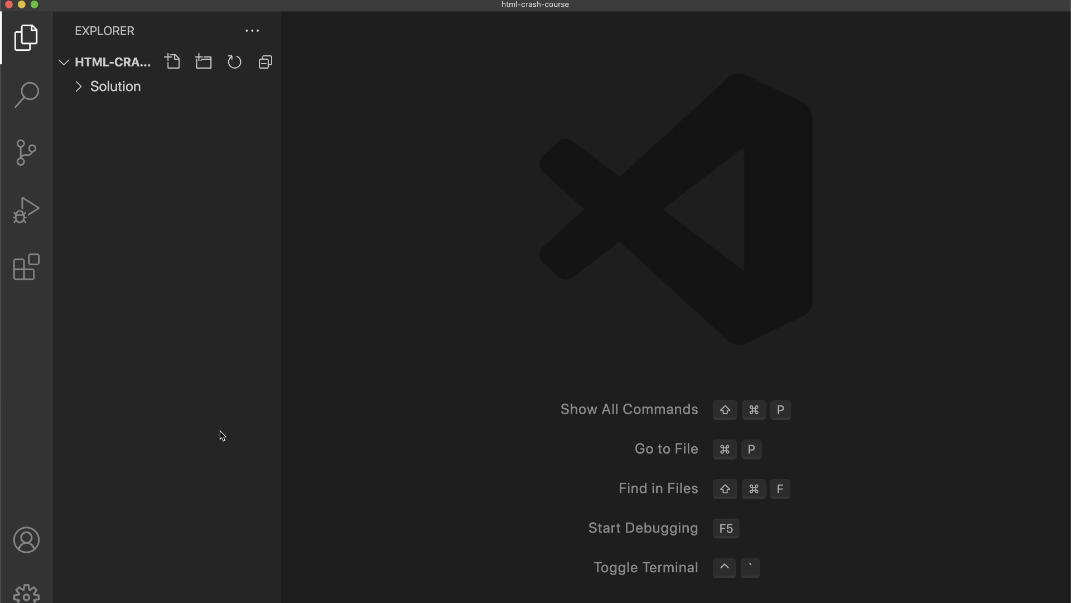
{"action": "mouse_move", "coordinate": [172, 81]}
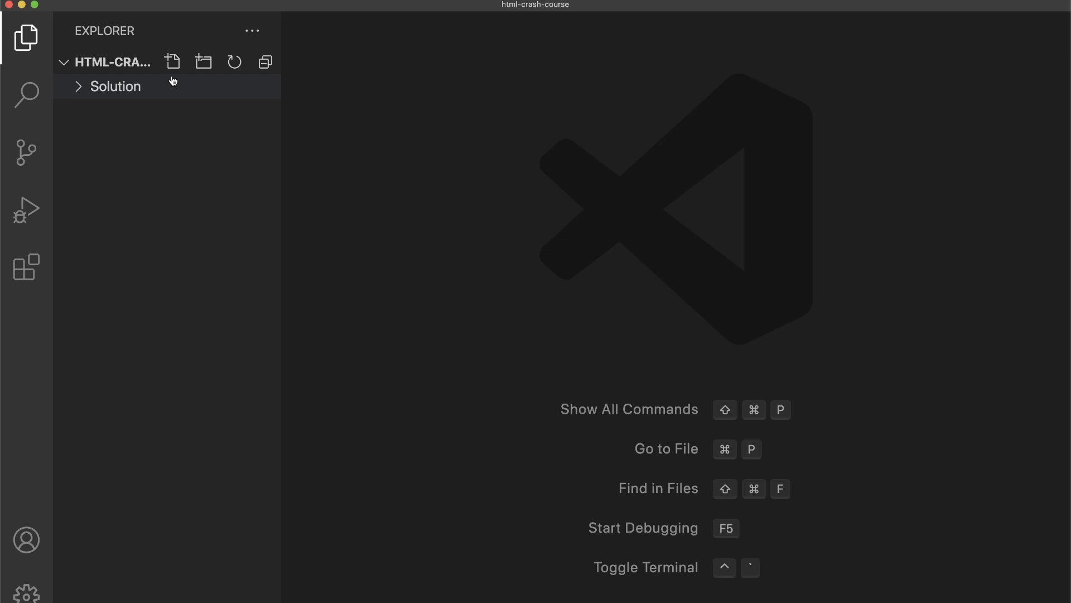
{"action": "left_click", "coordinate": [172, 61]}
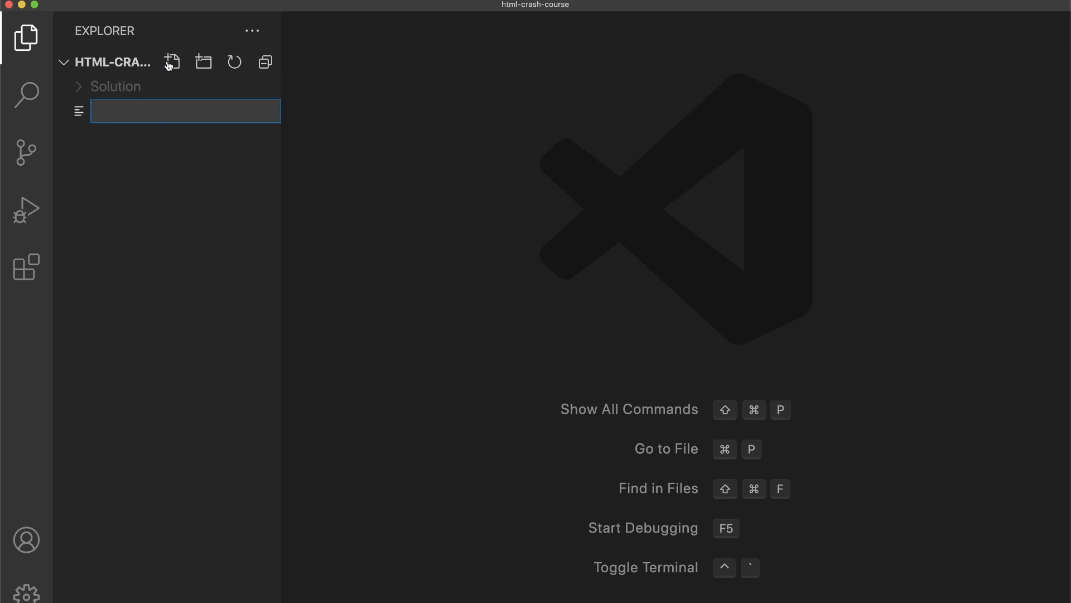
{"action": "type", "text": "index.html"}
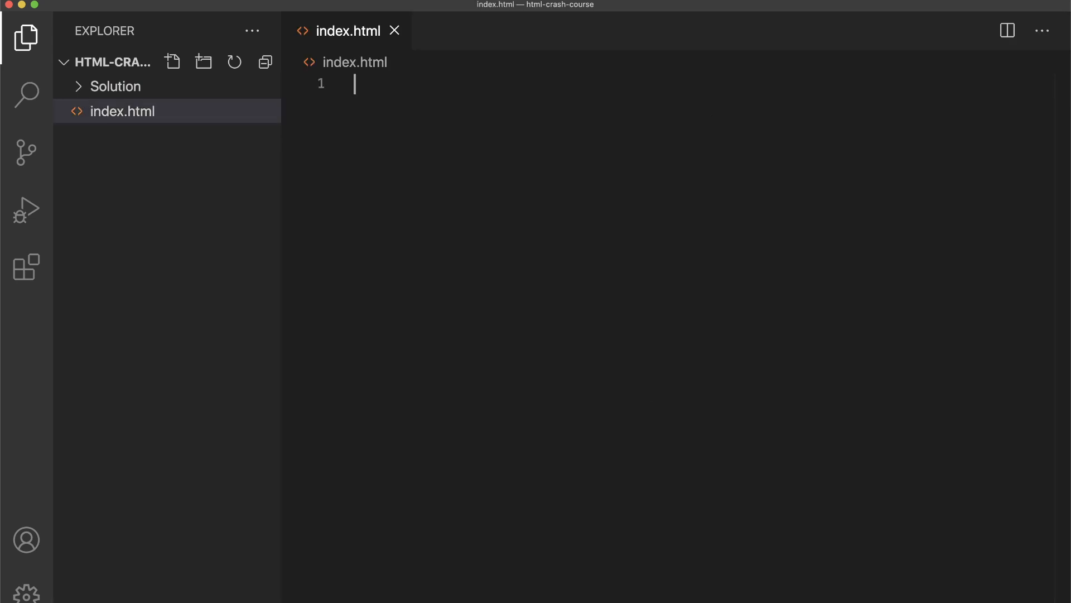
{"action": "type", "text": "!"}
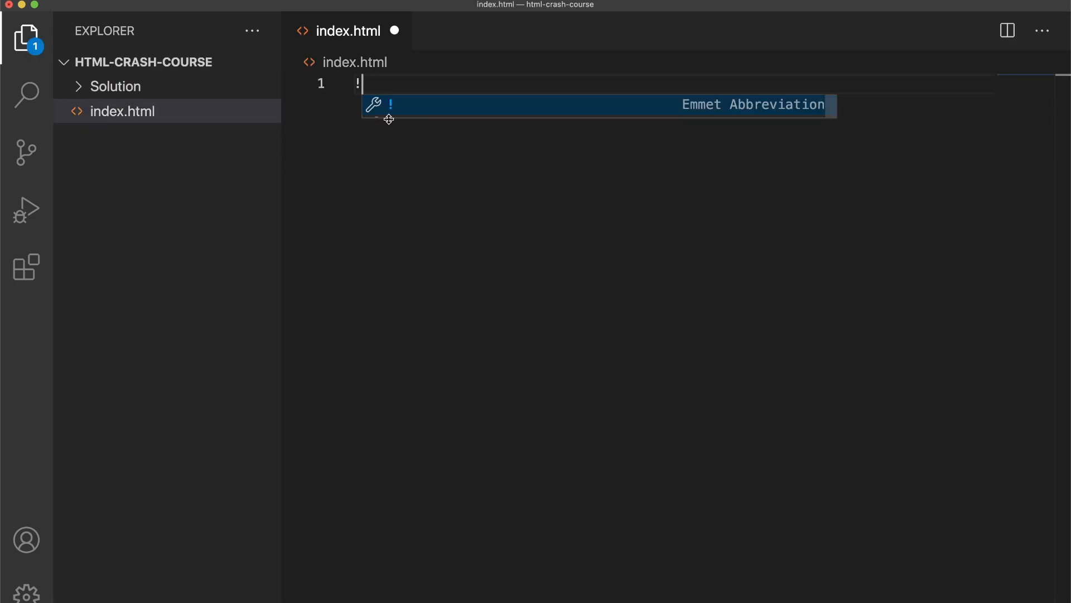
{"action": "key", "text": "Tab"}
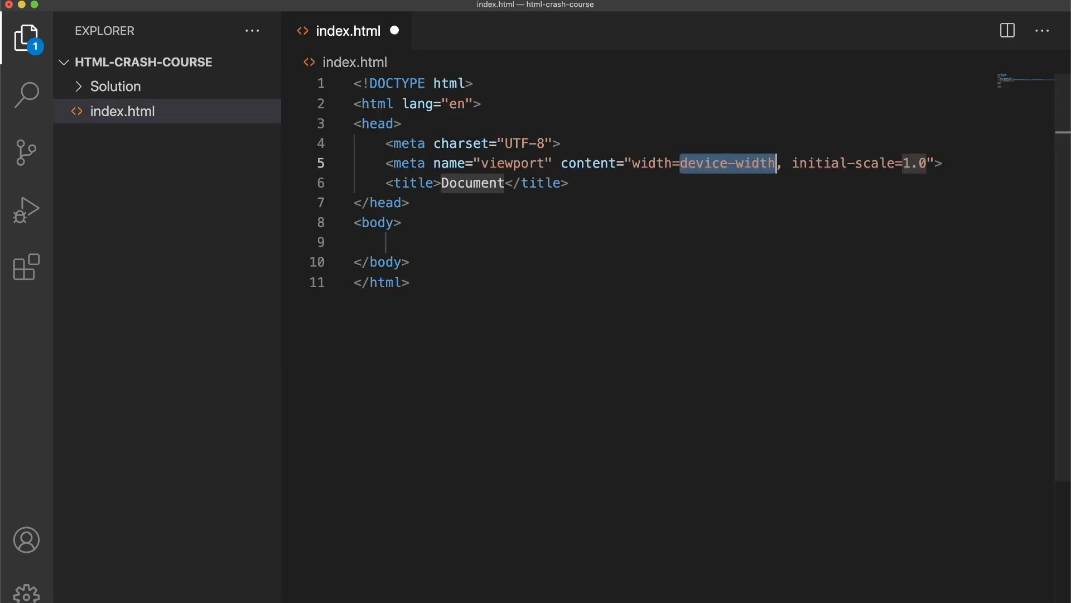
{"action": "left_click", "coordinate": [725, 163]}
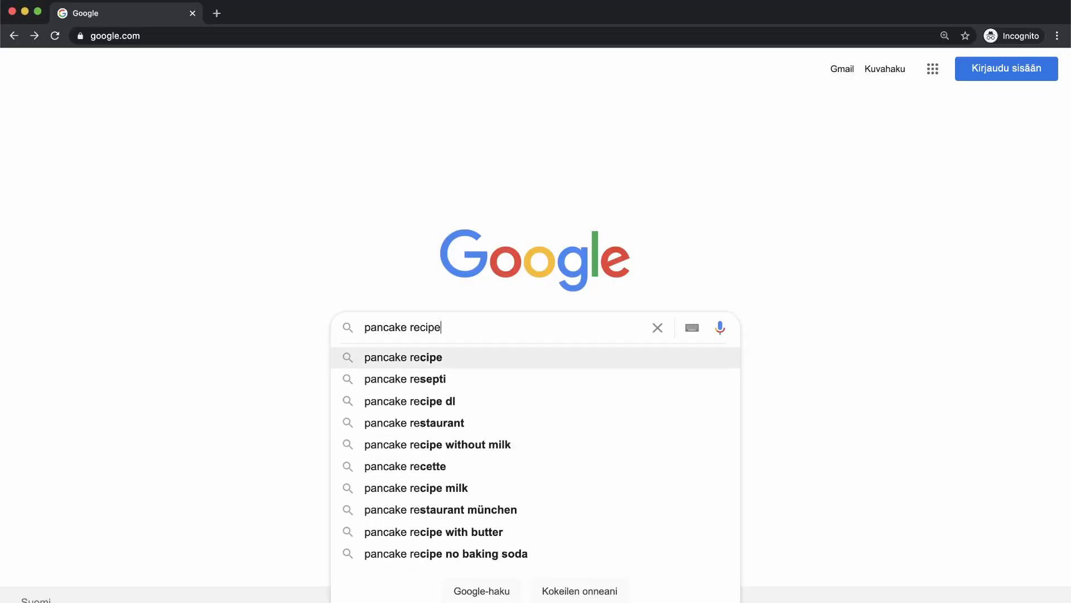
Search 'pancake recipe' and open the Good Old Fashioned Pancakes Allrecipes result.
{"action": "left_click", "coordinate": [259, 425]}
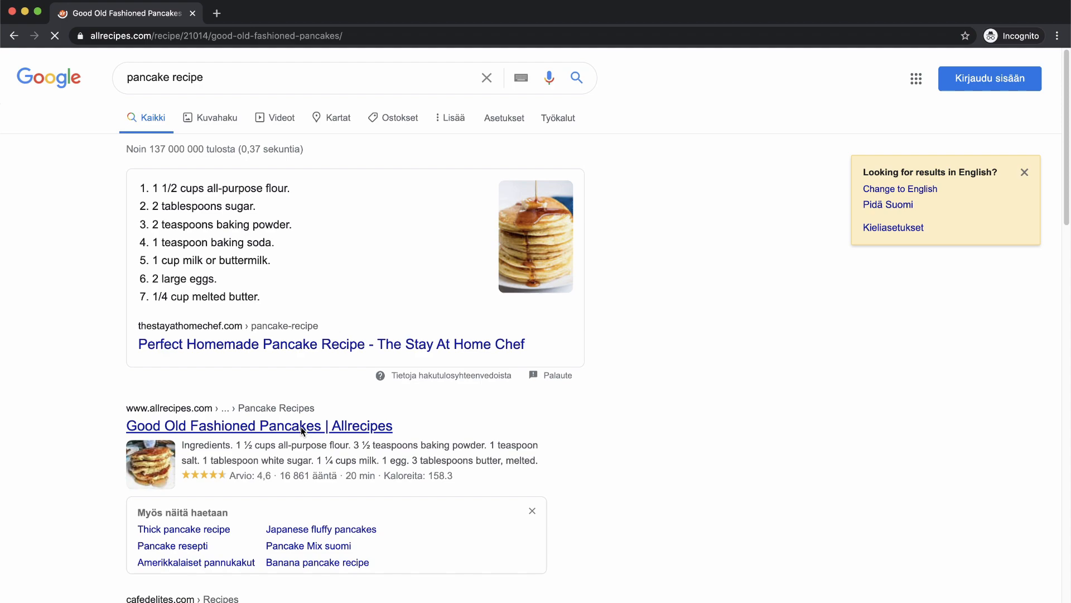
{"action": "left_click", "coordinate": [259, 425]}
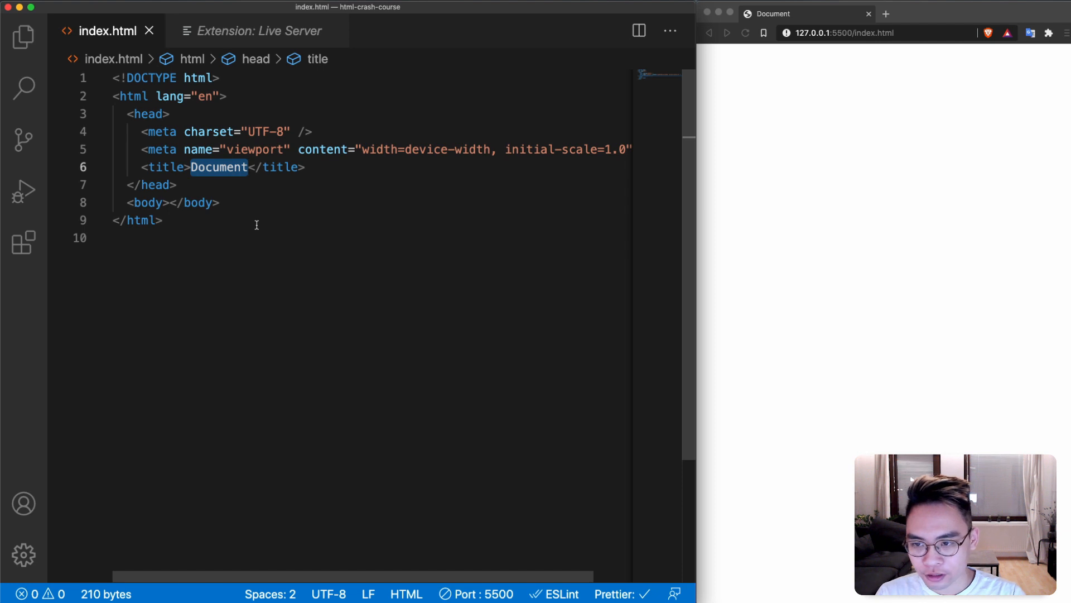
Retitle the page 'Pancake Recipe' and confirm the Live Server tab shows it.
{"action": "type", "text": "Pancke Reci"}
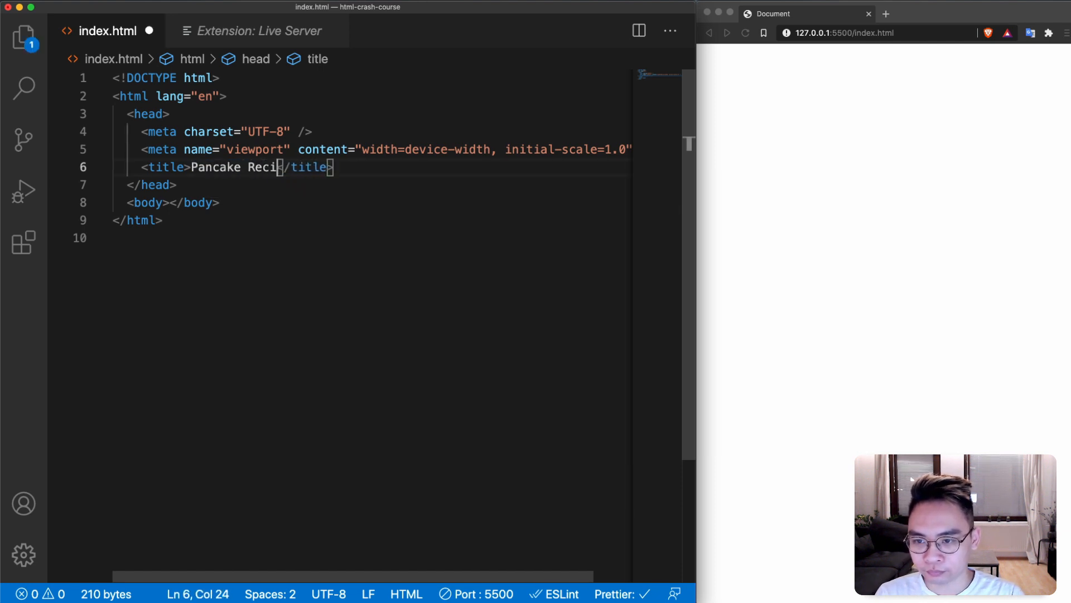
{"action": "type", "text": "pe"}
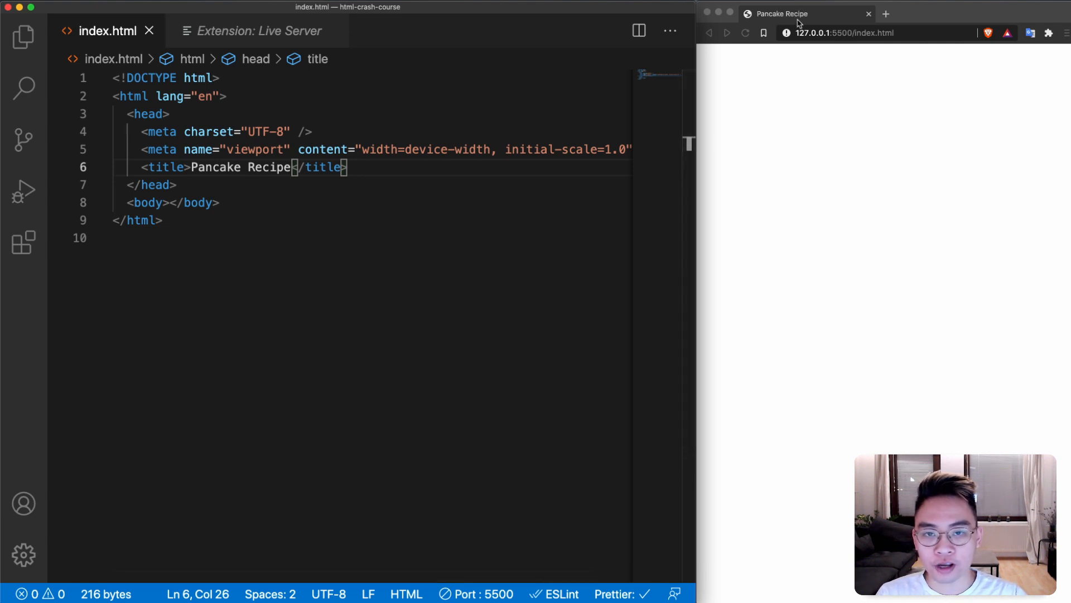
{"action": "mouse_move", "coordinate": [385, 44]}
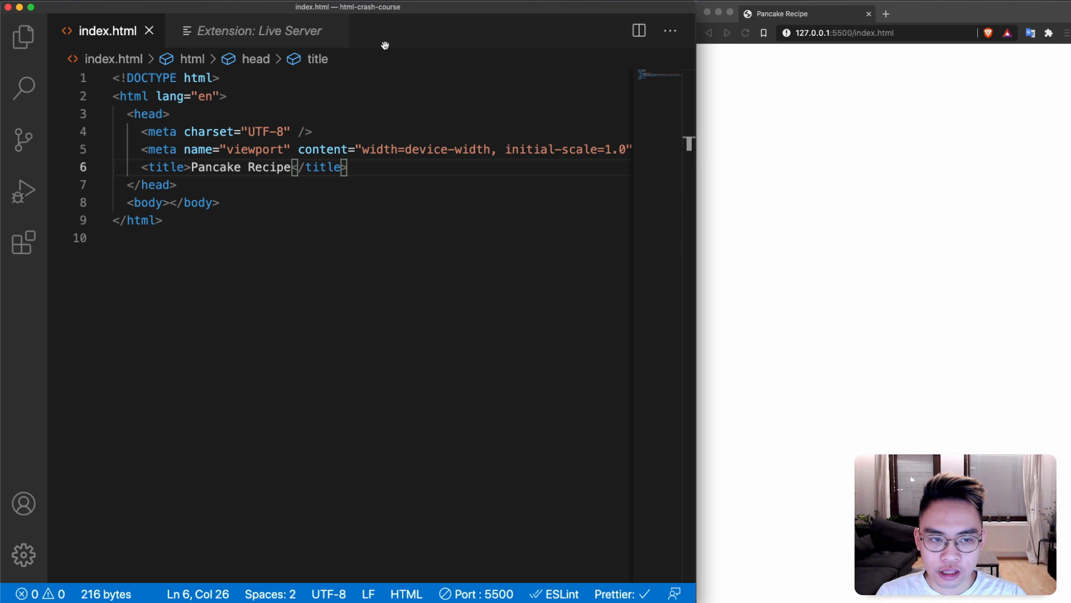
{"action": "left_click", "coordinate": [260, 31]}
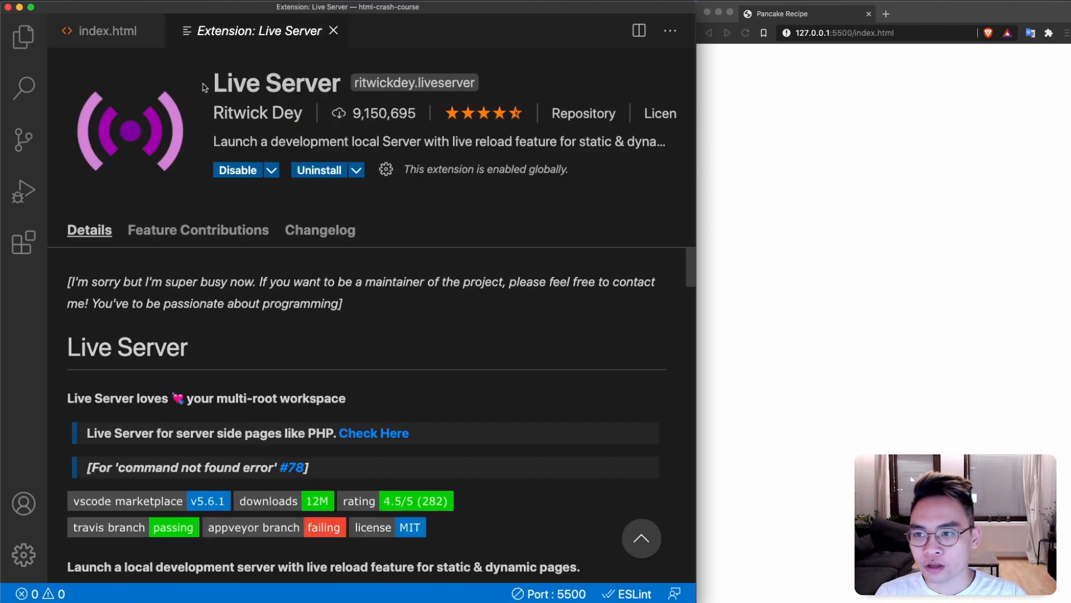
{"action": "left_click", "coordinate": [106, 32]}
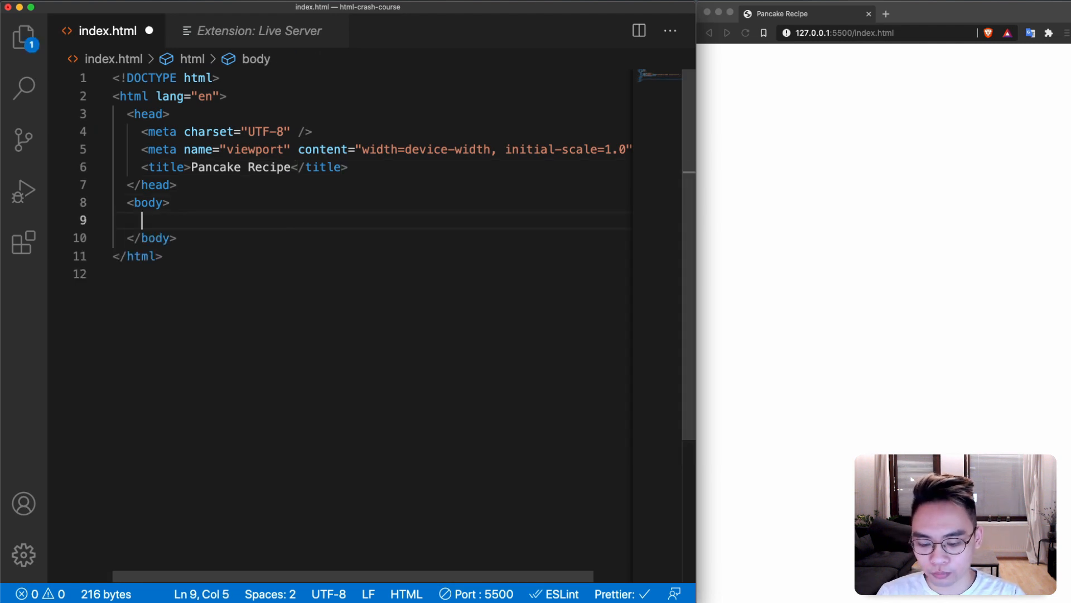
Add a header with the ALL RECIPE title and a nav, plus an empty main element.
{"action": "type", "text": "header"}
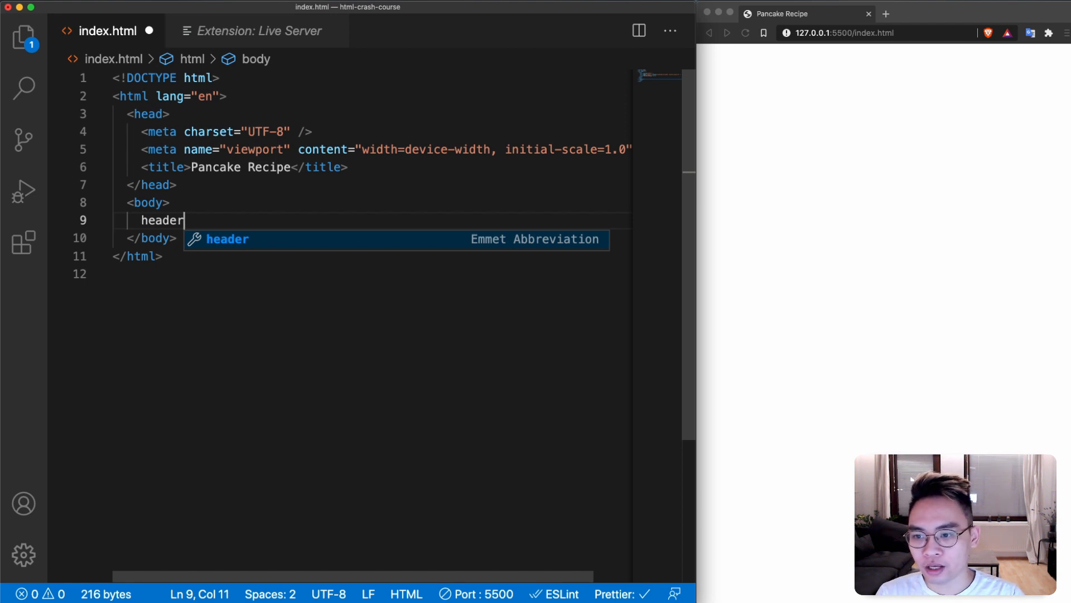
{"action": "key", "text": "Tab"}
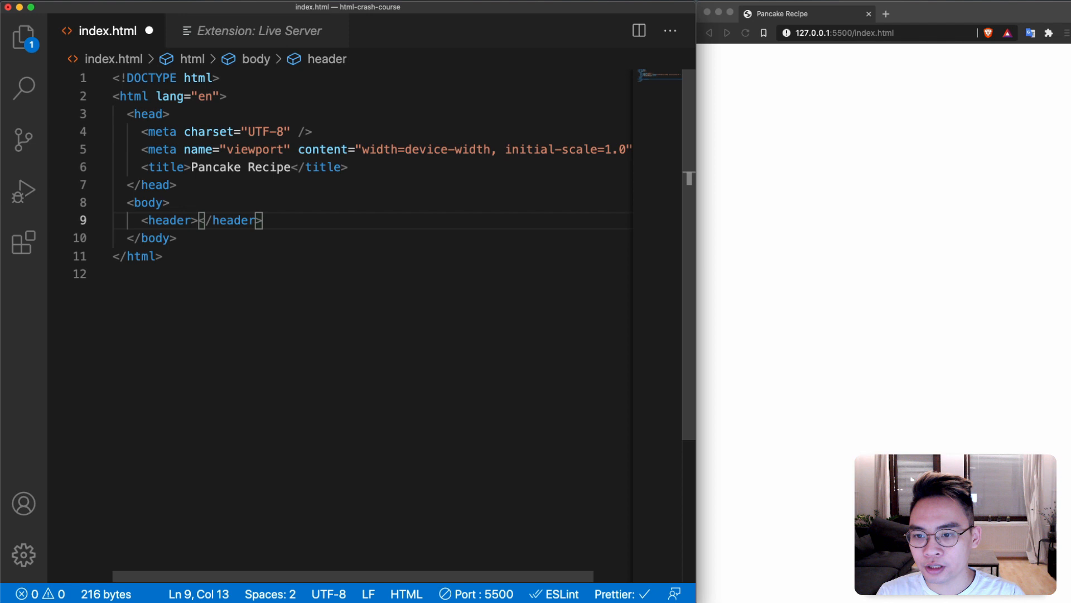
{"action": "key", "text": "enter"}
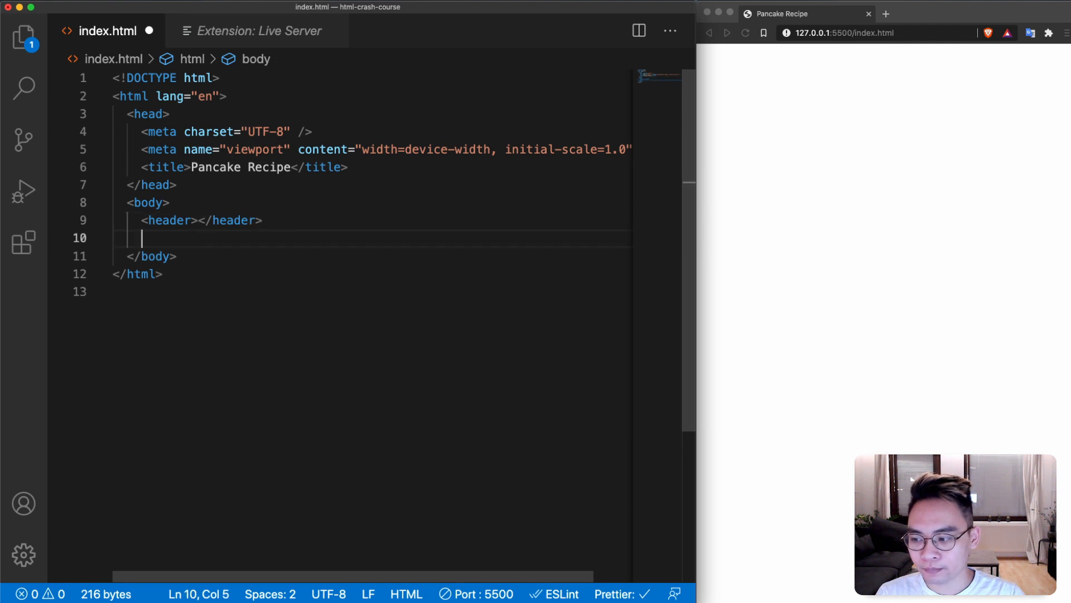
{"action": "type", "text": "mai"}
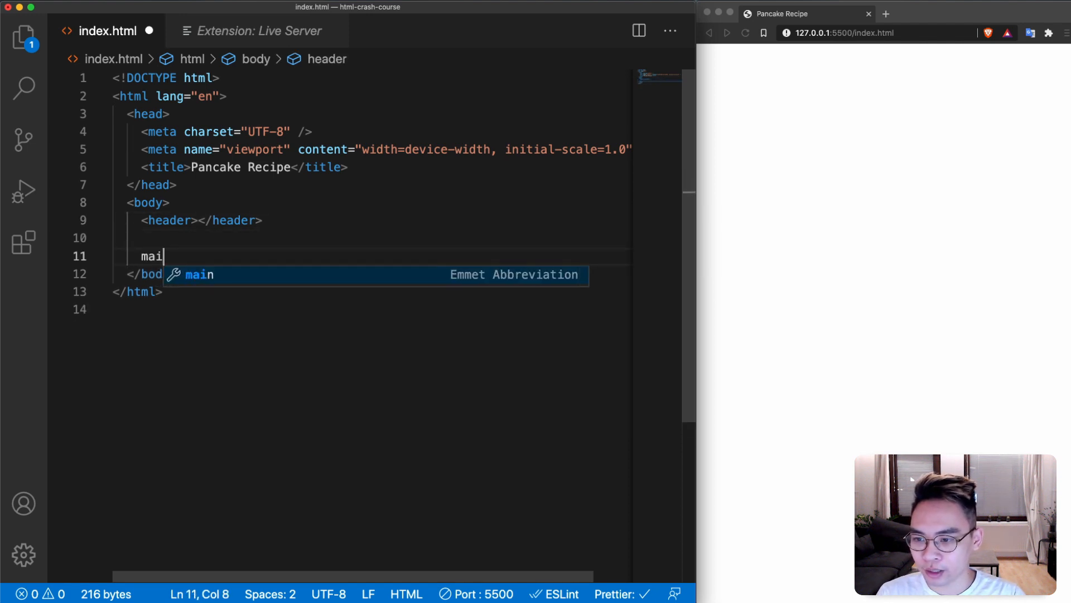
{"action": "key", "text": "Tab"}
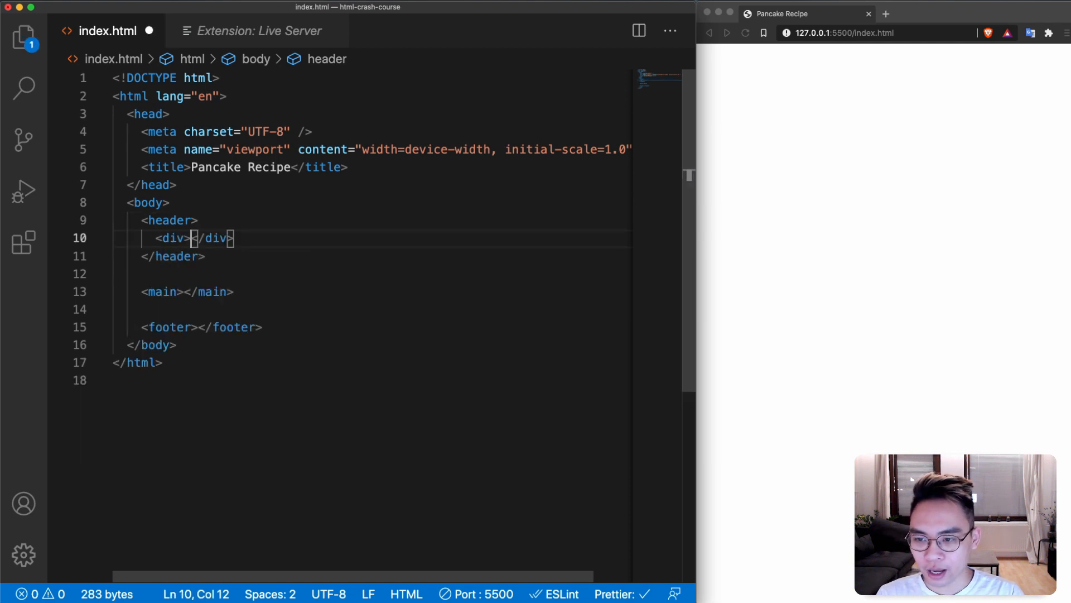
{"action": "type", "text": "ALL RECIPE"}
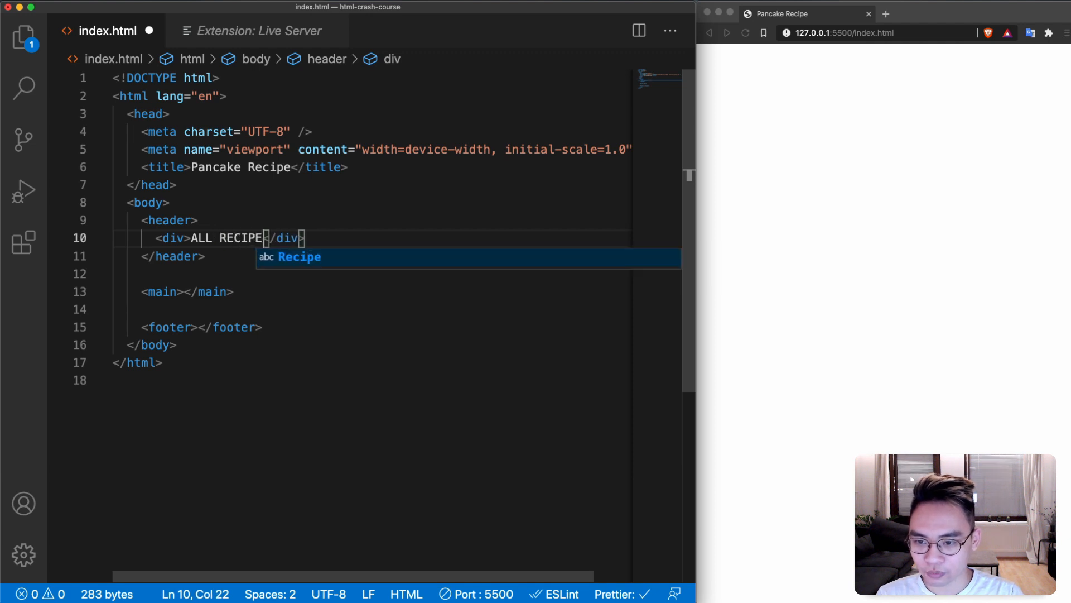
{"action": "type", "text": "nav>"}
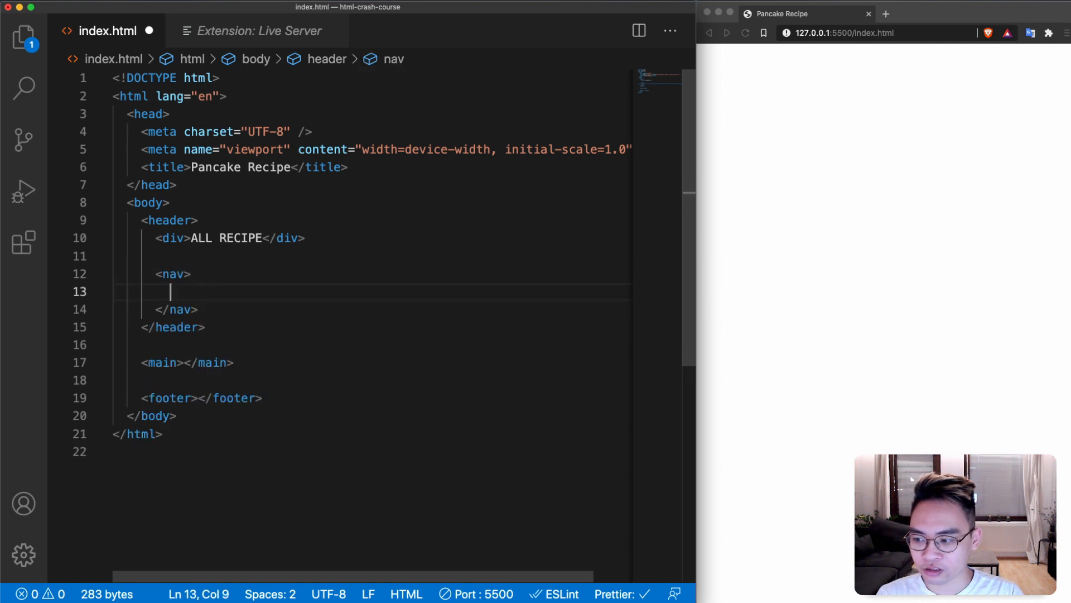
Inside the nav, add a list whose first item links 'Ingredients' to #ingredients.
{"action": "type", "text": "ul"}
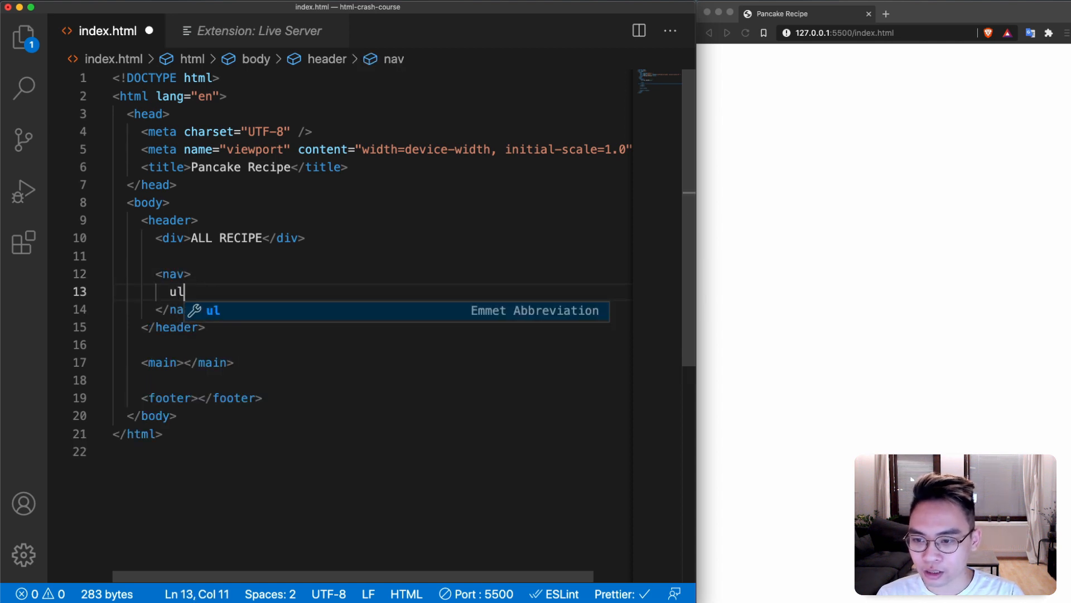
{"action": "key", "text": "Tab"}
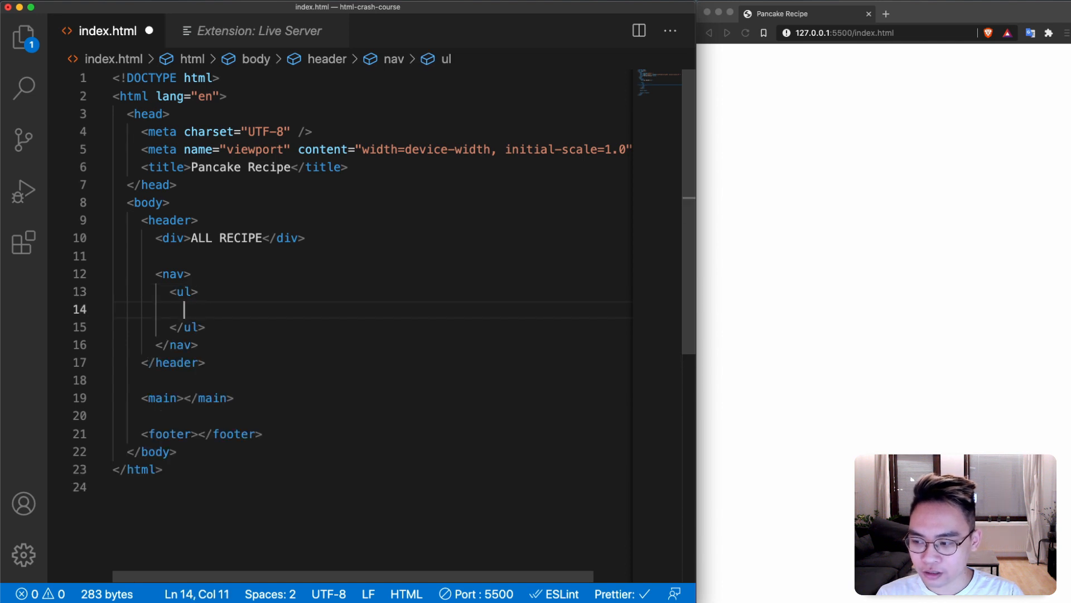
{"action": "type", "text": "li"}
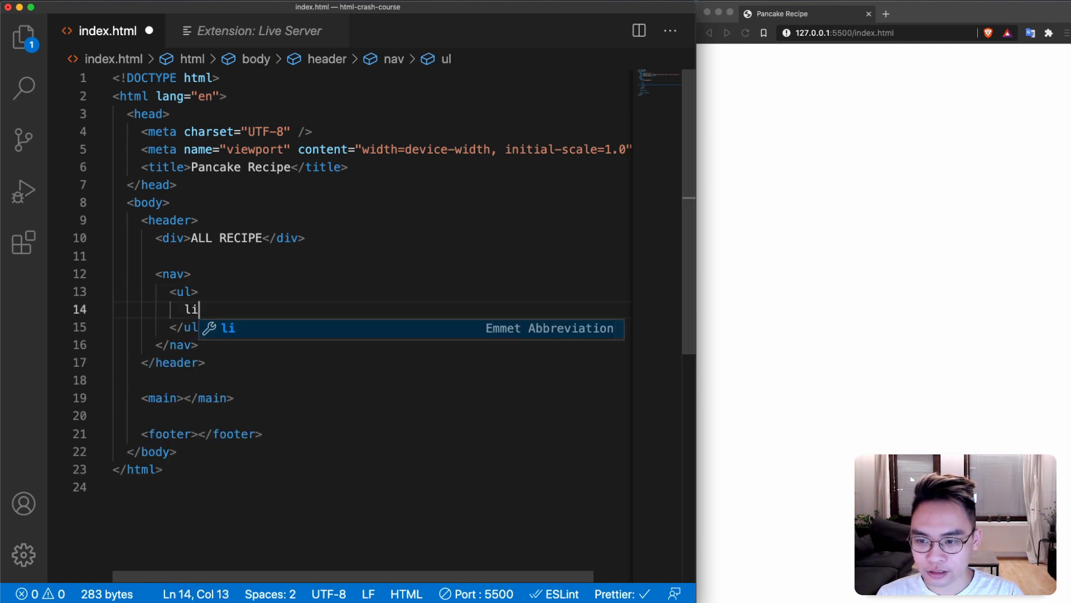
{"action": "key", "text": "Tab"}
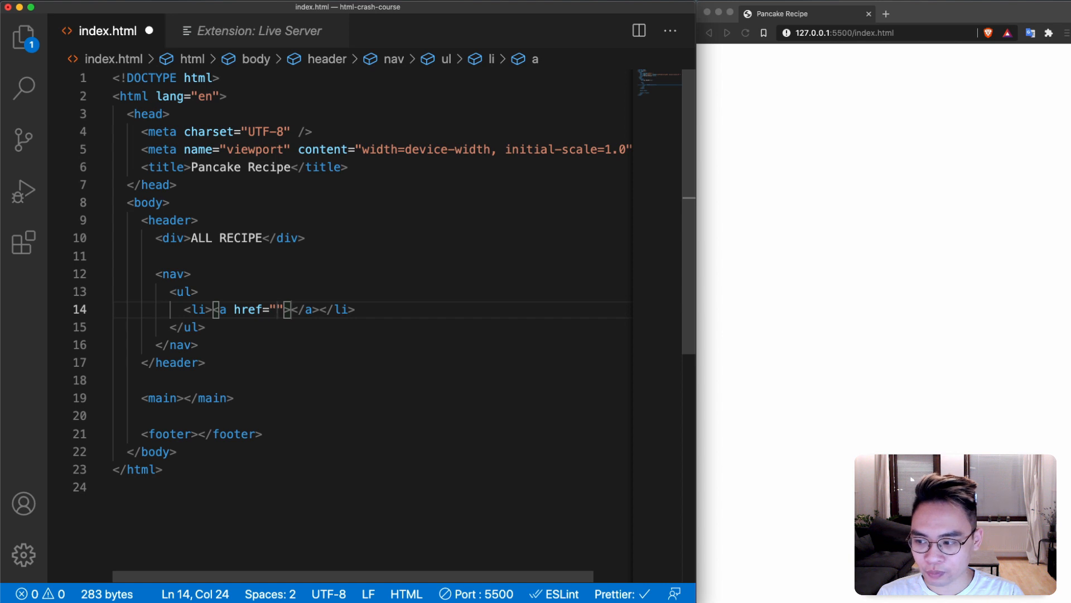
{"action": "type", "text": "#ing"}
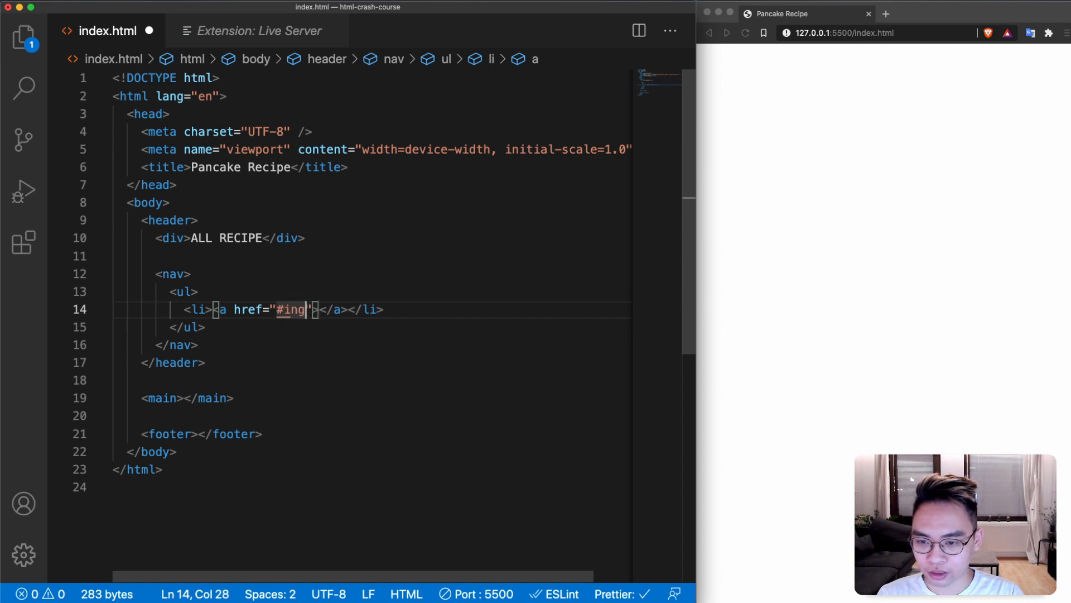
{"action": "type", "text": "redients"}
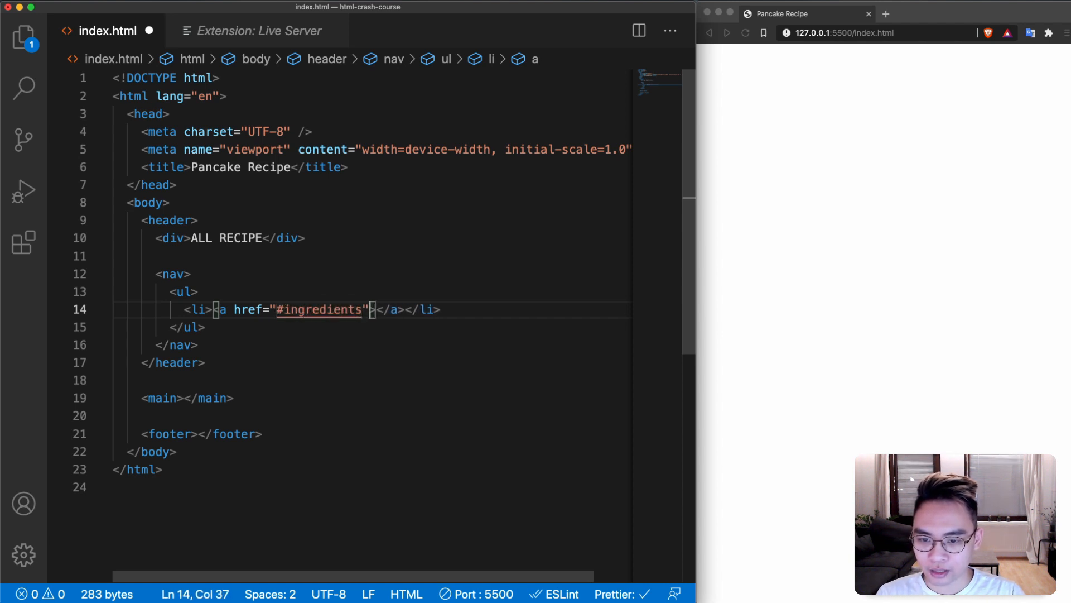
{"action": "type", "text": "Ing"}
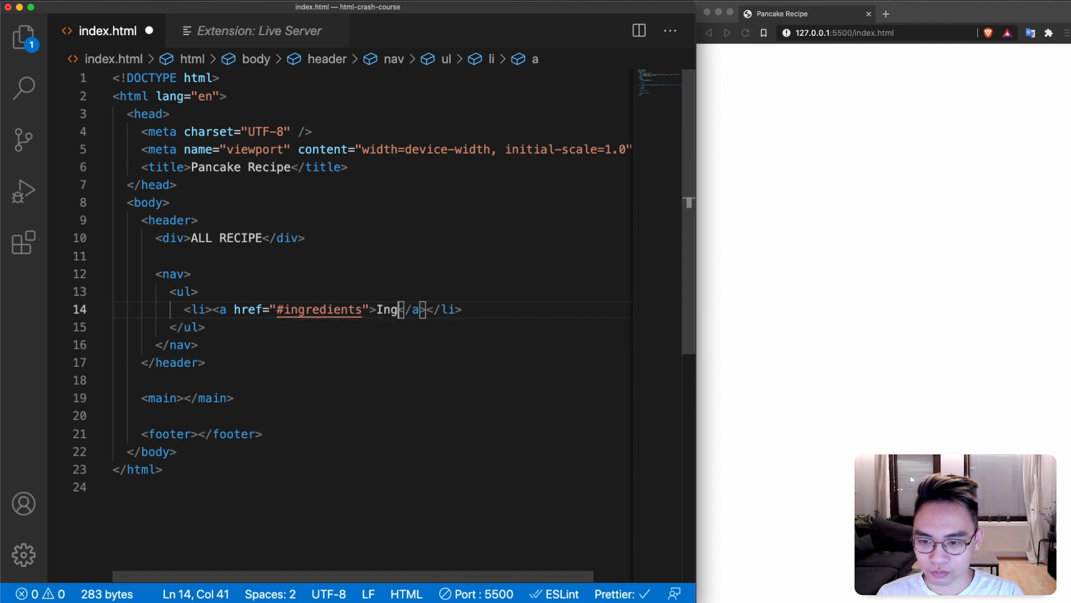
{"action": "type", "text": "redie"}
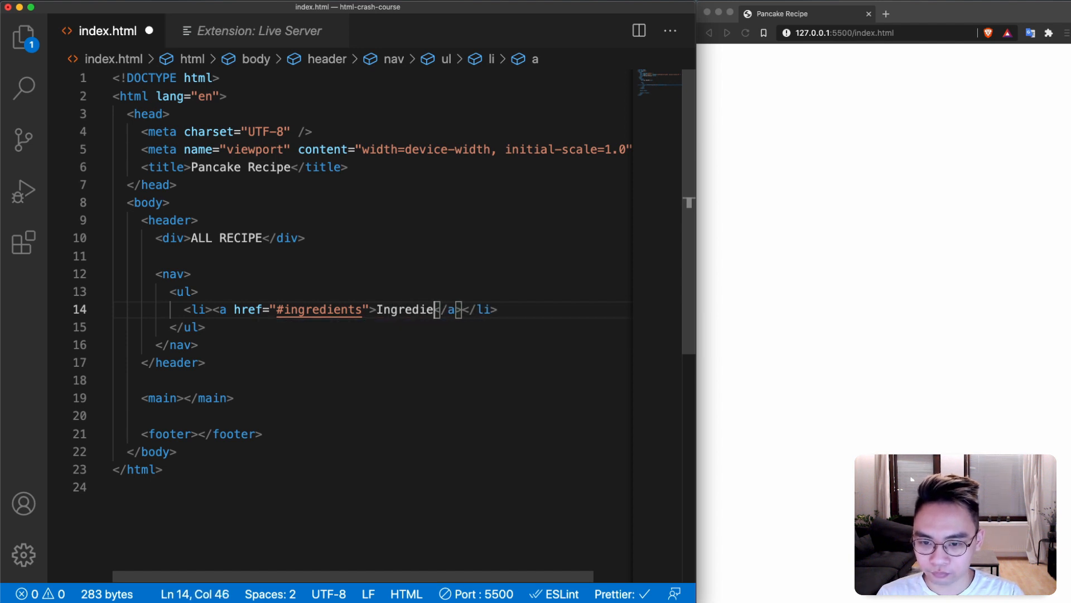
{"action": "type", "text": "nts"}
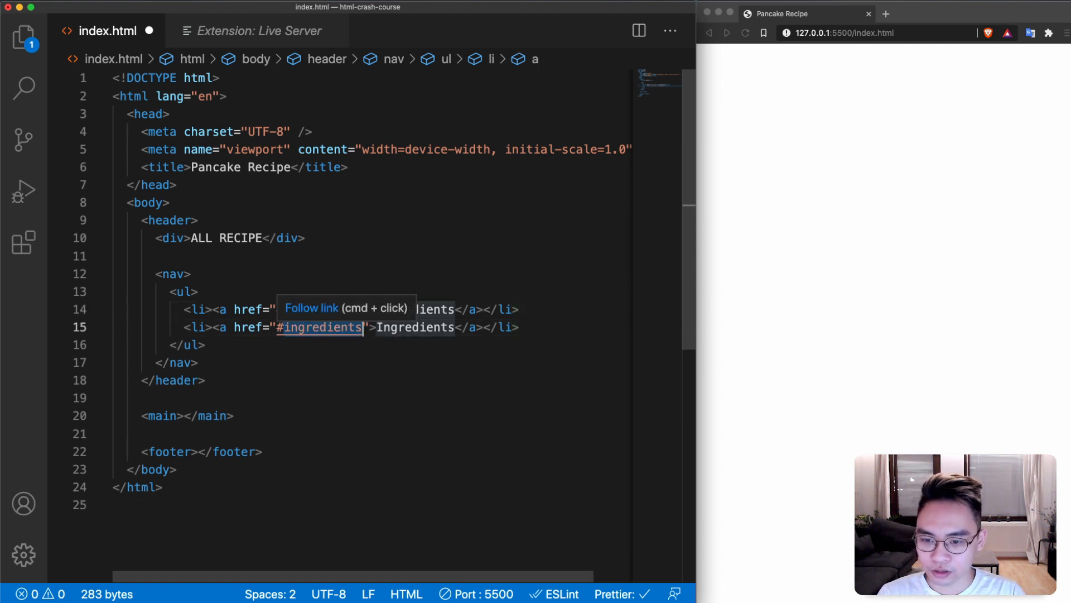
Add Steps and Subscribe links pointing to #steps and #subscribe, and save.
{"action": "type", "text": "#step"}
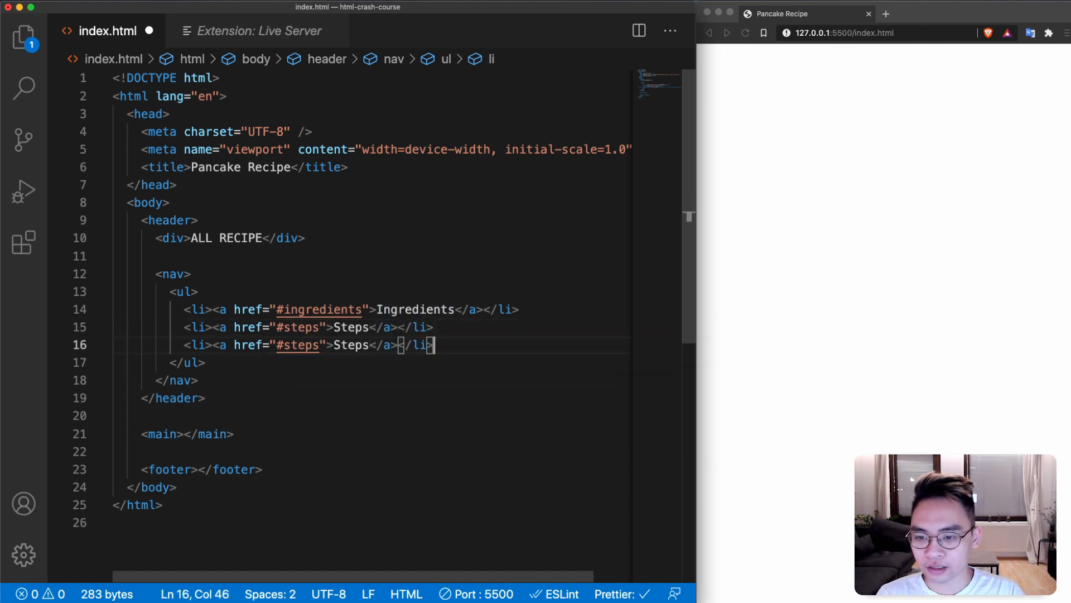
{"action": "double_click", "coordinate": [297, 345]}
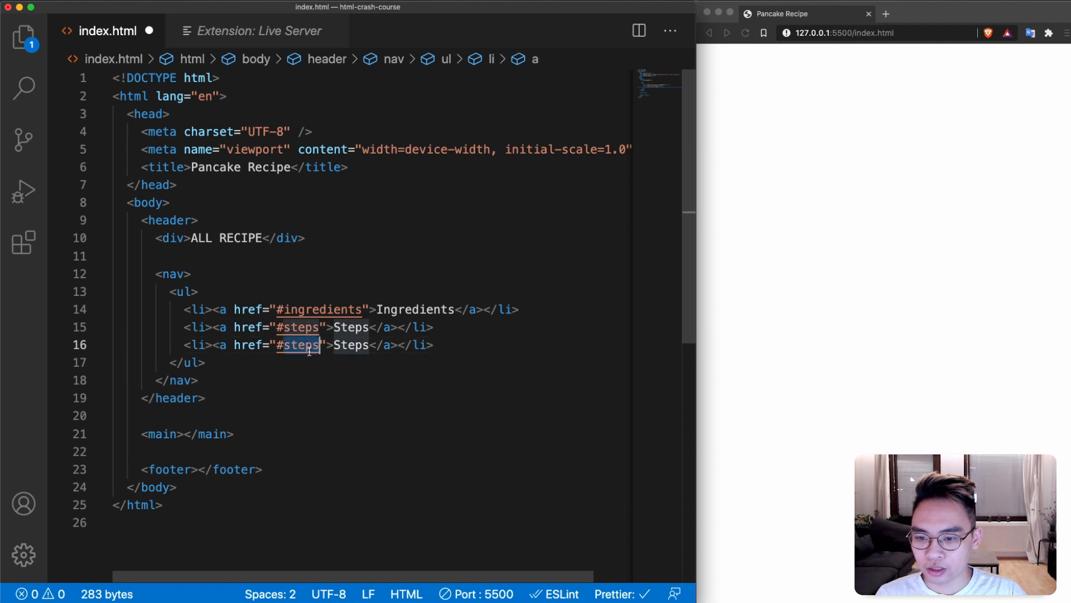
{"action": "type", "text": "subsrib"}
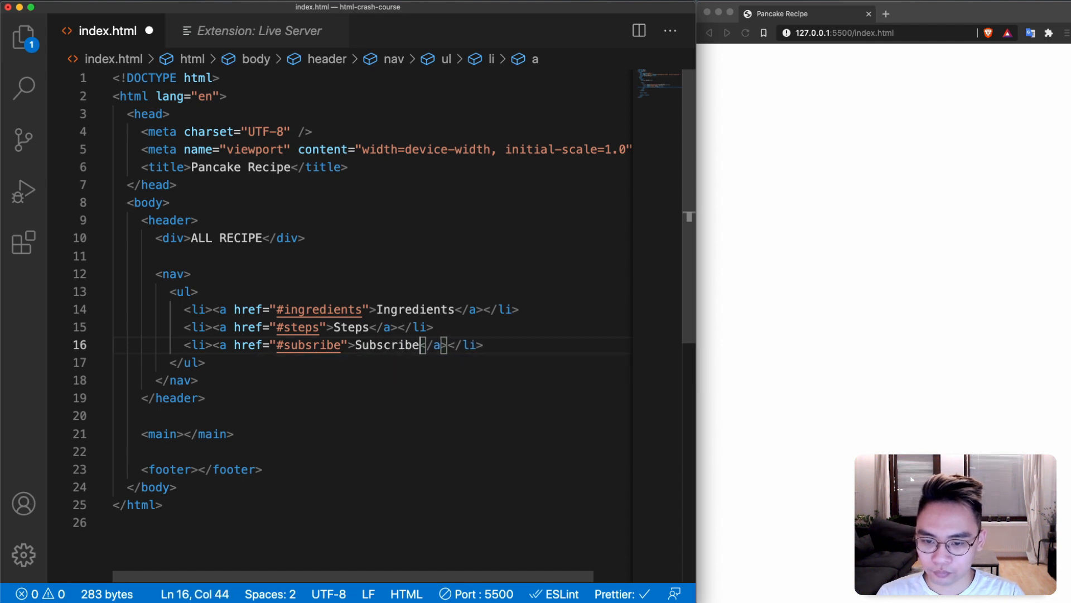
{"action": "key", "text": "cmd+s"}
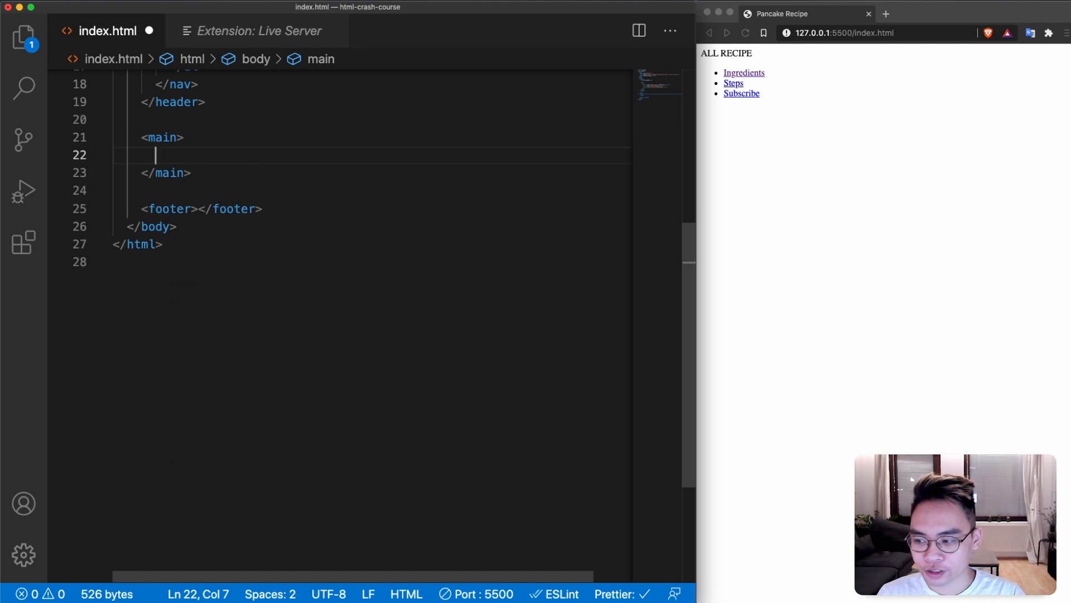
Add the h1 'Good Old Fashioned Pancakes' and an empty img tag, then a new browser tab.
{"action": "type", "text": "h1"}
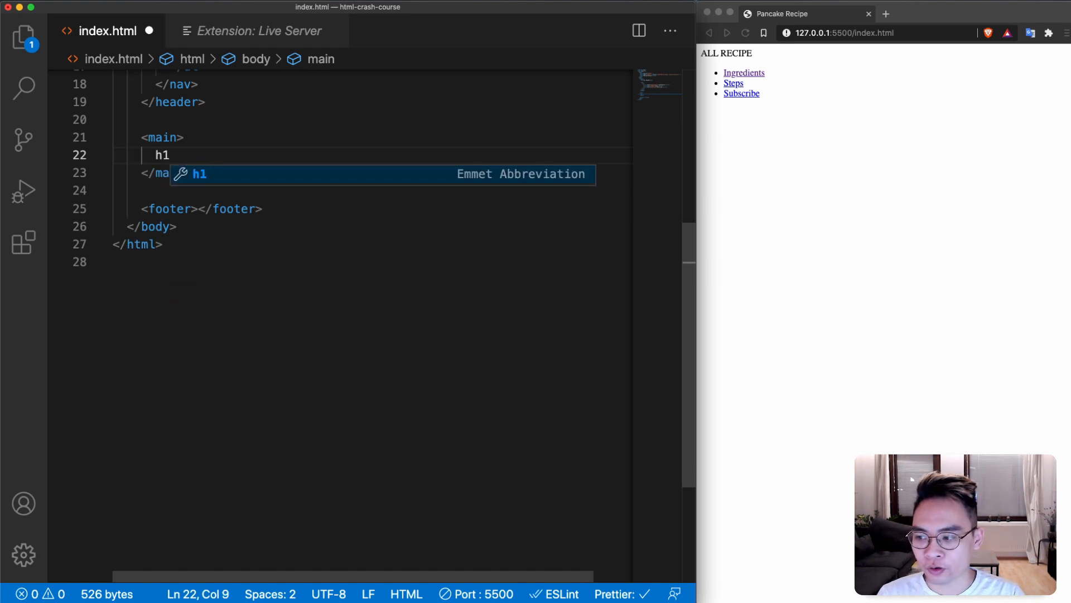
{"action": "key", "text": "Tab"}
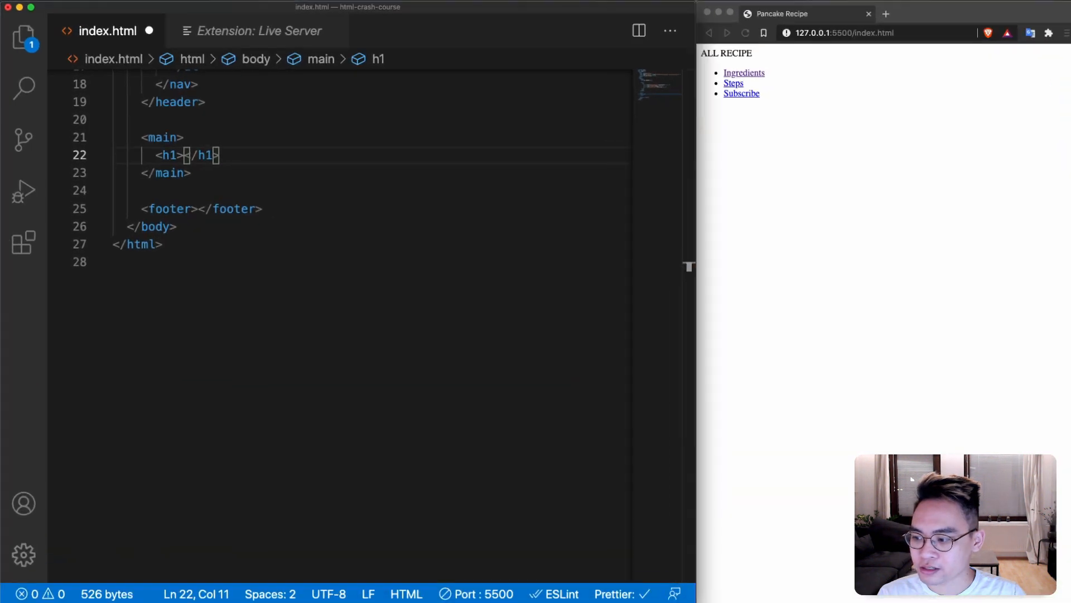
{"action": "type", "text": "Good Old Fashioned Pancakes"}
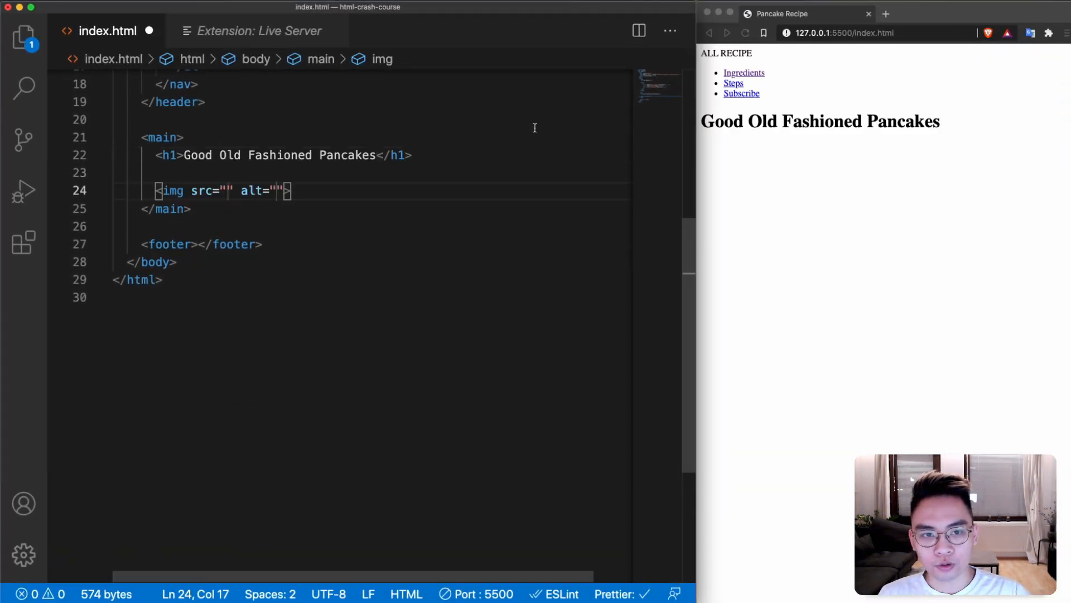
{"action": "left_click", "coordinate": [1021, 14]}
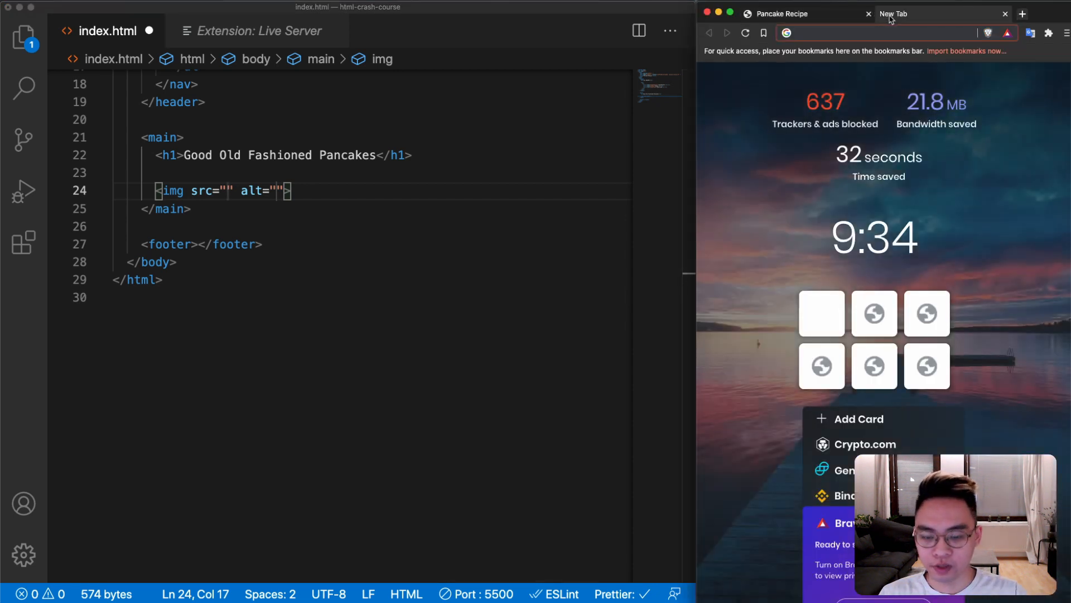
Search Unsplash for 'pancake' and copy the first pancake-stack photo's image address.
{"action": "type", "text": "unsplash&oq=uns&aq..."}
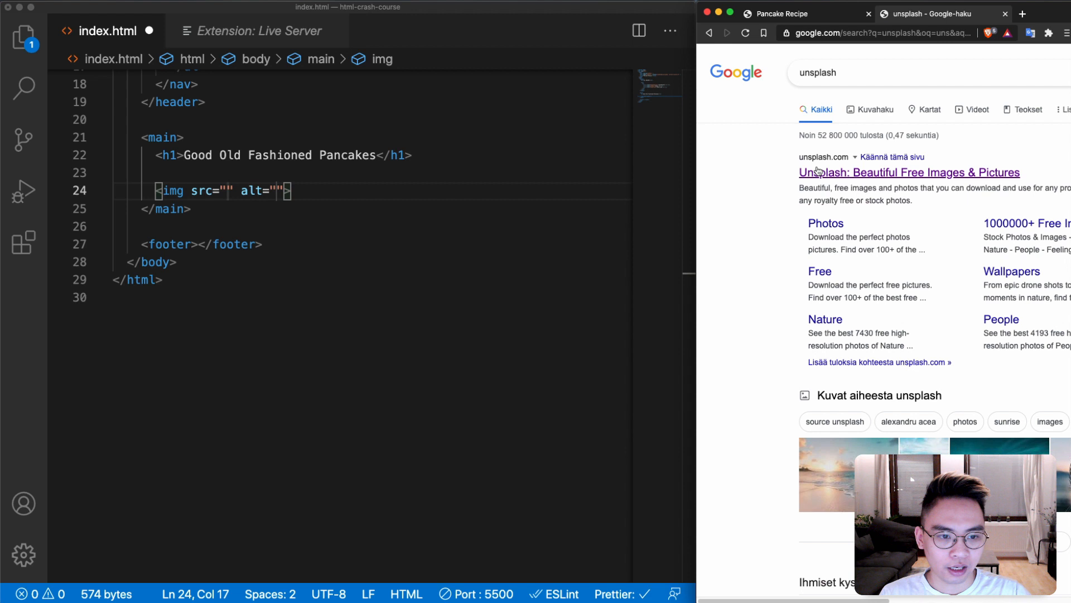
{"action": "left_click", "coordinate": [909, 172]}
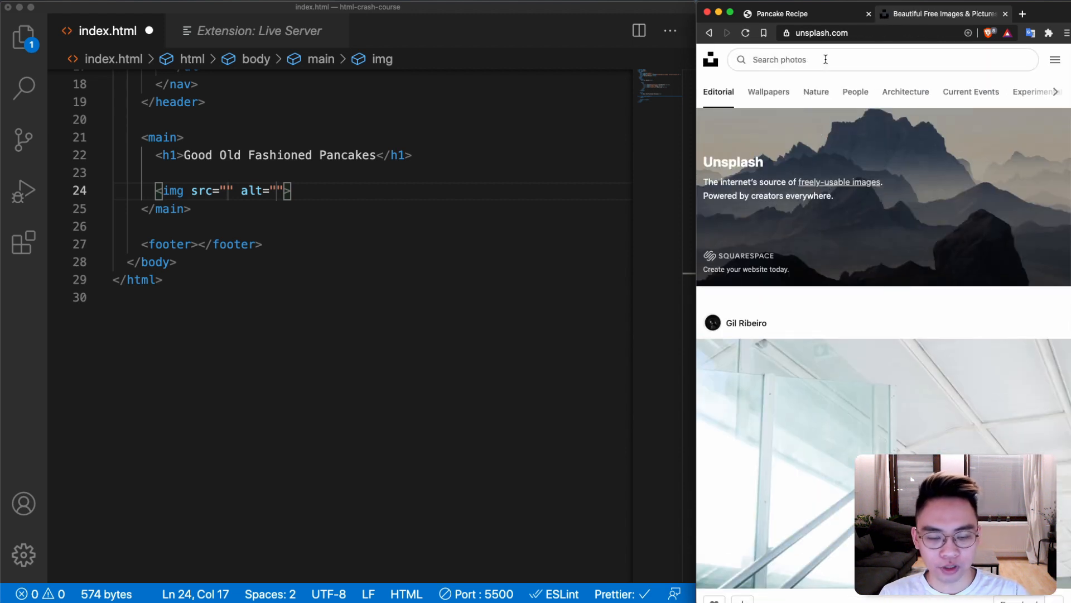
{"action": "type", "text": "pancake"}
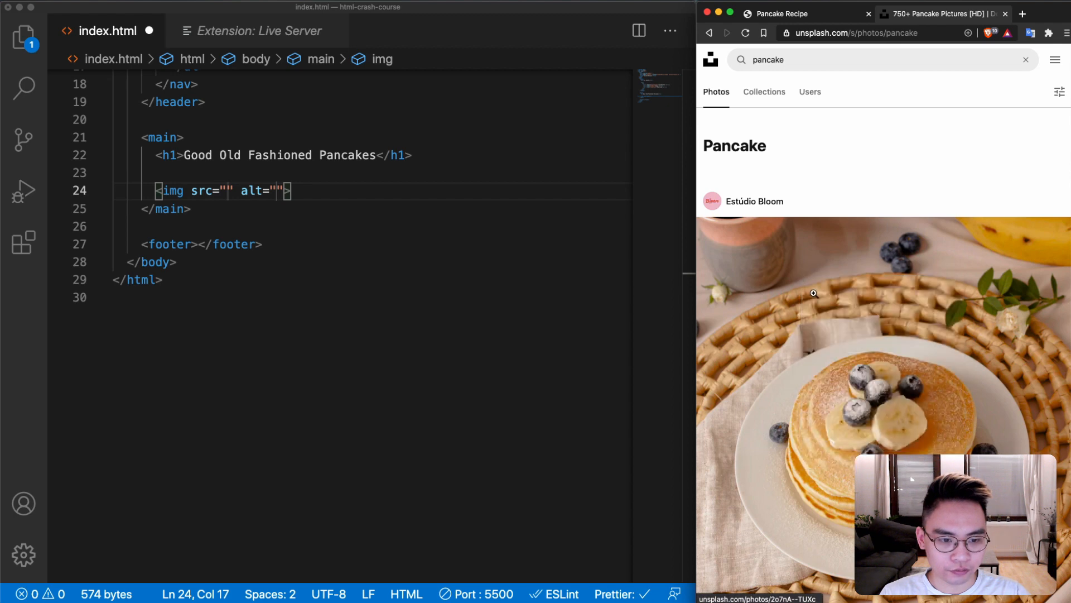
{"action": "right_click", "coordinate": [814, 293]}
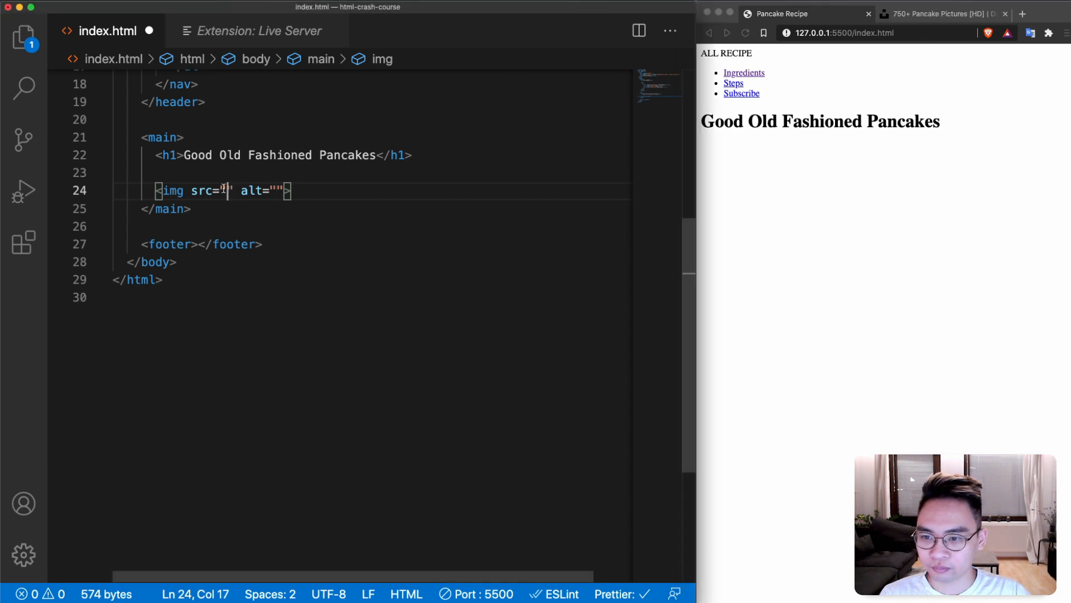
Give the img the Unsplash photo URL as src, alt 'pancake' and width 250.
{"action": "type", "text": "https://images.unsplash.com/photo-1575853121743-60c24f0a7502"}
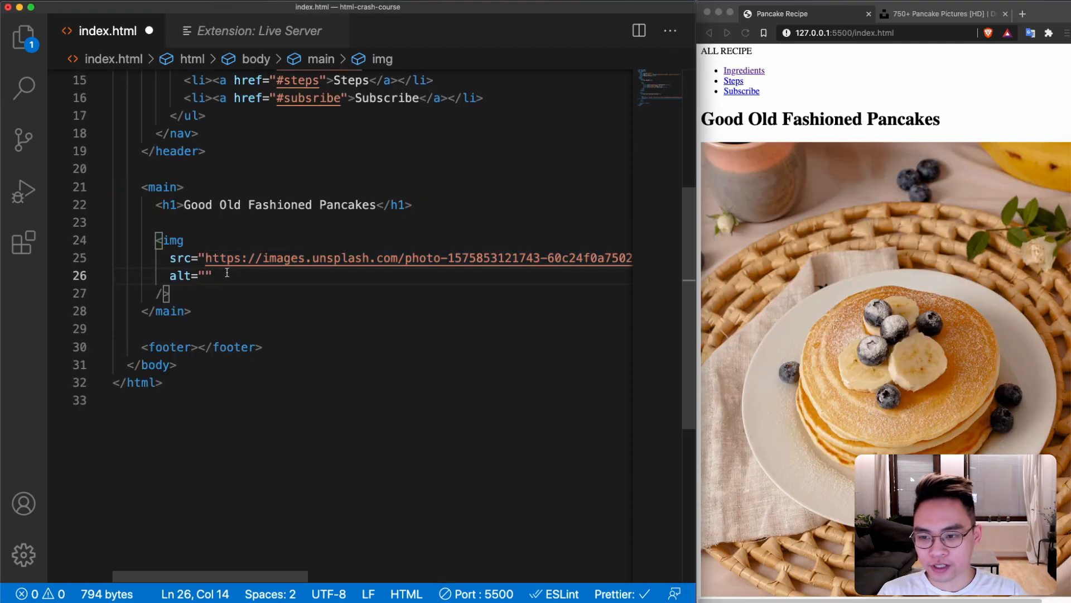
{"action": "type", "text": "pancake"}
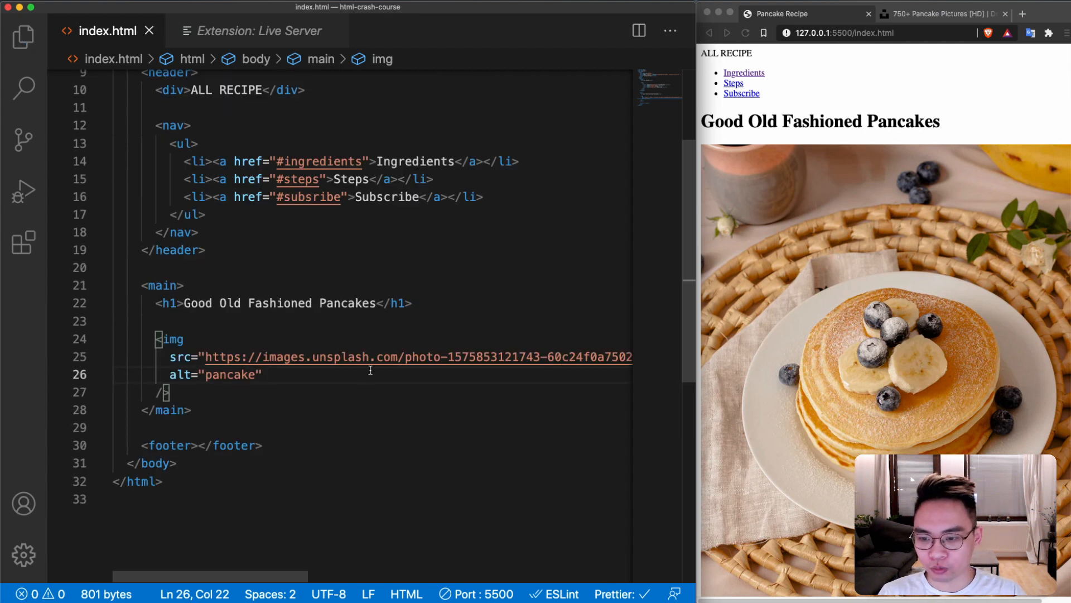
{"action": "type", "text": "width=\""}
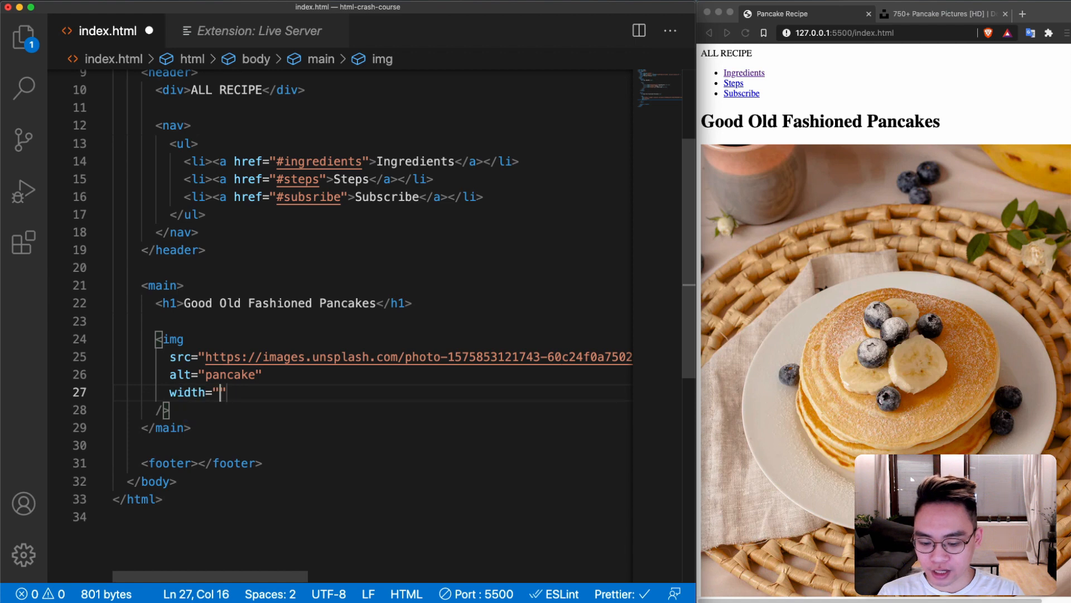
{"action": "type", "text": "250"}
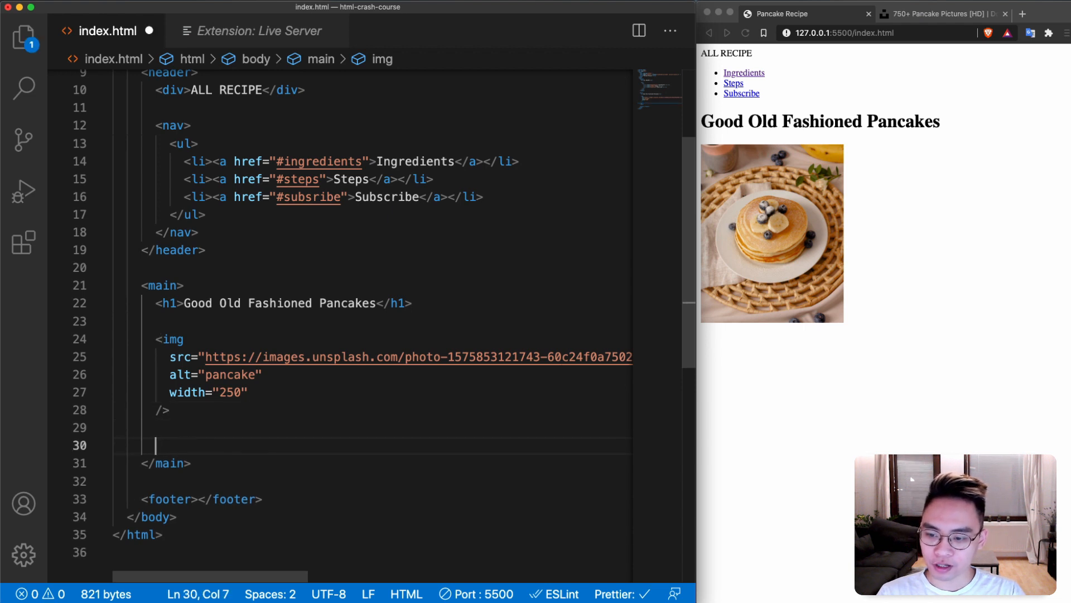
Add an h2 'Ingredients' with id="ingredients" and begin an ordered list below it.
{"action": "type", "text": "h2"}
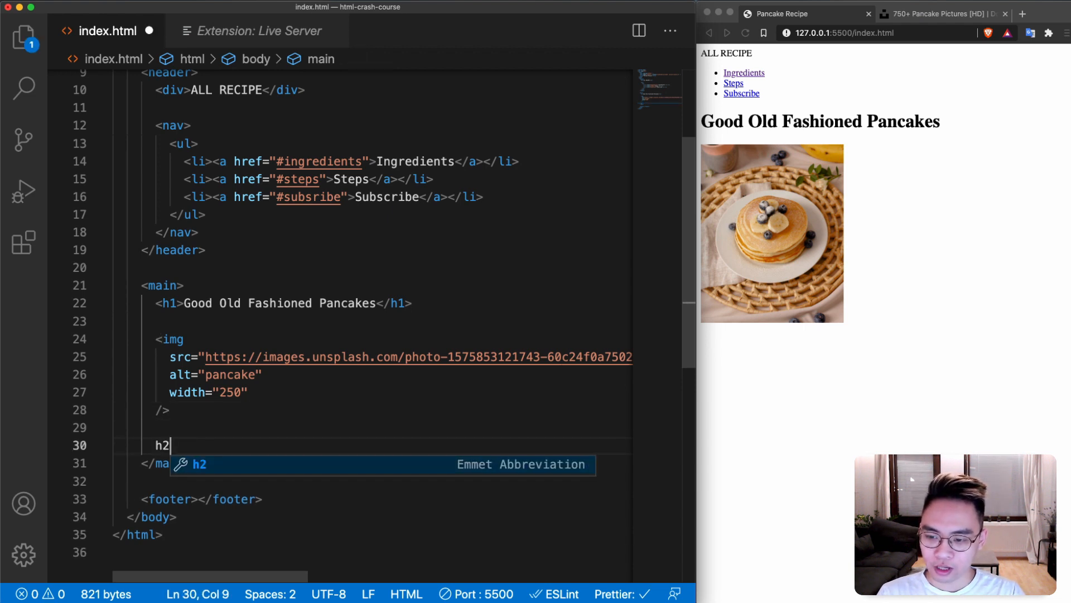
{"action": "type", "text": "Ingred</h2>"}
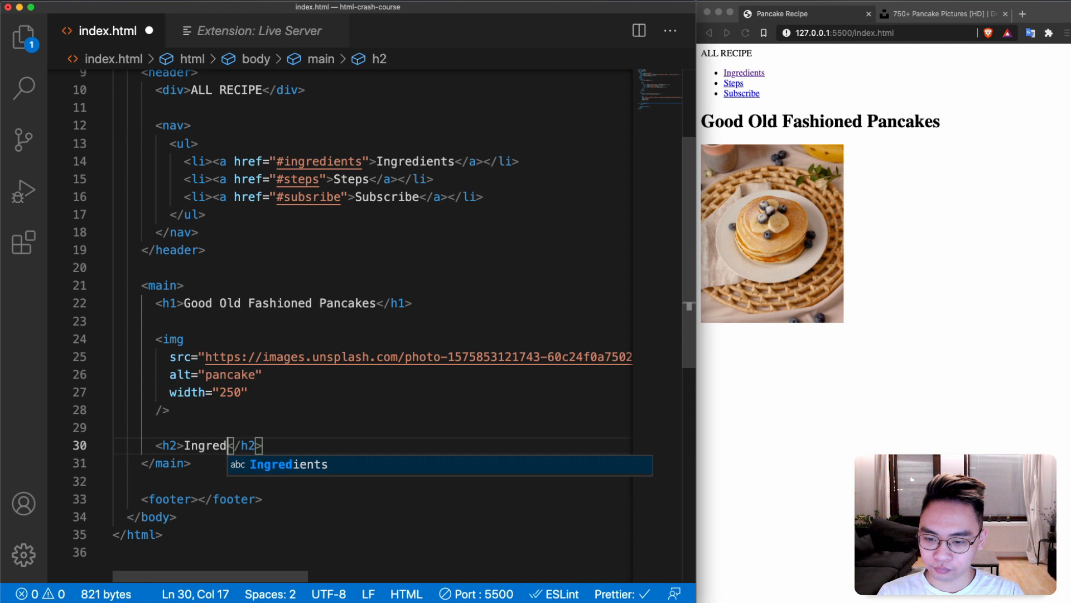
{"action": "type", "text": "ients"}
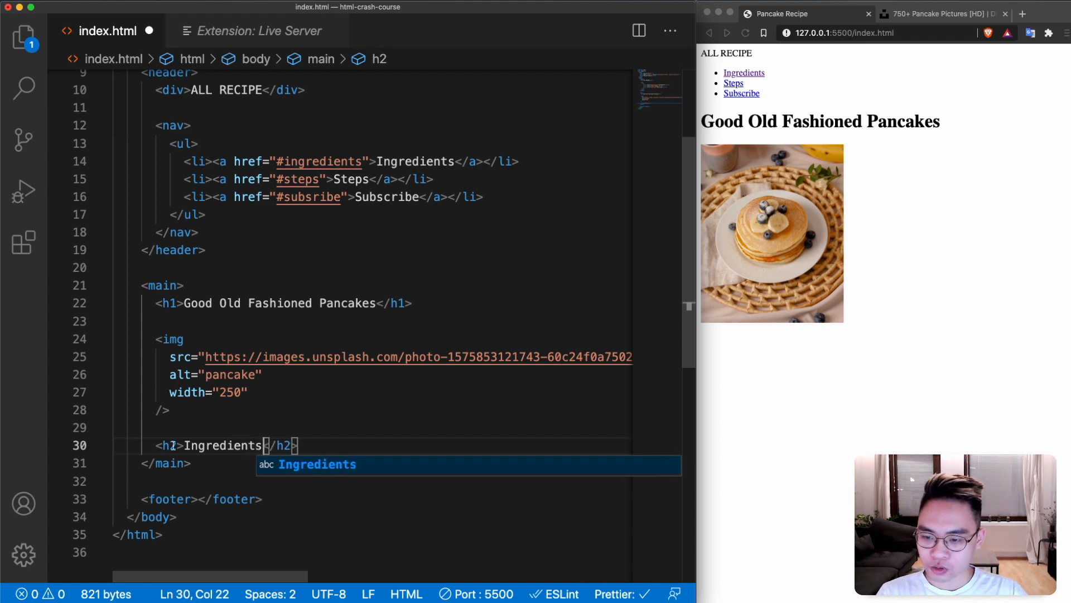
{"action": "type", "text": "id+"}
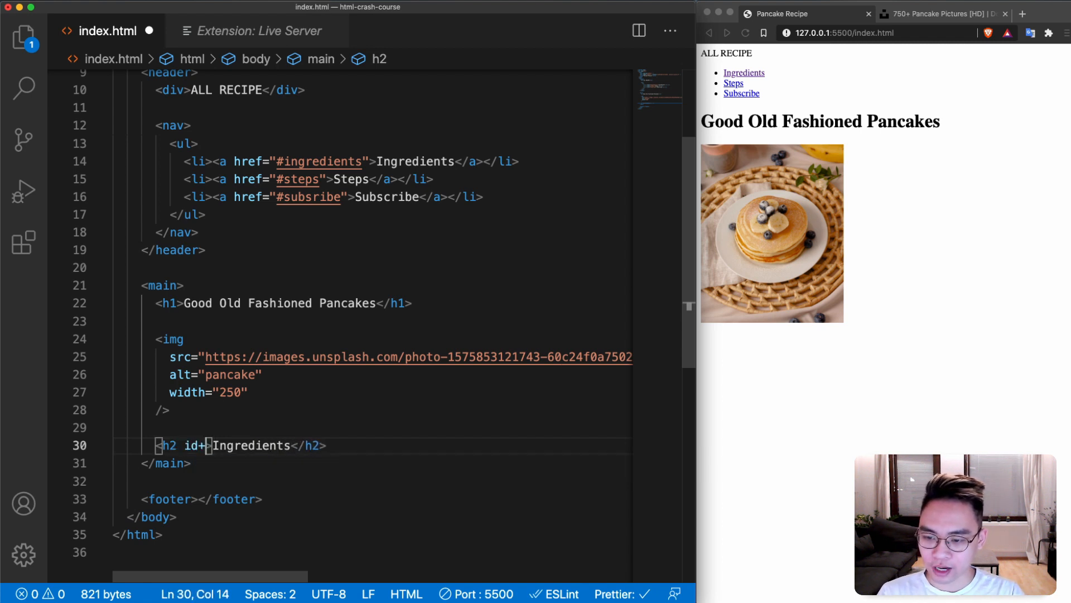
{"action": "type", "text": "=\"\""}
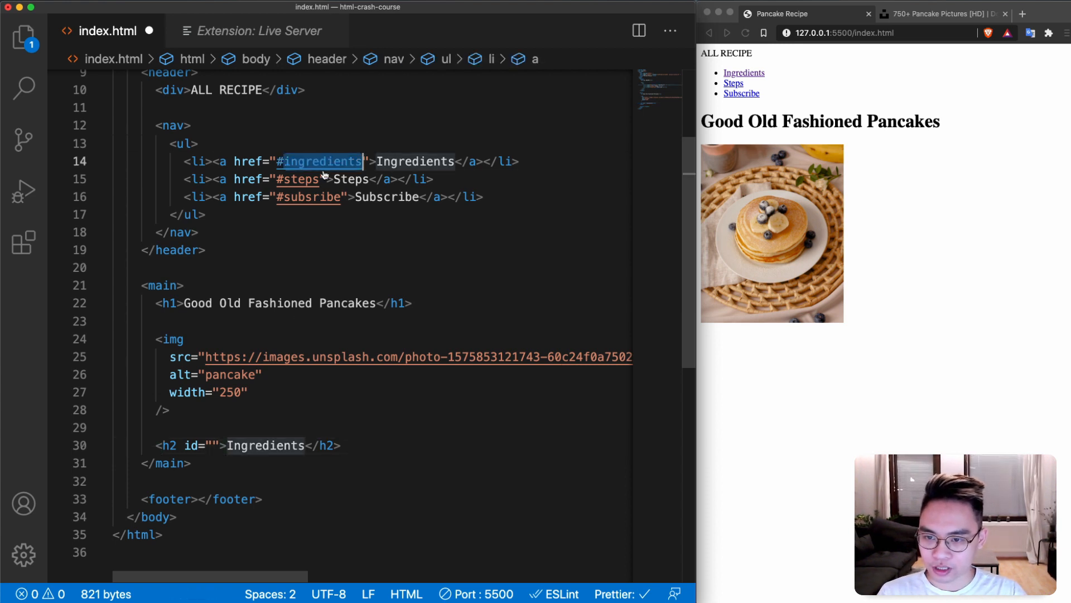
{"action": "type", "text": "ingredients"}
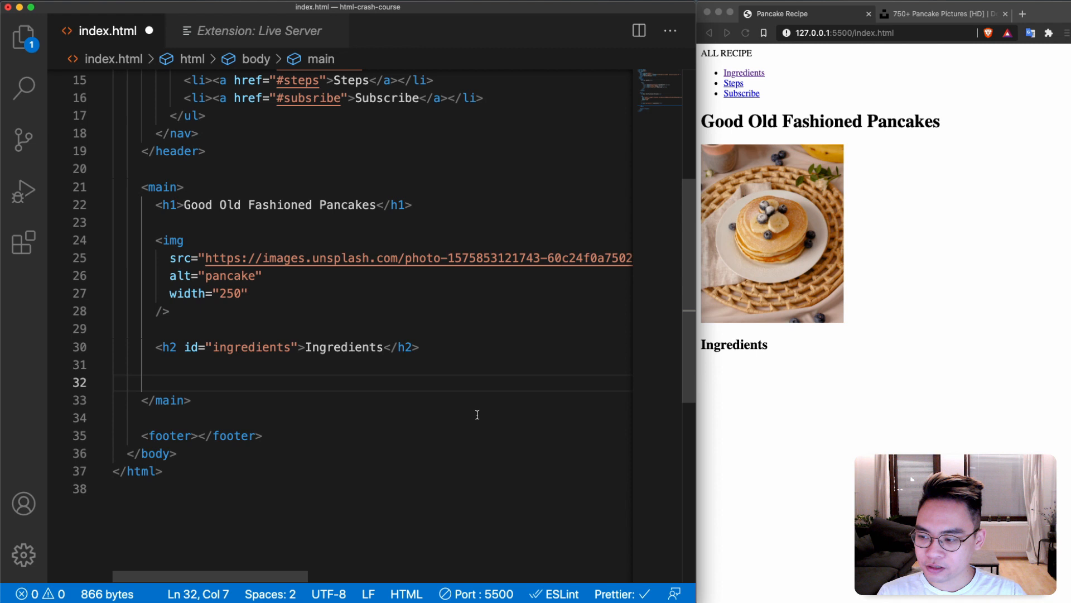
{"action": "type", "text": "or"}
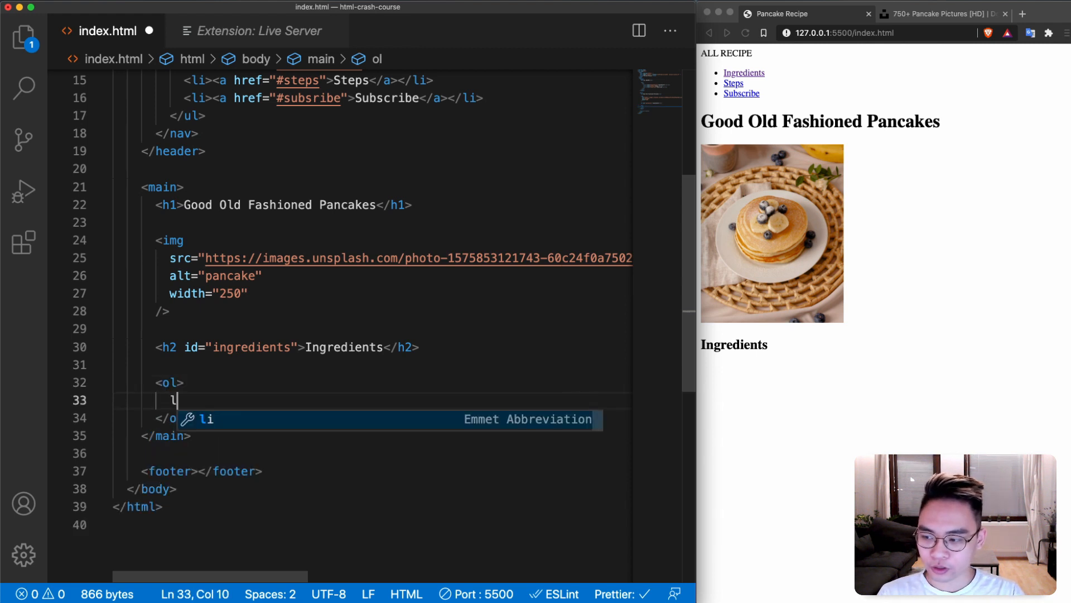
Add six checkbox list items, from 1½ cups all-purpose flour through one egg.
{"action": "key", "text": "Tab"}
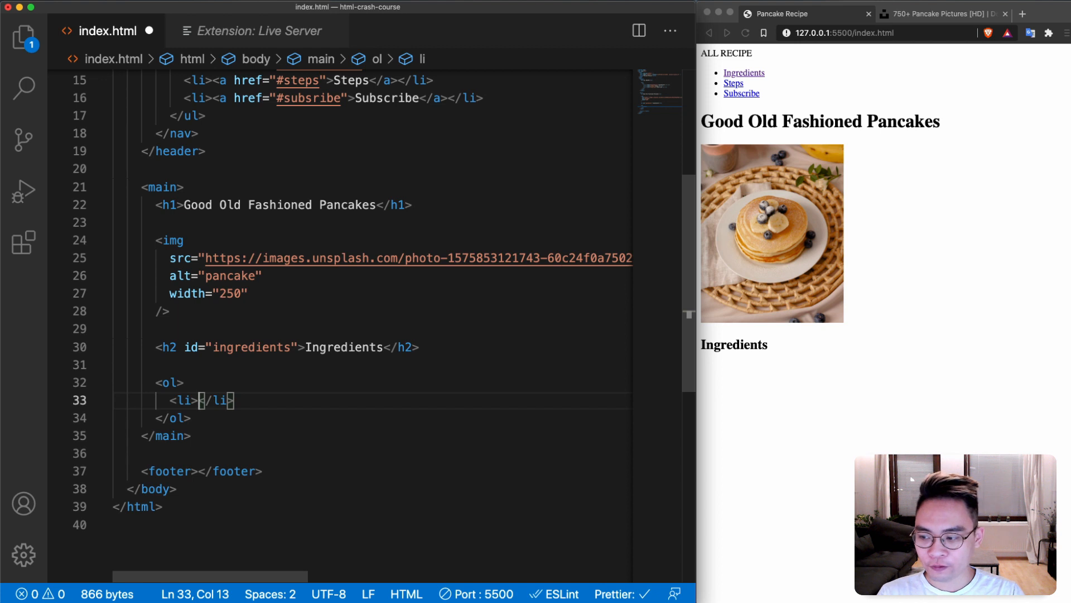
{"action": "type", "text": "i"}
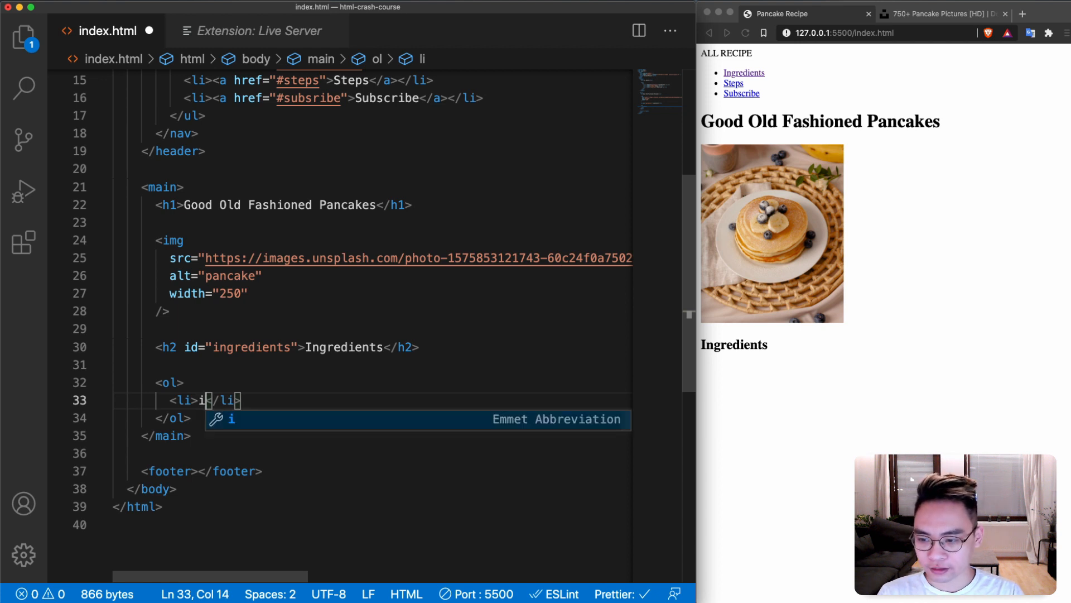
{"action": "key", "text": "Tab"}
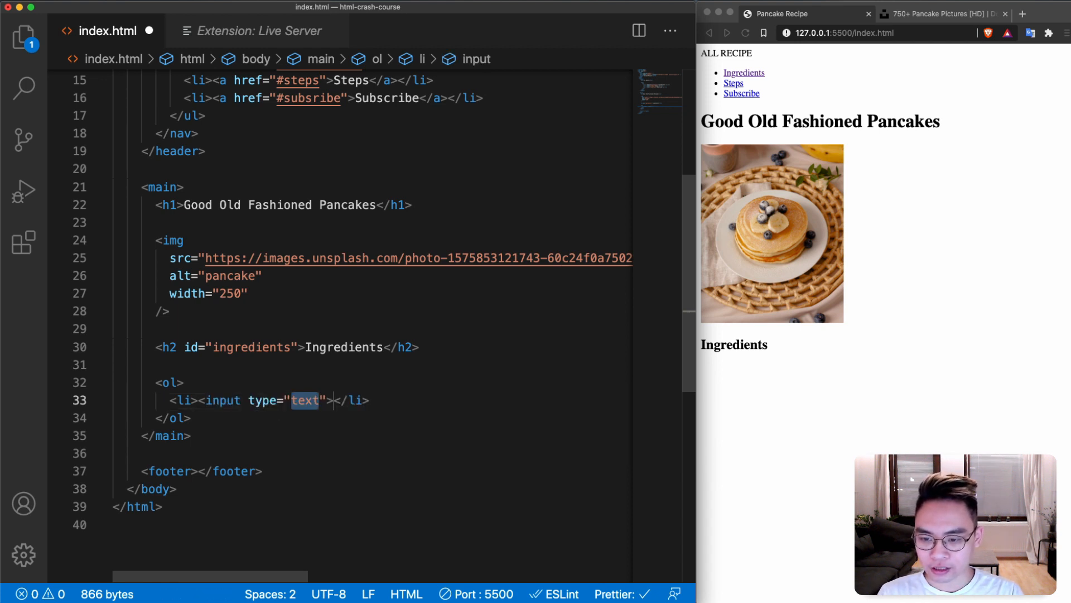
{"action": "type", "text": "checkbo"}
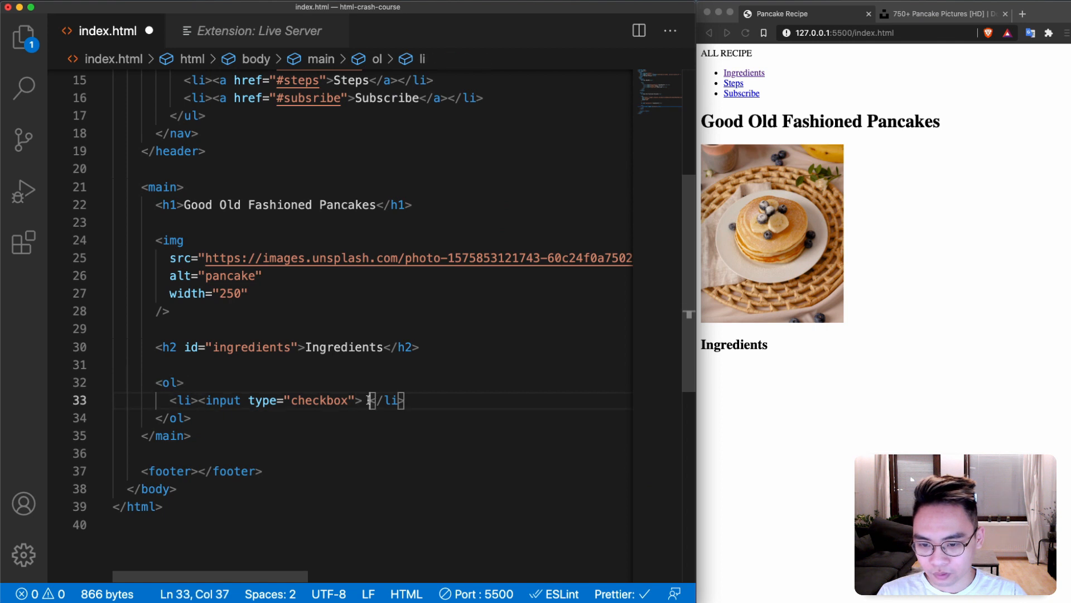
{"action": "type", "text": "1 ½ cups all-purpose flour"}
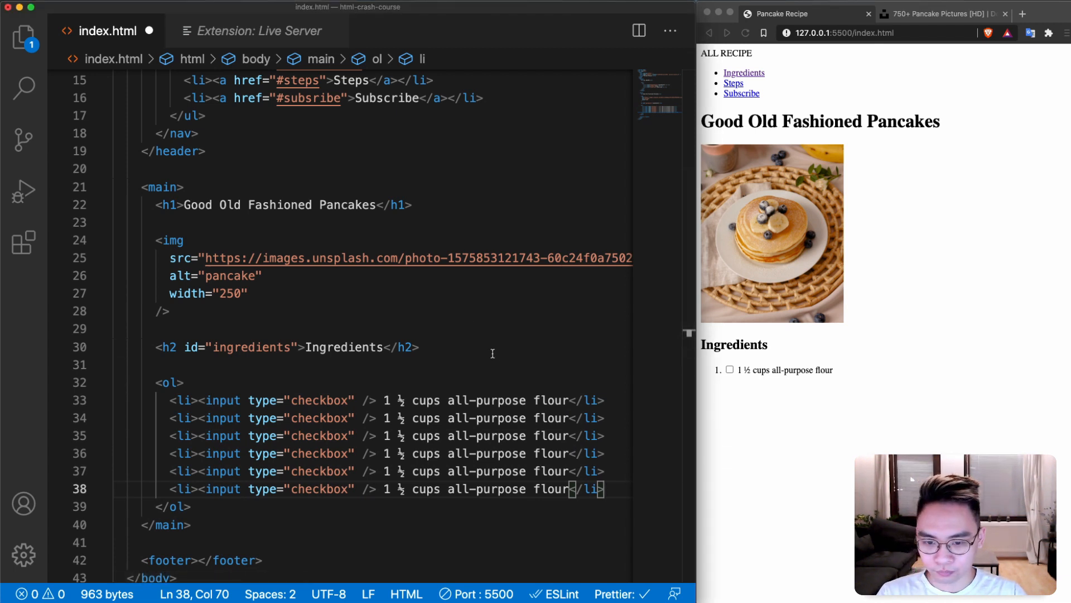
{"action": "type", "text": "3 ½ teaspoons baking powder"}
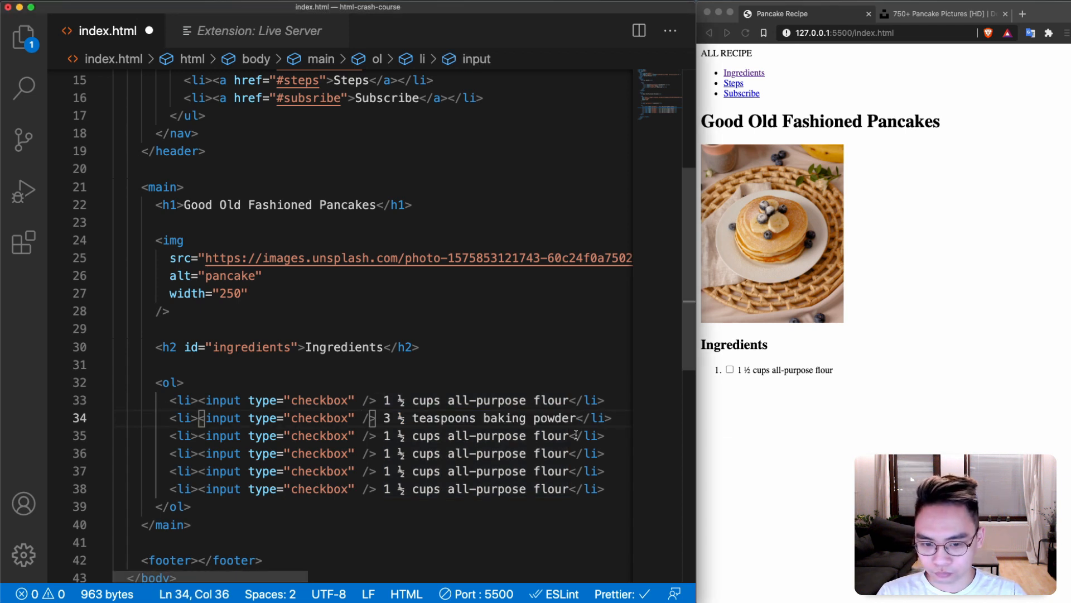
{"action": "type", "text": "1 teaspoon salt"}
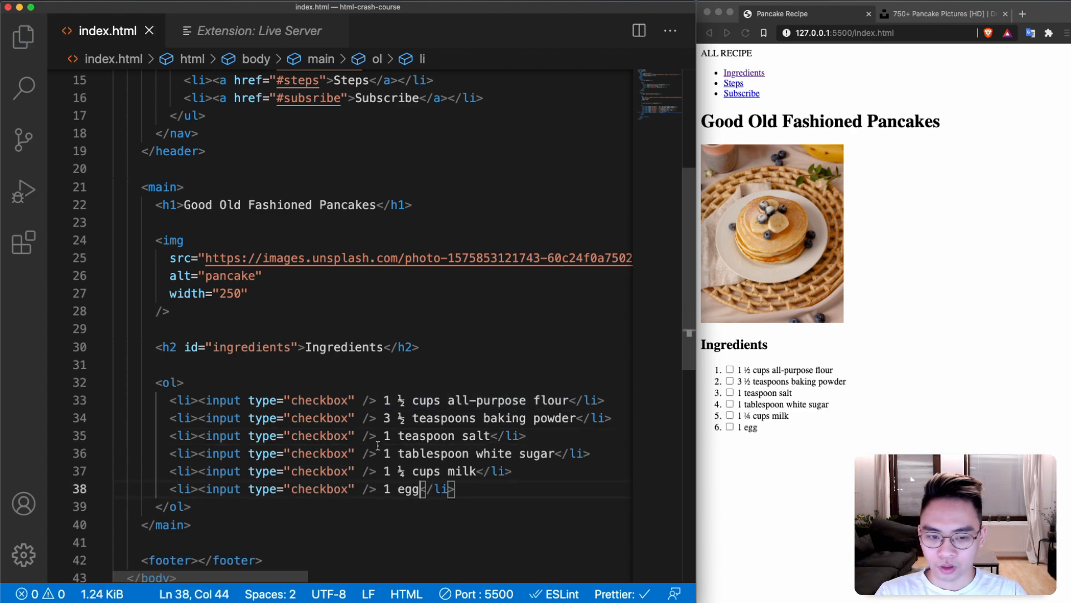
Tick and untick the flour checkbox in the live preview to test it.
{"action": "scroll", "scroll_direction": "down", "scroll_amount": 3}
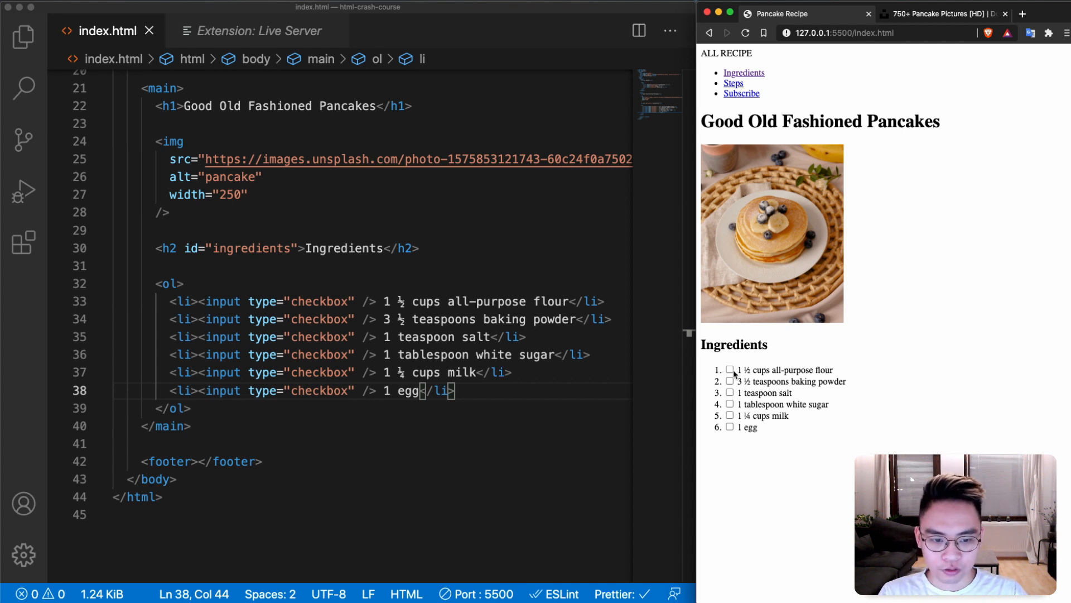
{"action": "left_click", "coordinate": [730, 371]}
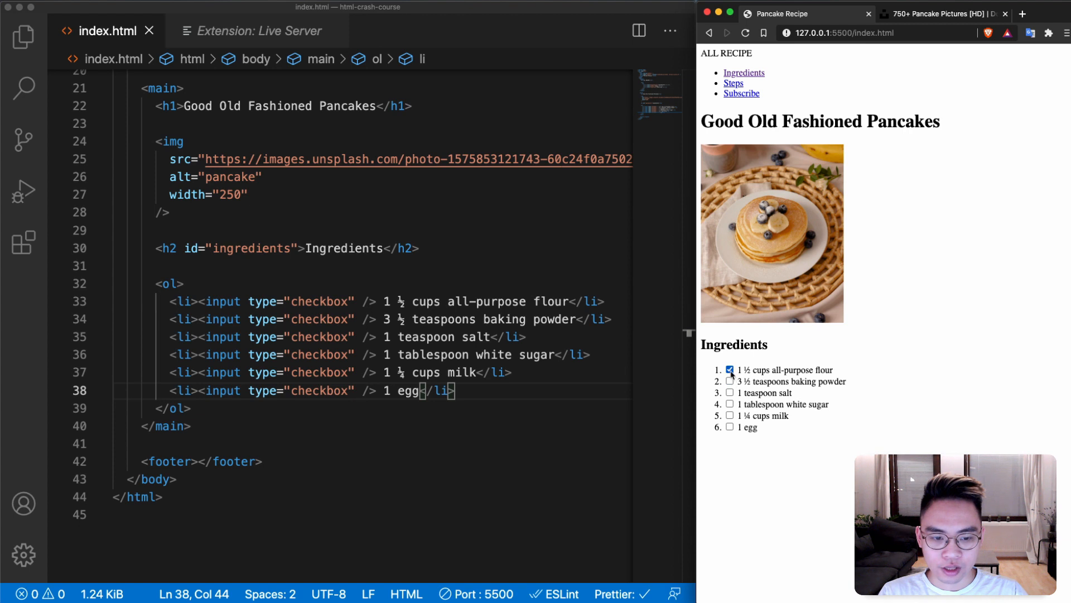
{"action": "left_click", "coordinate": [729, 370]}
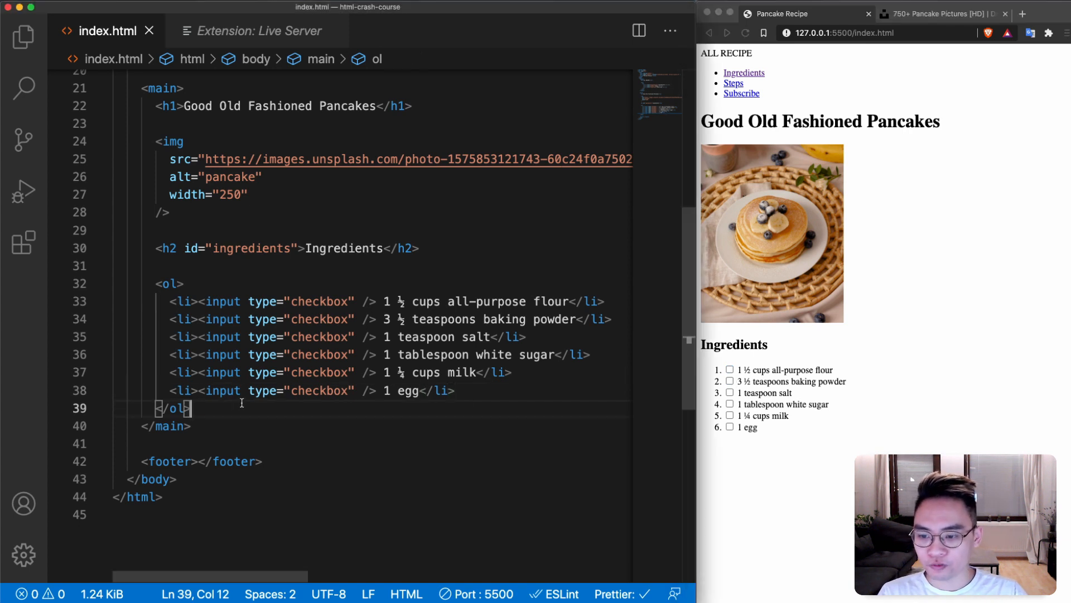
Add an h2 'Steps' heading with id="steps" after the ingredient list.
{"action": "key", "text": "Enter"}
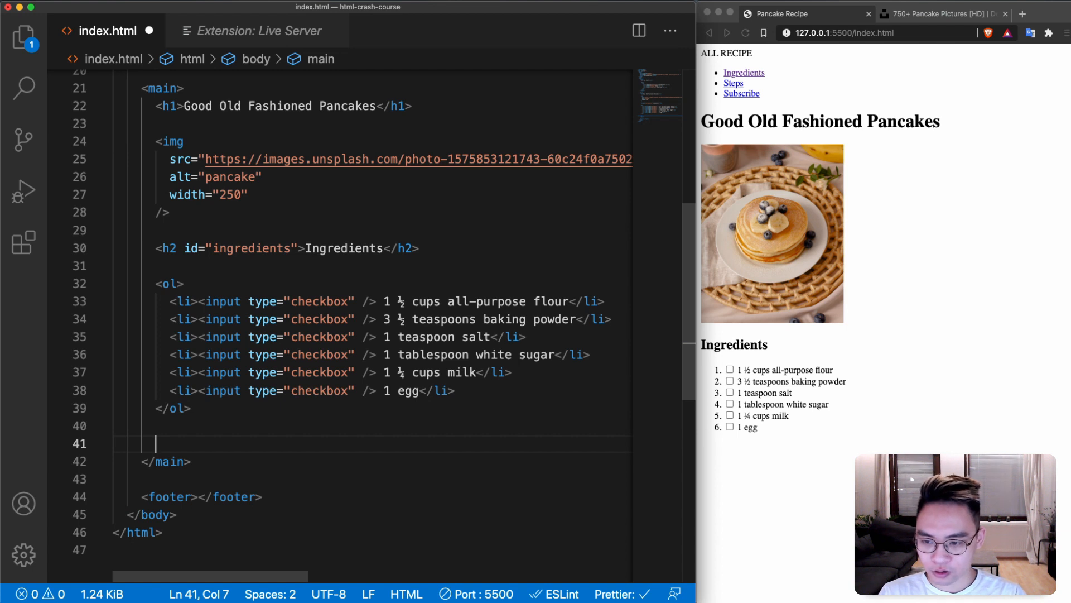
{"action": "type", "text": "h"}
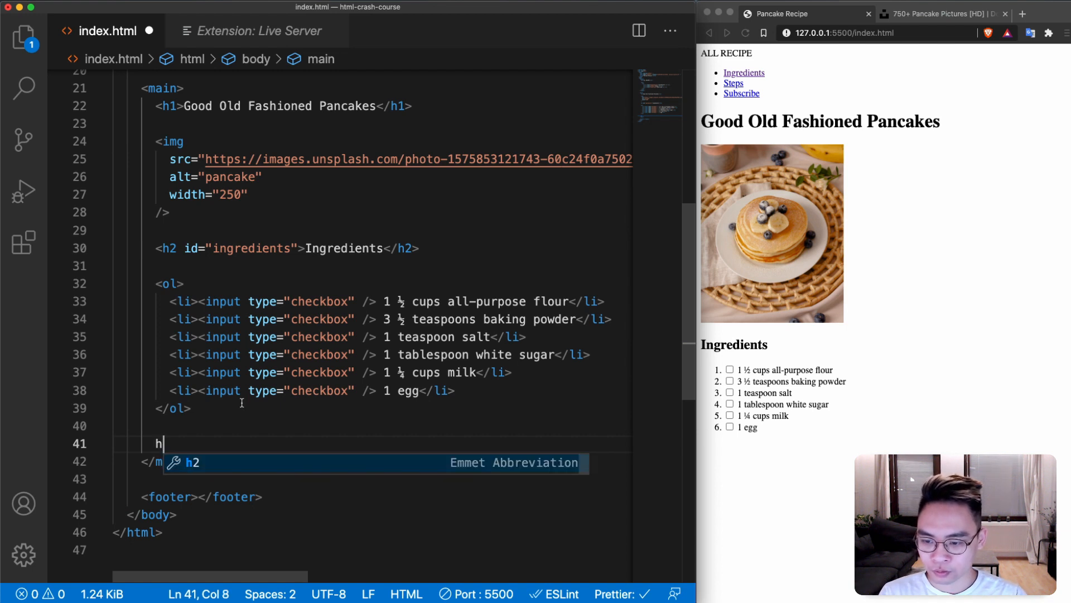
{"action": "key", "text": "Tab"}
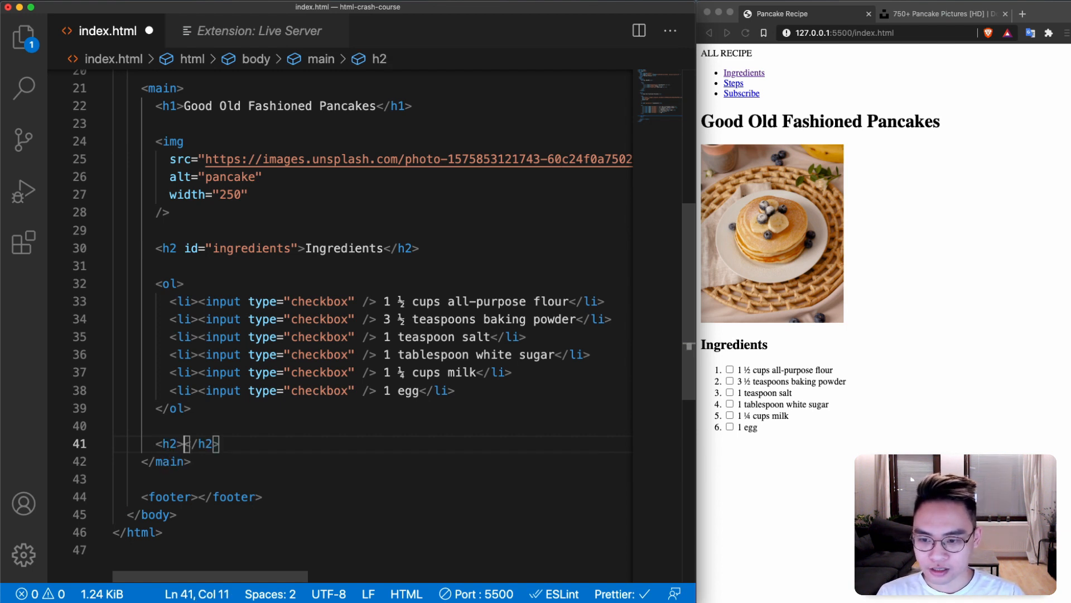
{"action": "type", "text": "Steps"}
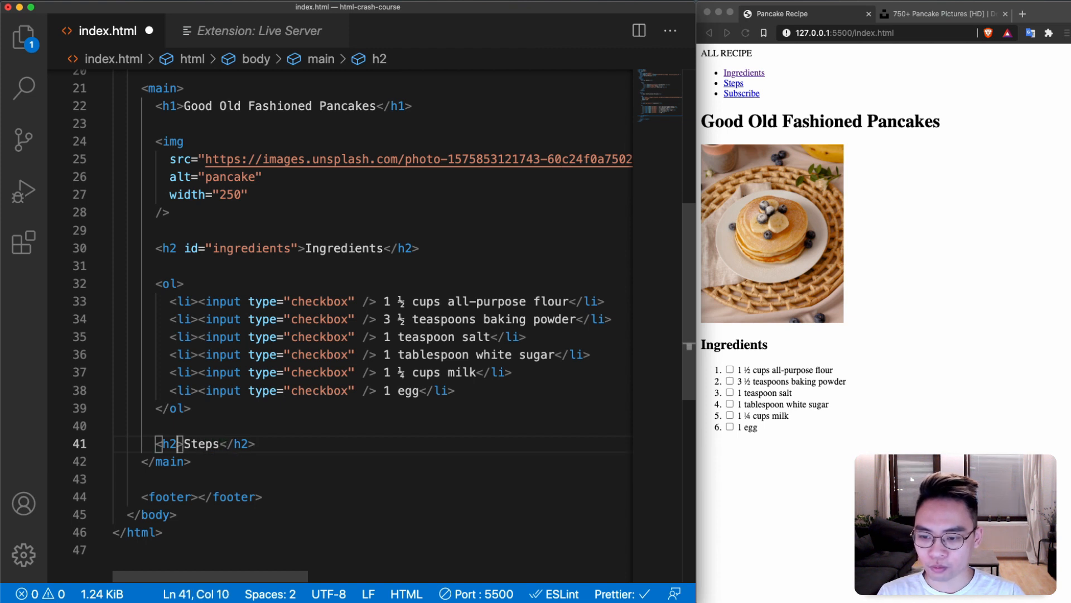
{"action": "type", "text": "id=\"s"}
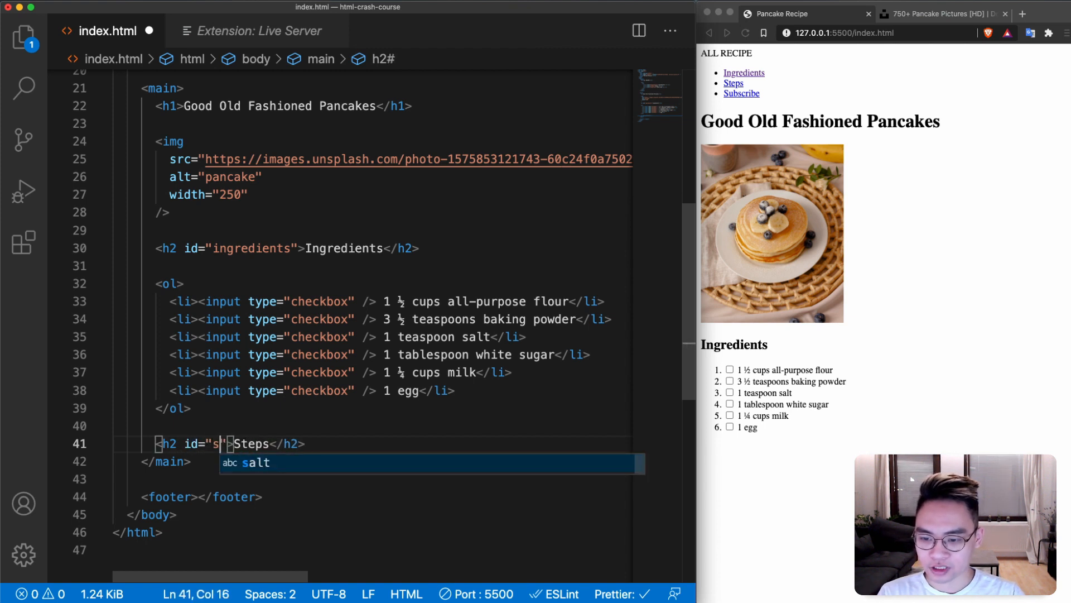
{"action": "type", "text": "teps"}
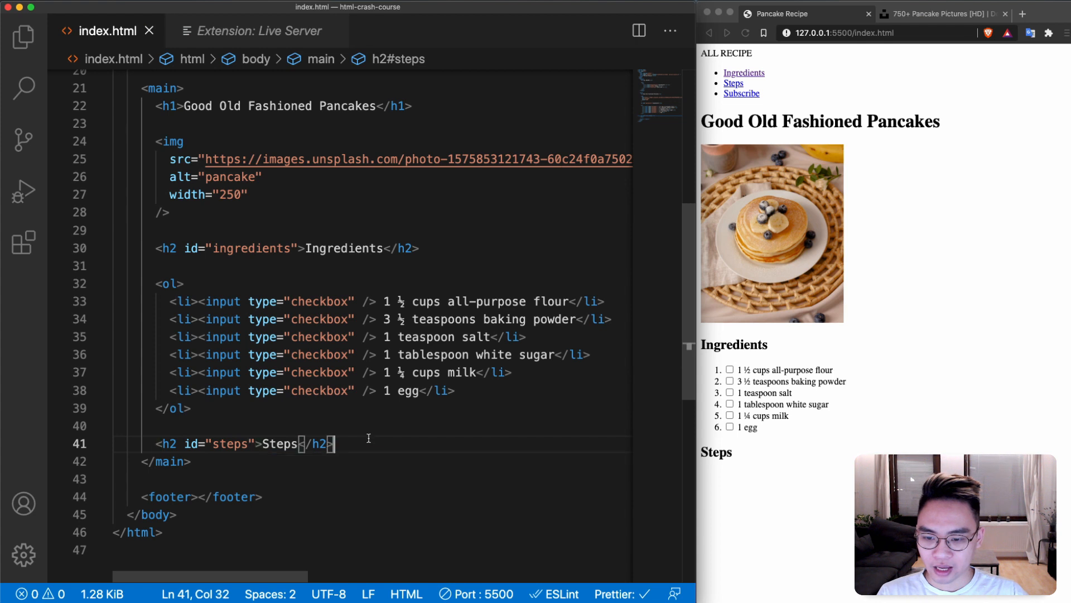
Add Step 1 and Step 2 h4 headings with their mixing and griddle-cooking paragraphs.
{"action": "type", "text": "h4>Step 1</h4>"}
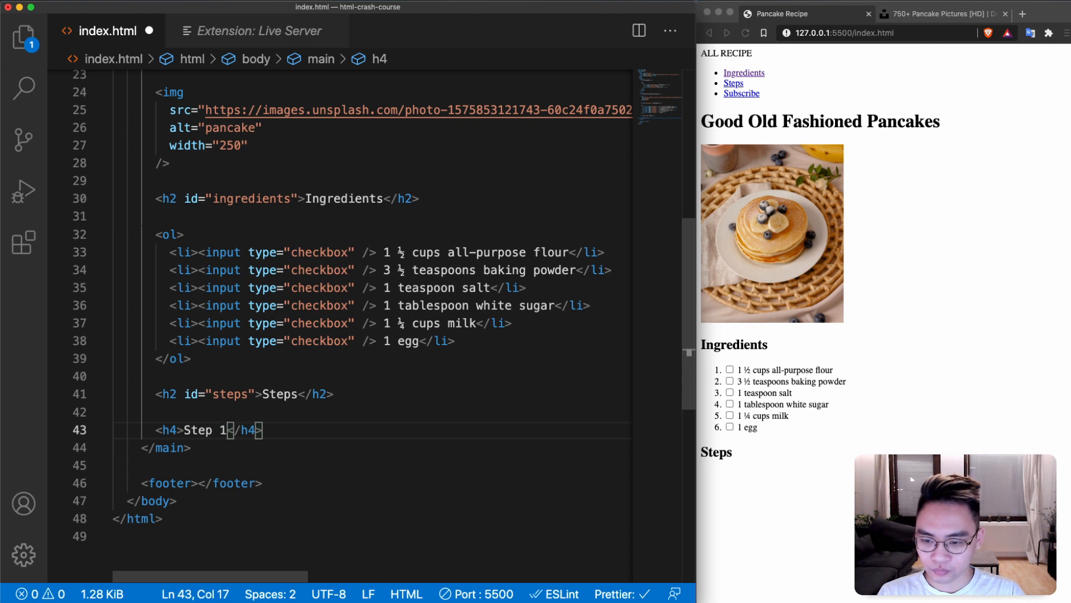
{"action": "type", "text": "p"}
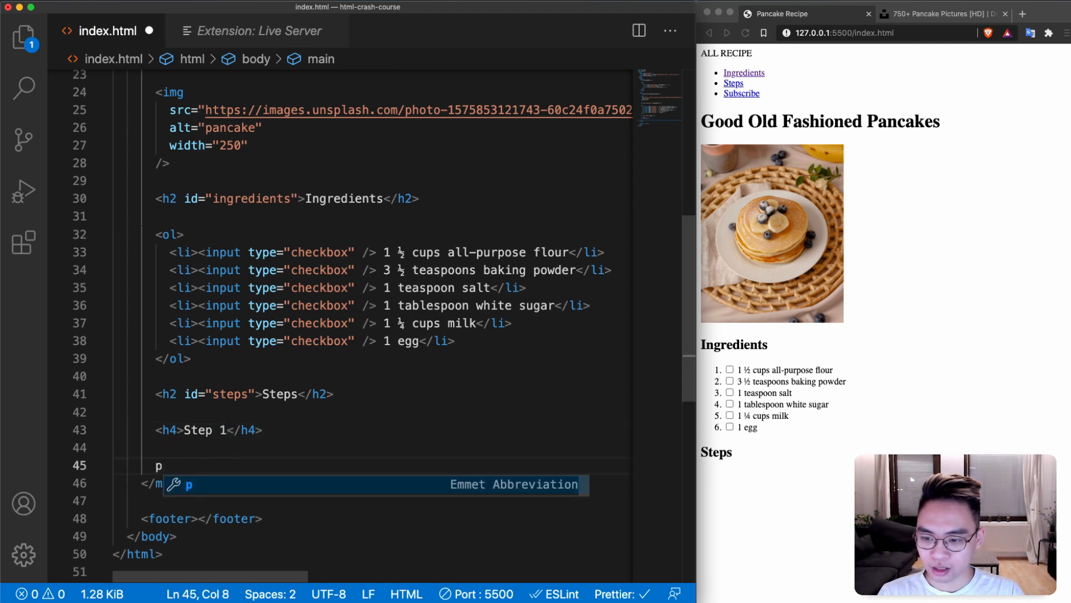
{"action": "key", "text": "Tab"}
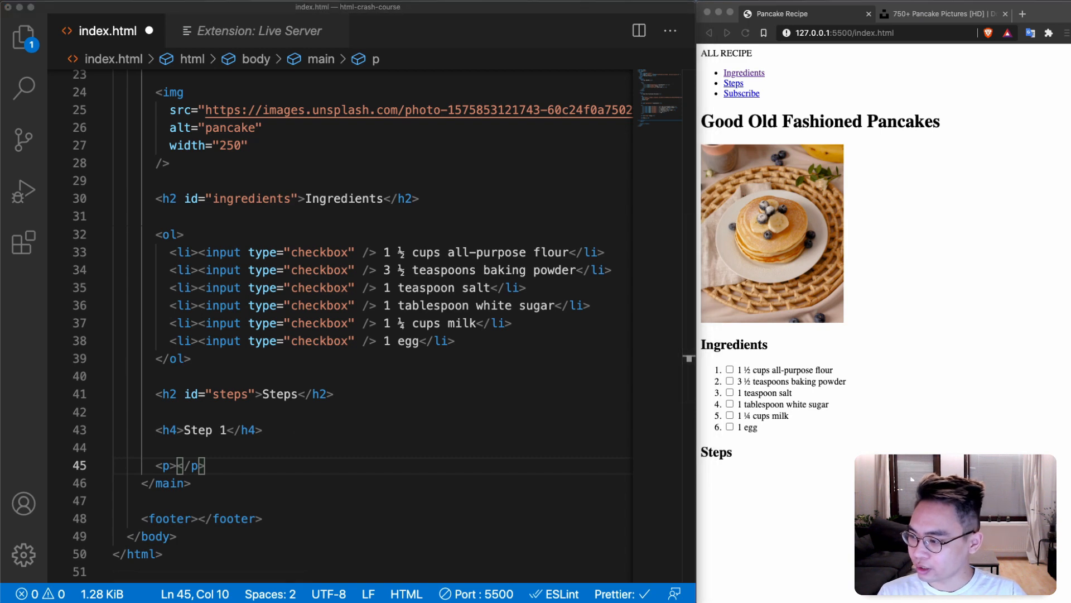
{"action": "mouse_move", "coordinate": [178, 468]}
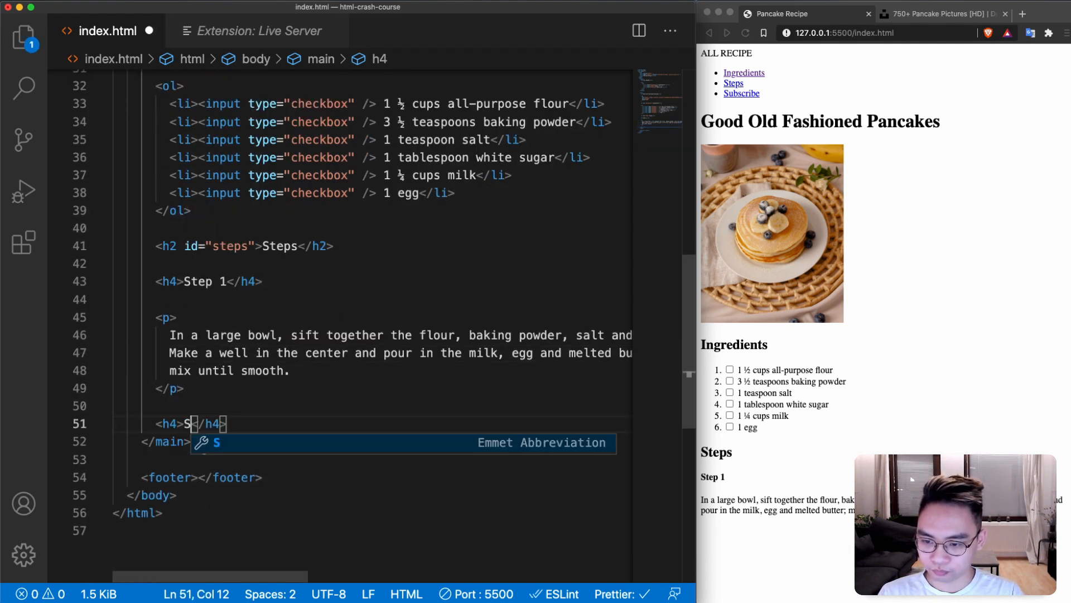
{"action": "type", "text": "tep 2"}
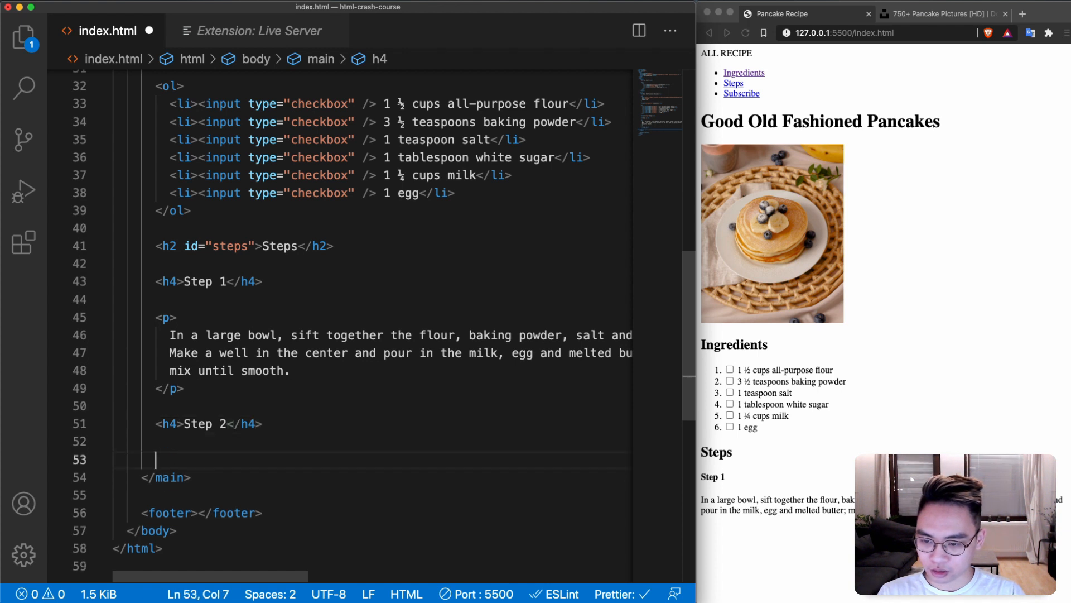
{"action": "type", "text": "<p>"}
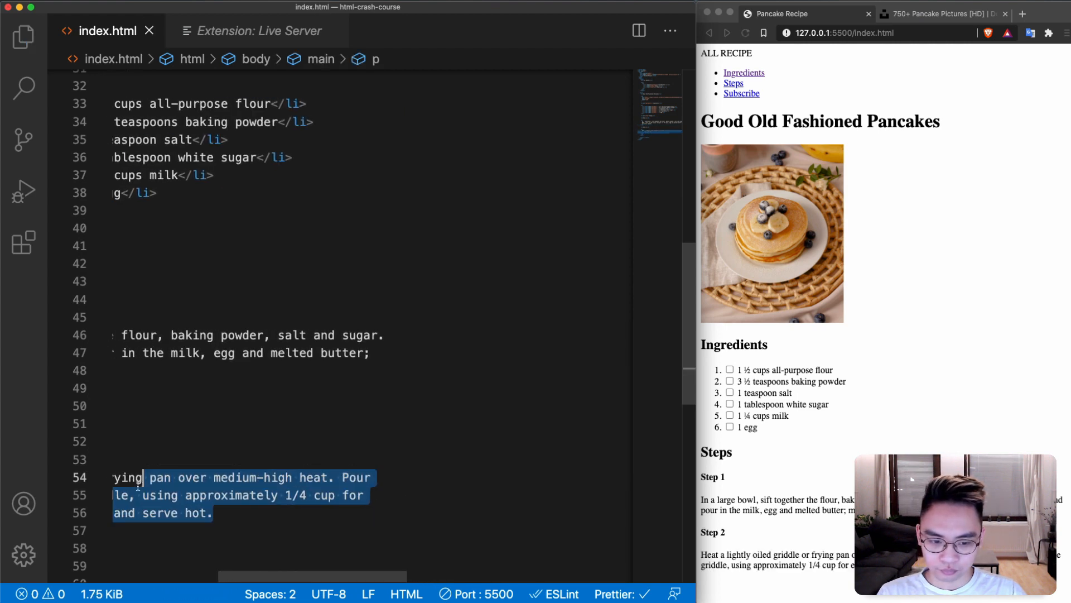
{"action": "scroll", "scroll_direction": "down", "scroll_amount": 3}
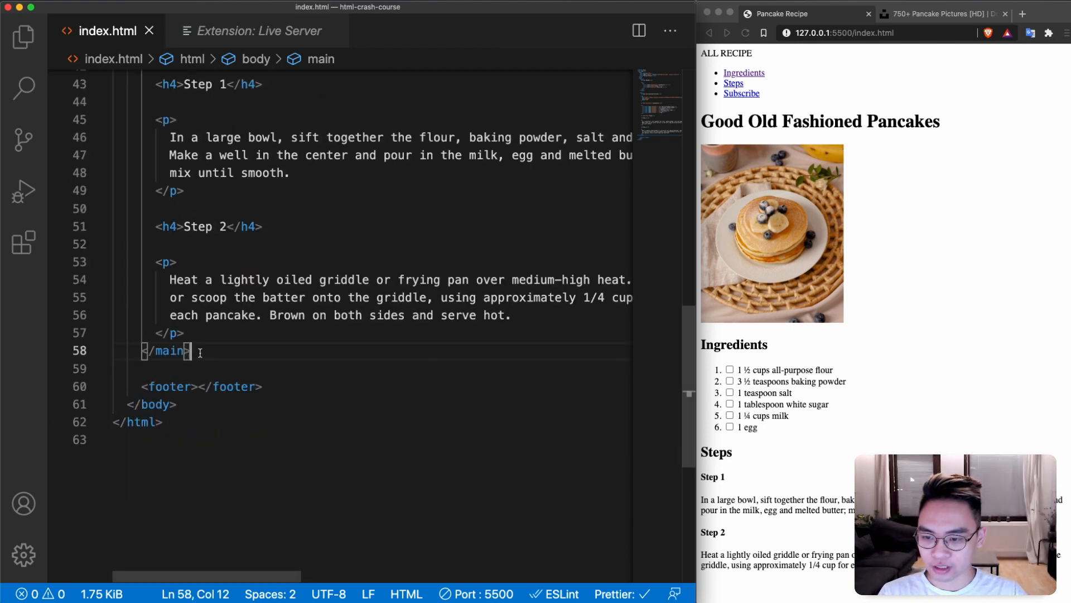
Add a self-closing <hr /> after the closing main tag.
{"action": "type", "text": "<hr>"}
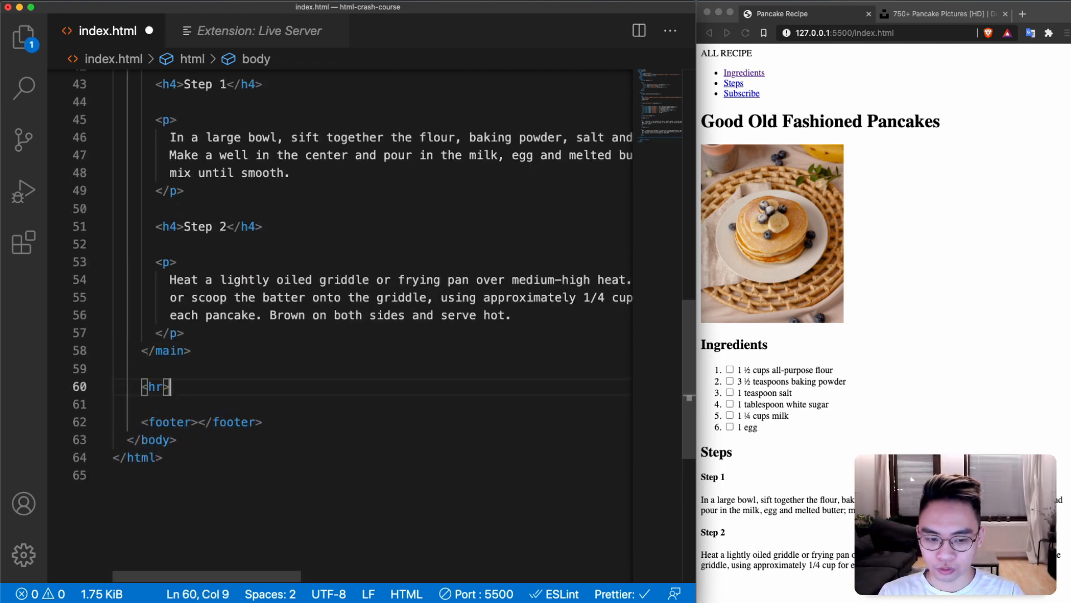
{"action": "type", "text": "/"}
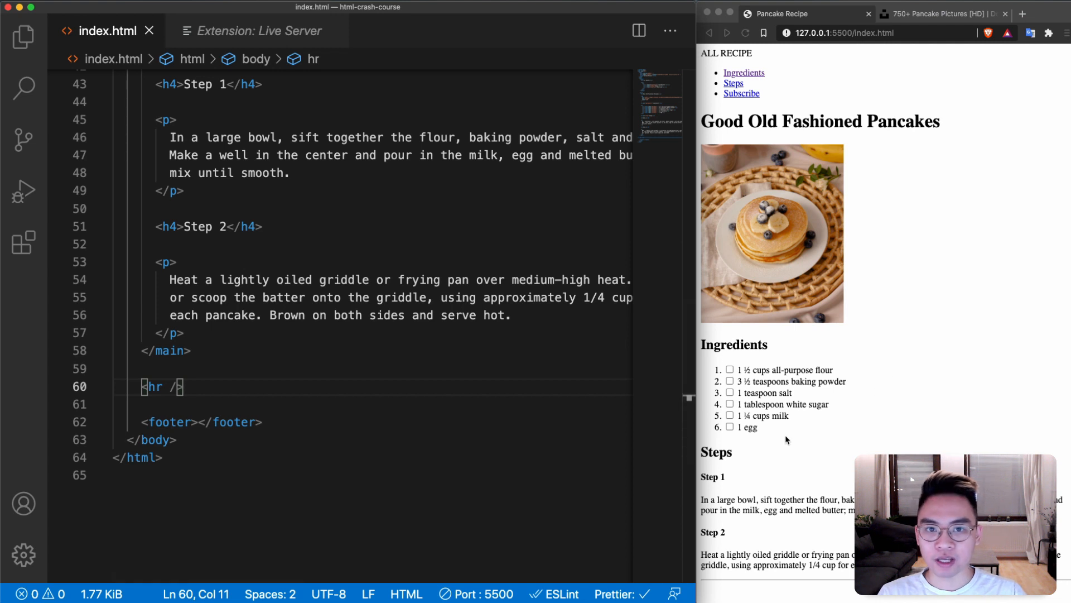
Add an h6 heading reading 'Subscribe' inside the footer.
{"action": "left_click", "coordinate": [200, 422]}
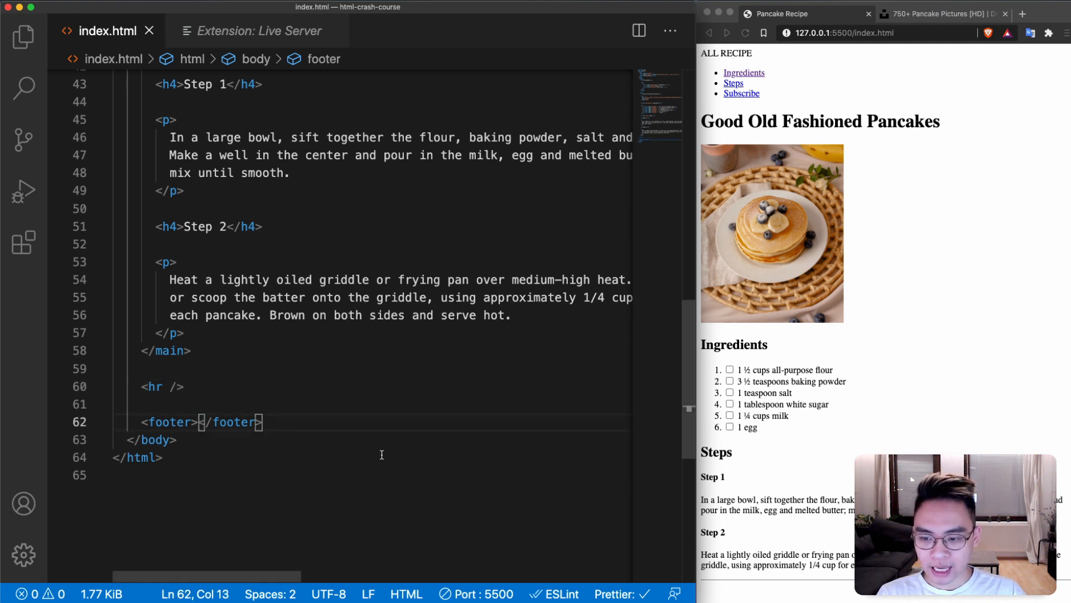
{"action": "key", "text": "enter"}
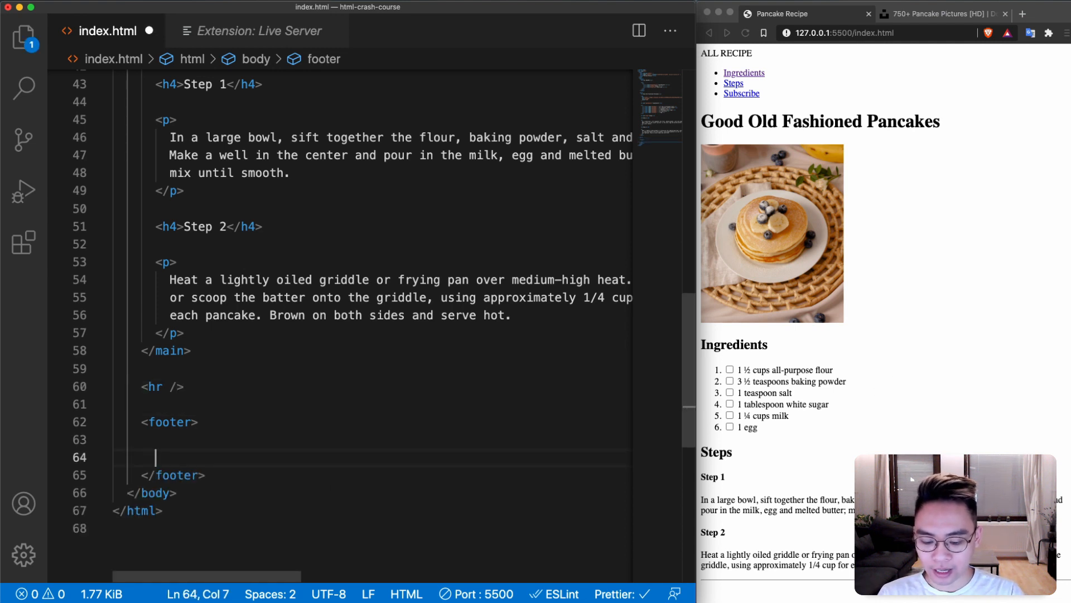
{"action": "type", "text": "h6"}
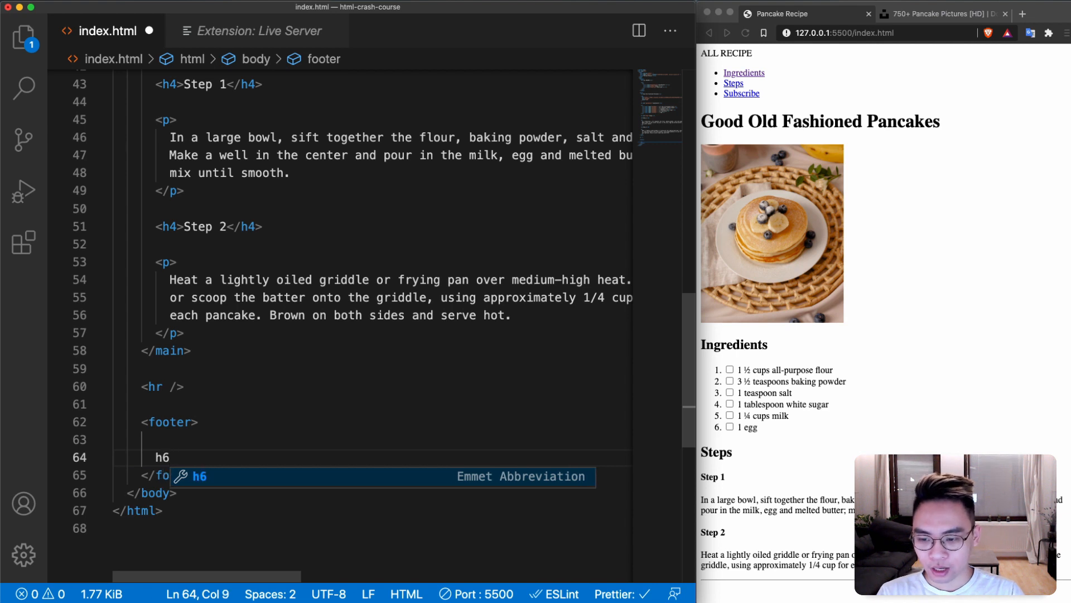
{"action": "type", "text": "Subscribe</h6>"}
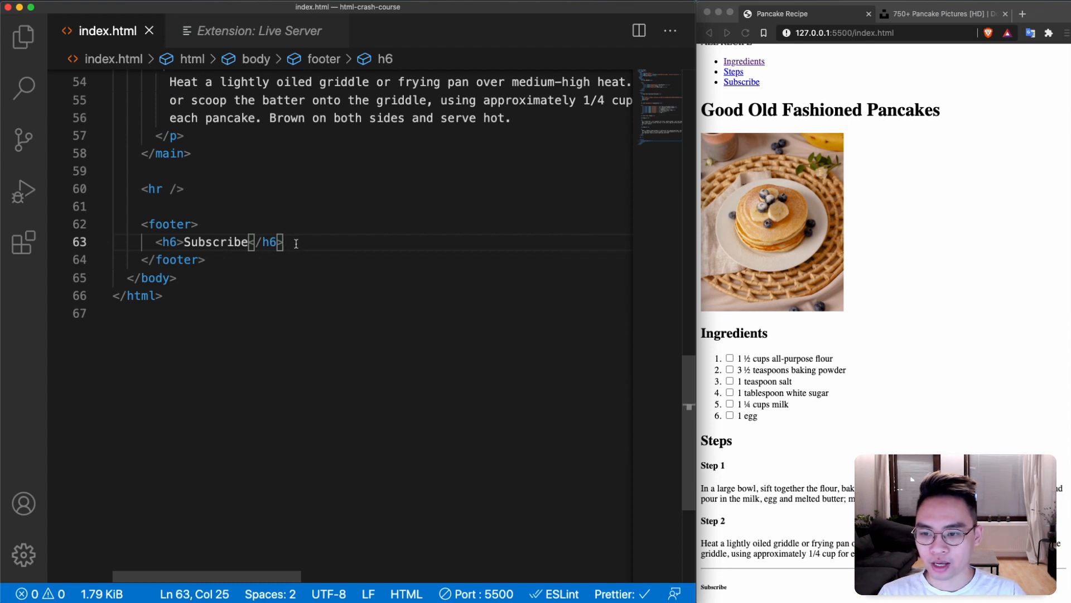
Add an empty form in the footer and give the h6 the id 'subscribe'.
{"action": "type", "text": "for"}
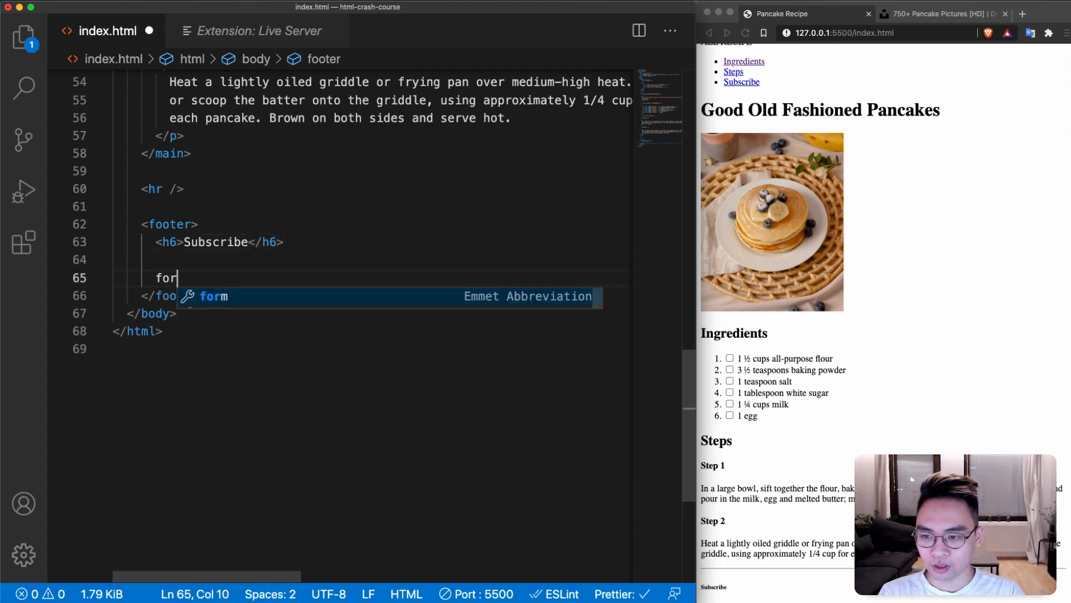
{"action": "key", "text": "Tab"}
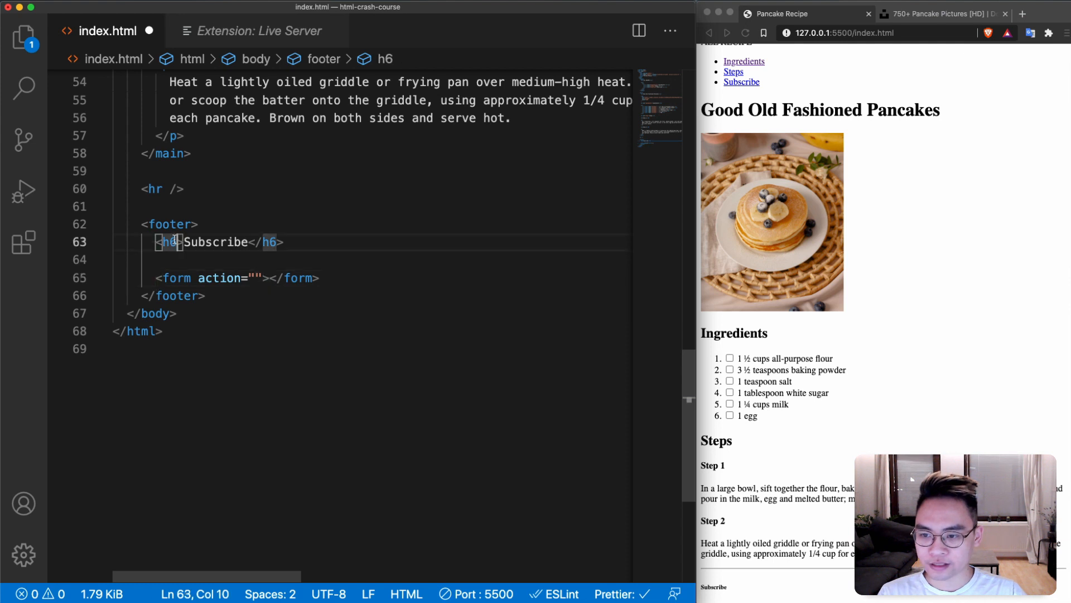
{"action": "type", "text": "id="}
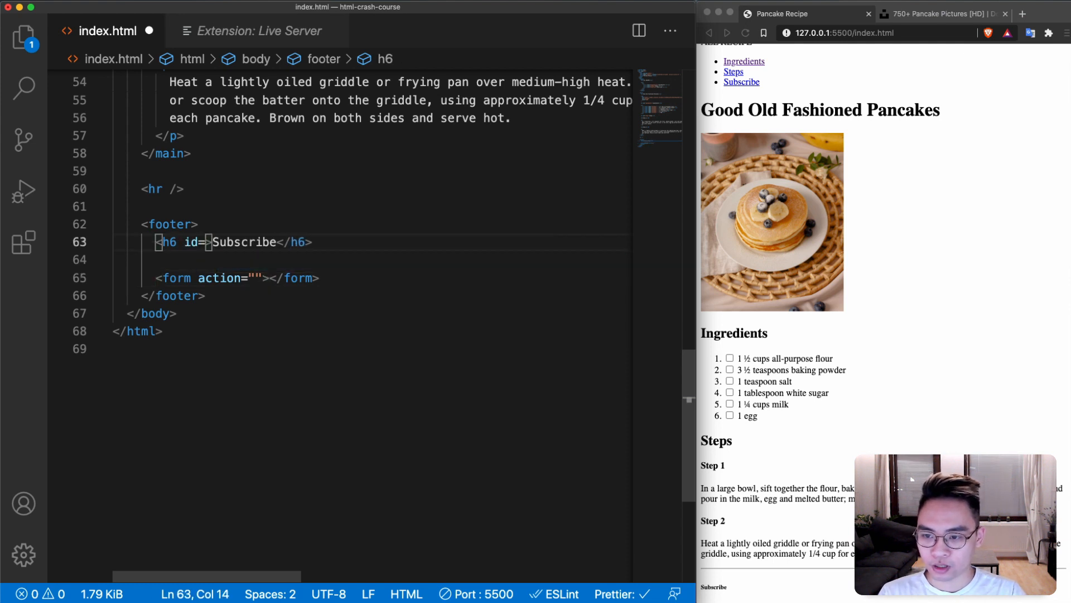
{"action": "type", "text": "subscribe\""}
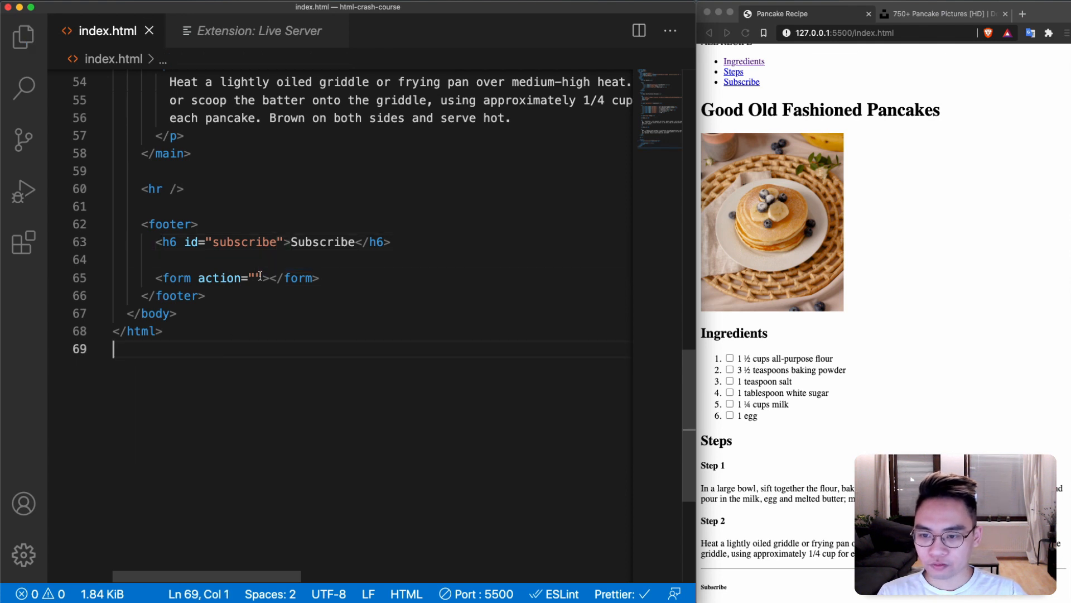
{"action": "key", "text": "Backspace"}
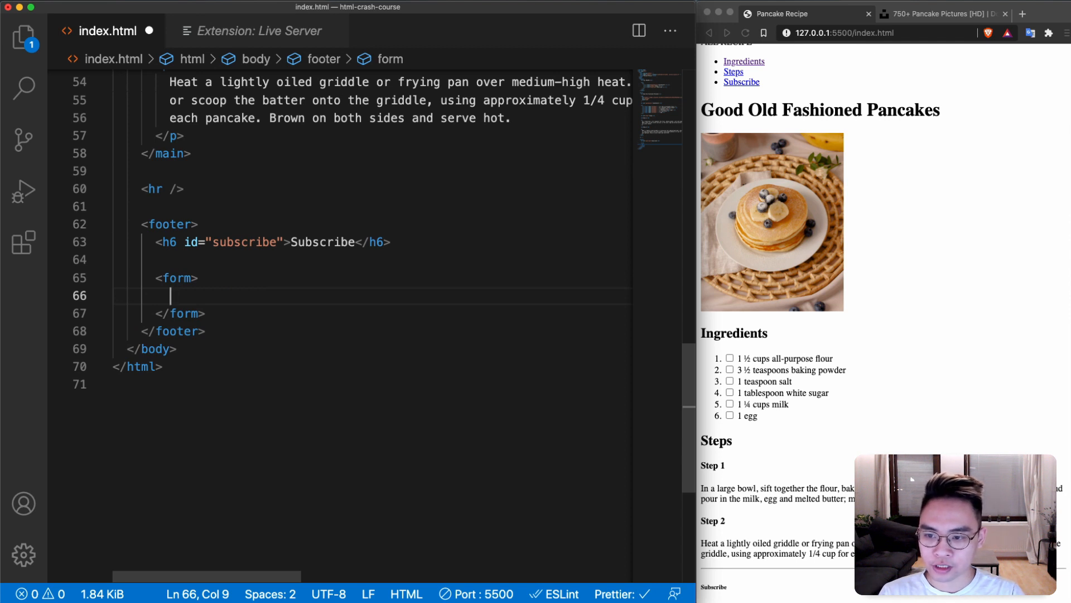
Start a text input inside the form via the Emmet input abbreviation.
{"action": "type", "text": "inp"}
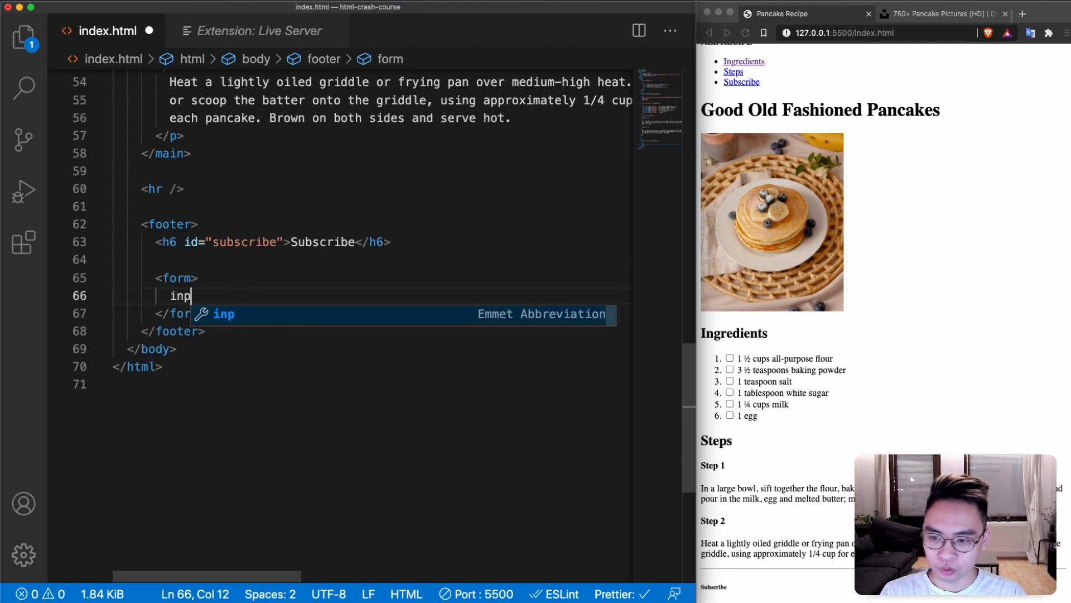
{"action": "key", "text": "Tab"}
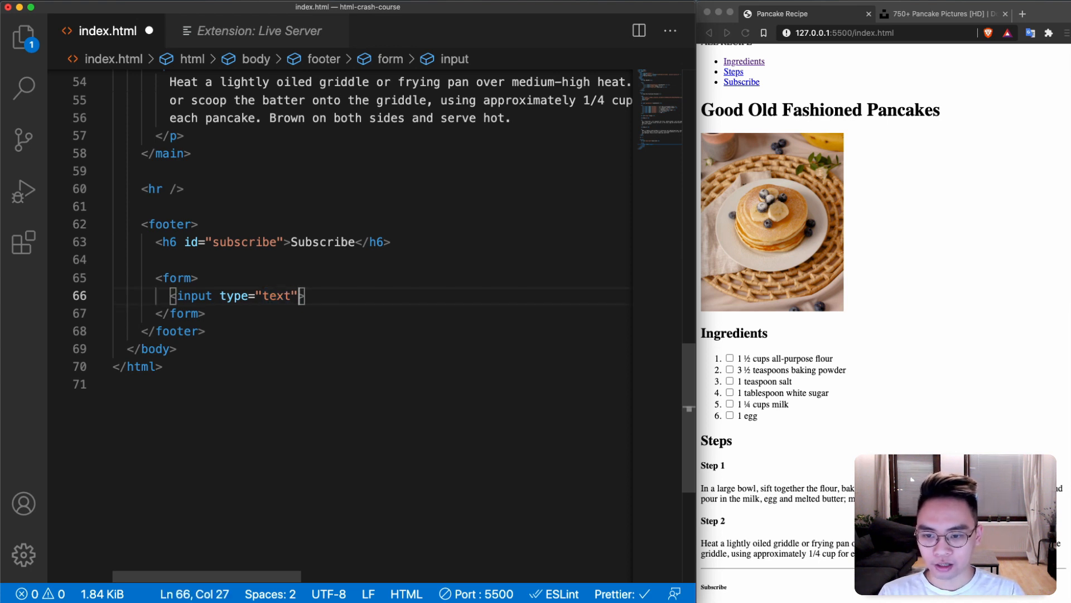
Give the input the placeholder 'Enter Email Address'.
{"action": "type", "text": "placeholder=\"\""}
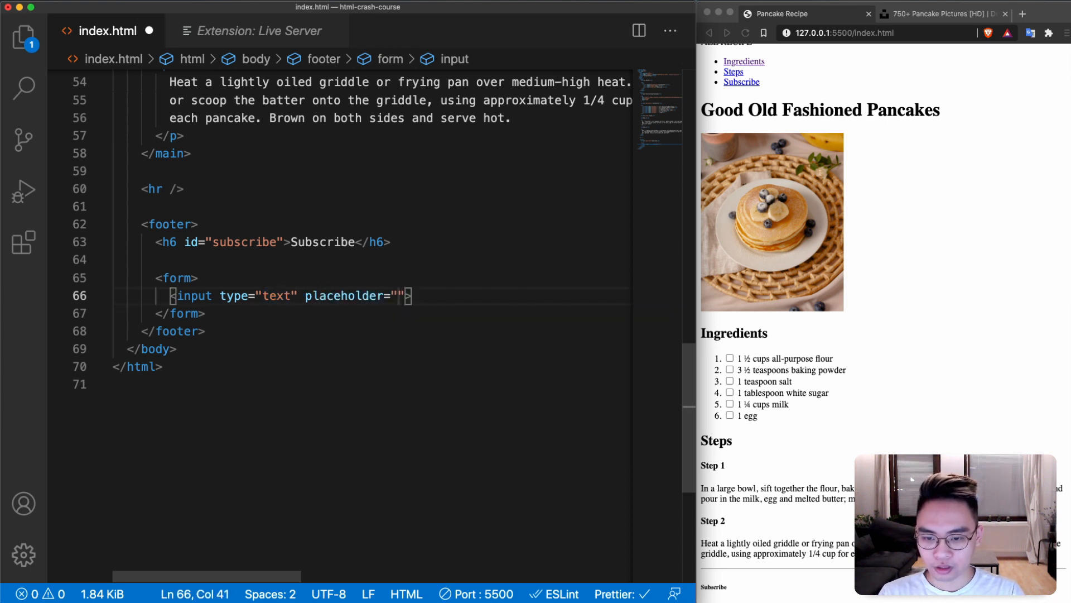
{"action": "type", "text": "Enter"}
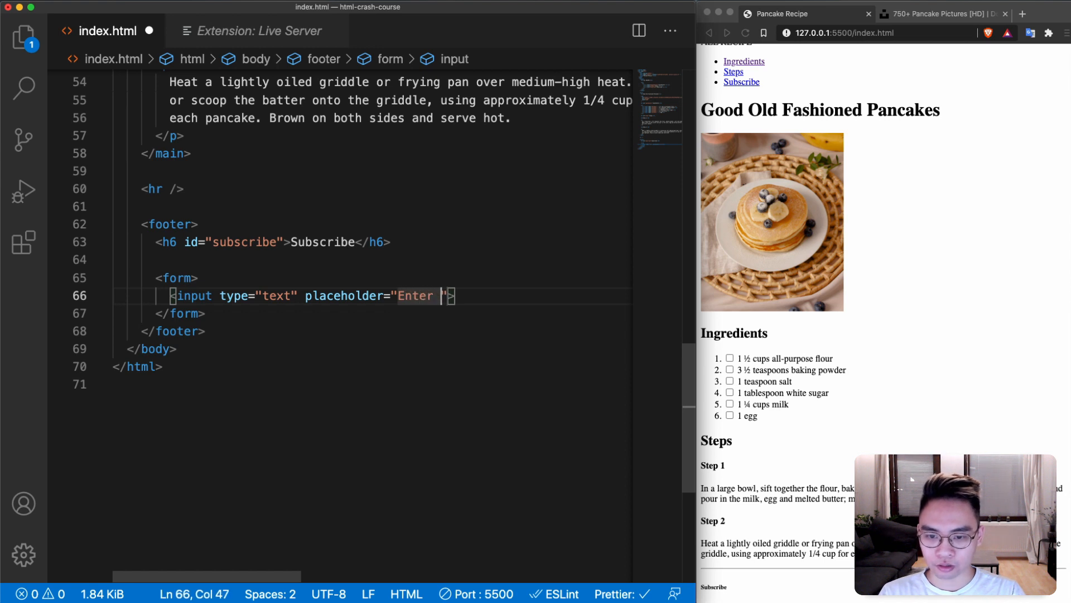
{"action": "type", "text": "Email Add"}
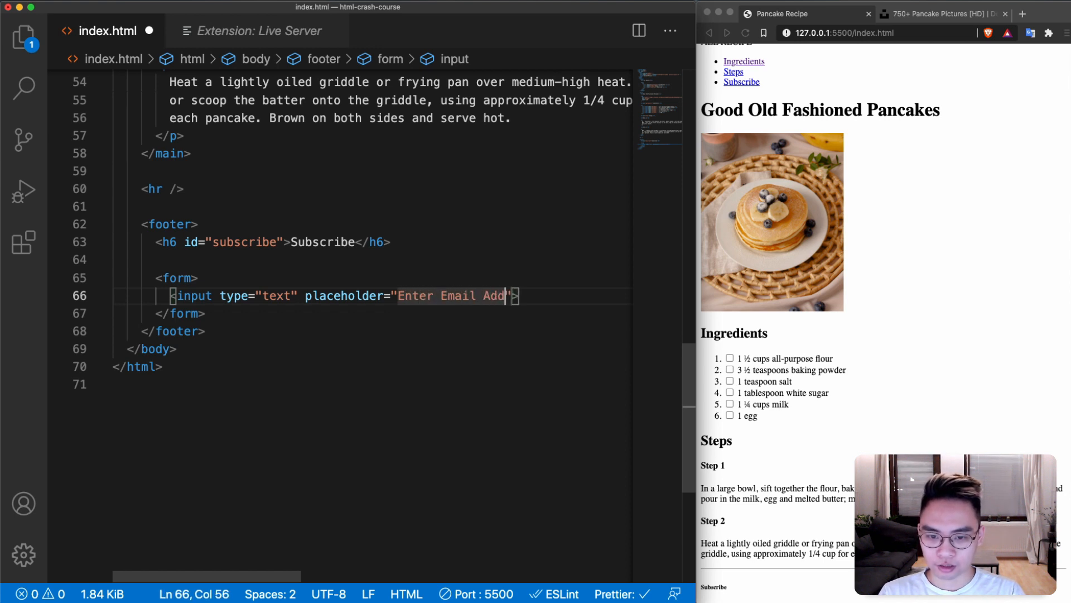
{"action": "type", "text": "ress"}
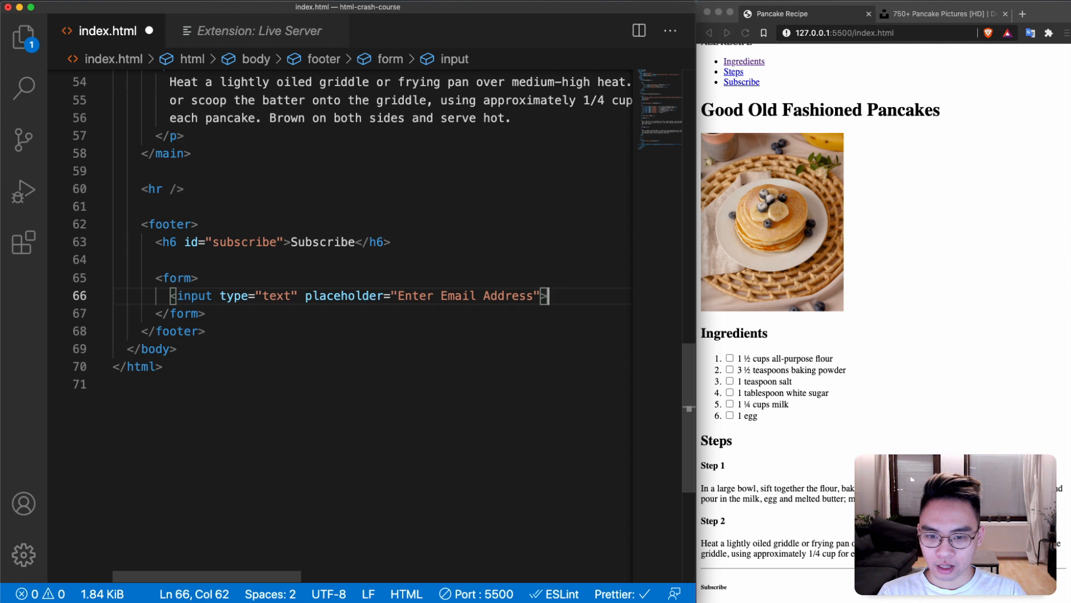
Add a button labelled 'Submit' after the input in the form.
{"action": "type", "text": "bu"}
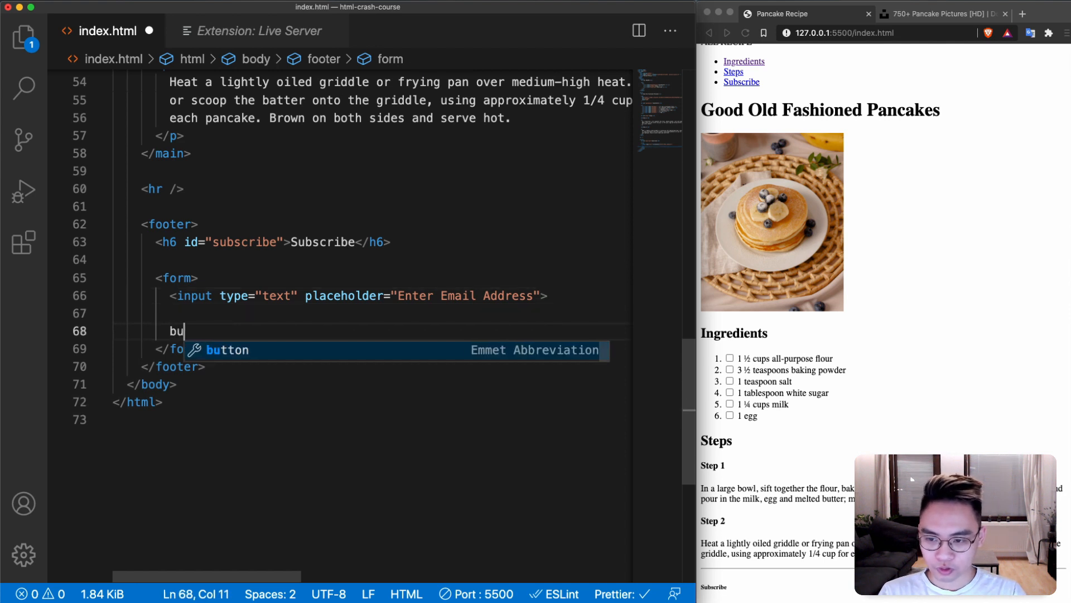
{"action": "key", "text": "Tab"}
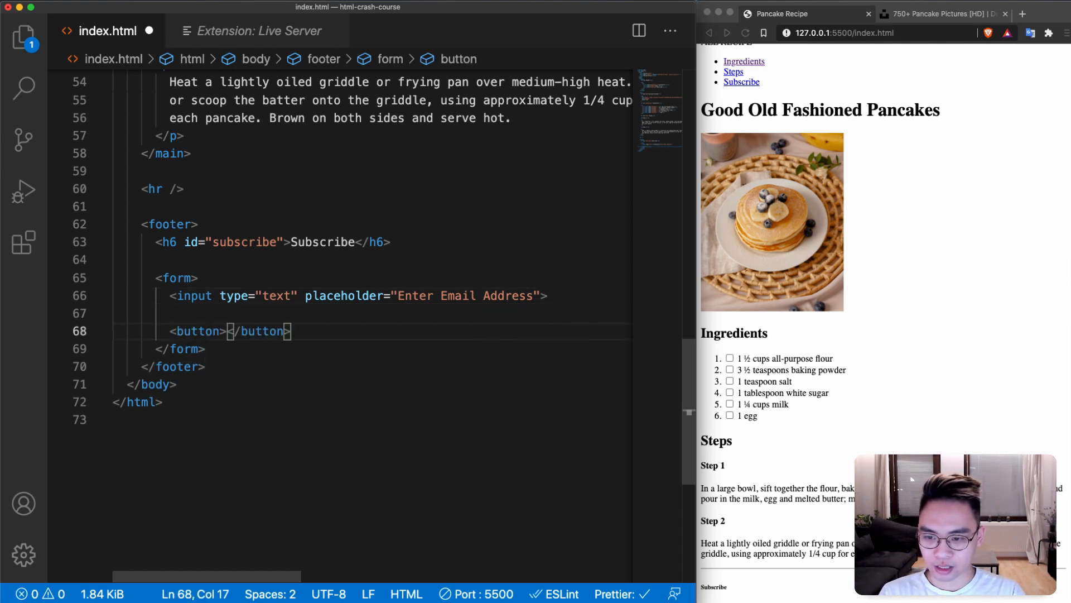
{"action": "type", "text": "Submit"}
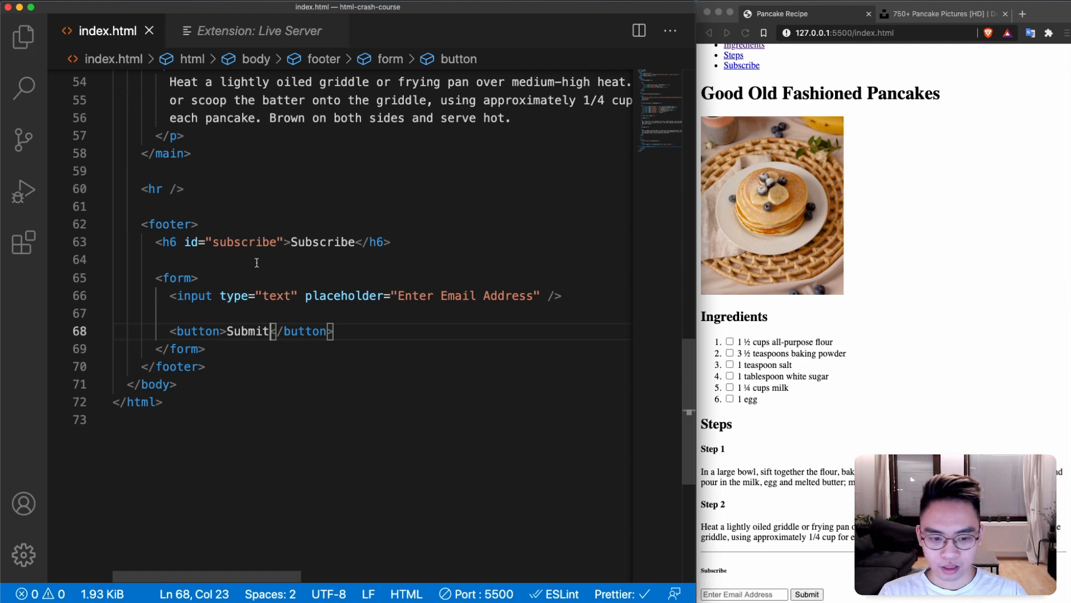
{"action": "left_click", "coordinate": [744, 594]}
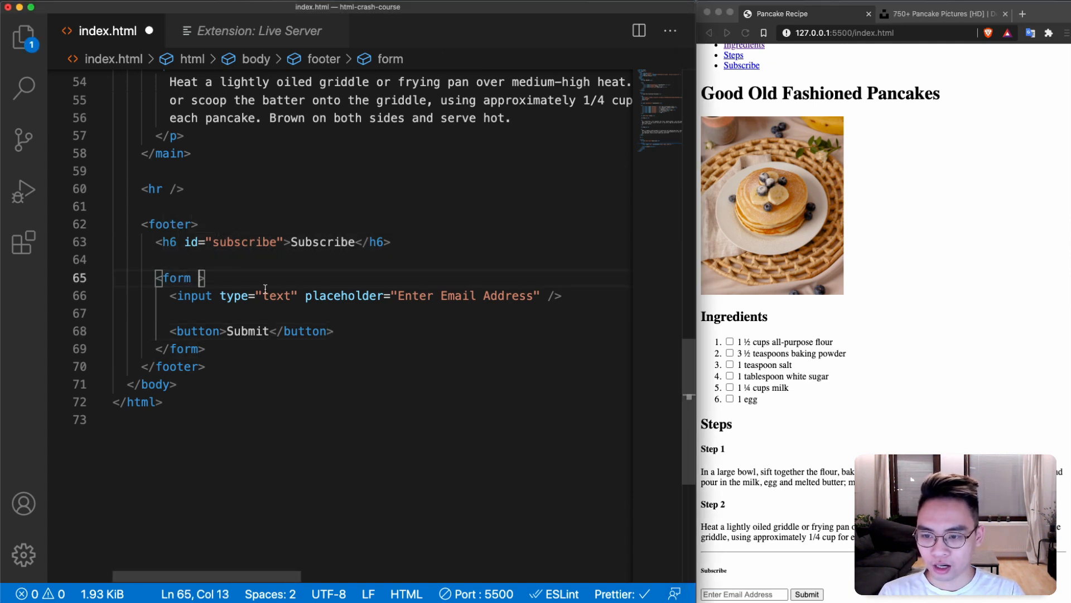
Set the form's onsubmit to alert('Subscribed').
{"action": "type", "text": "onsubmit=\"\""}
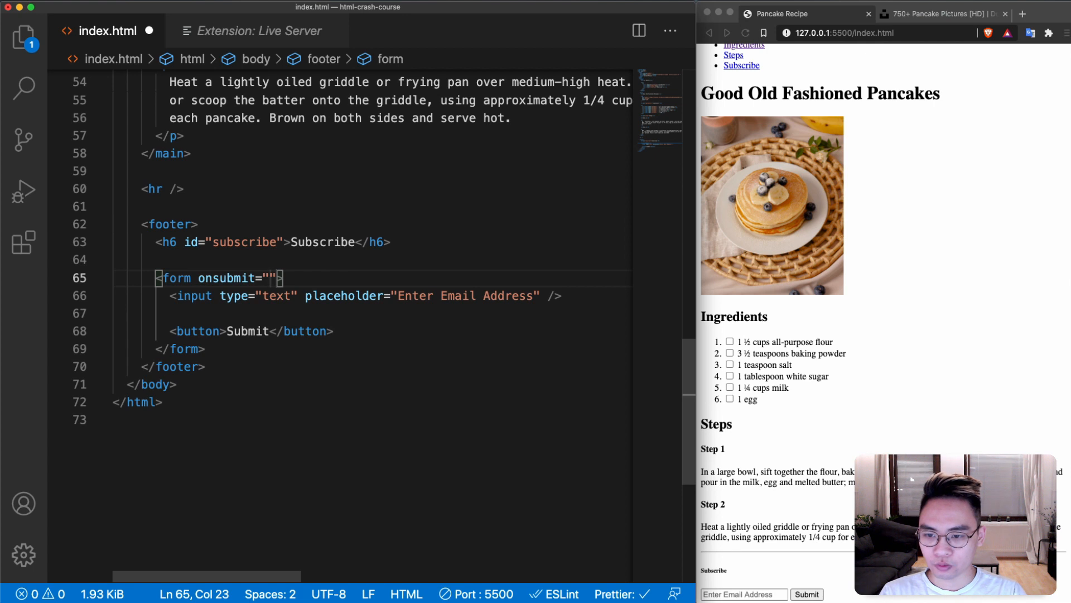
{"action": "type", "text": "alert()"}
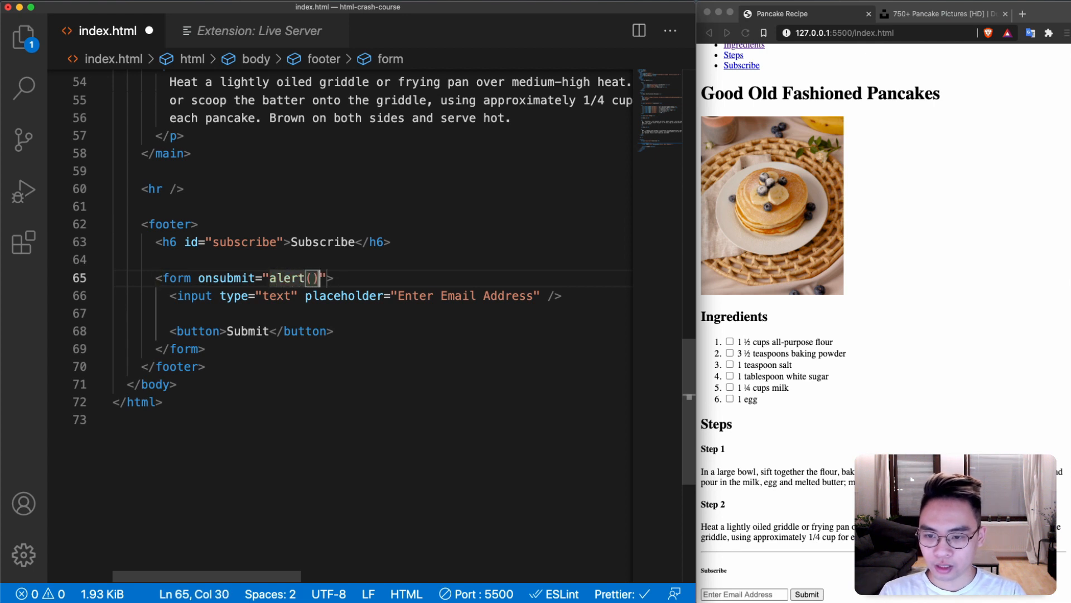
{"action": "type", "text": "''"}
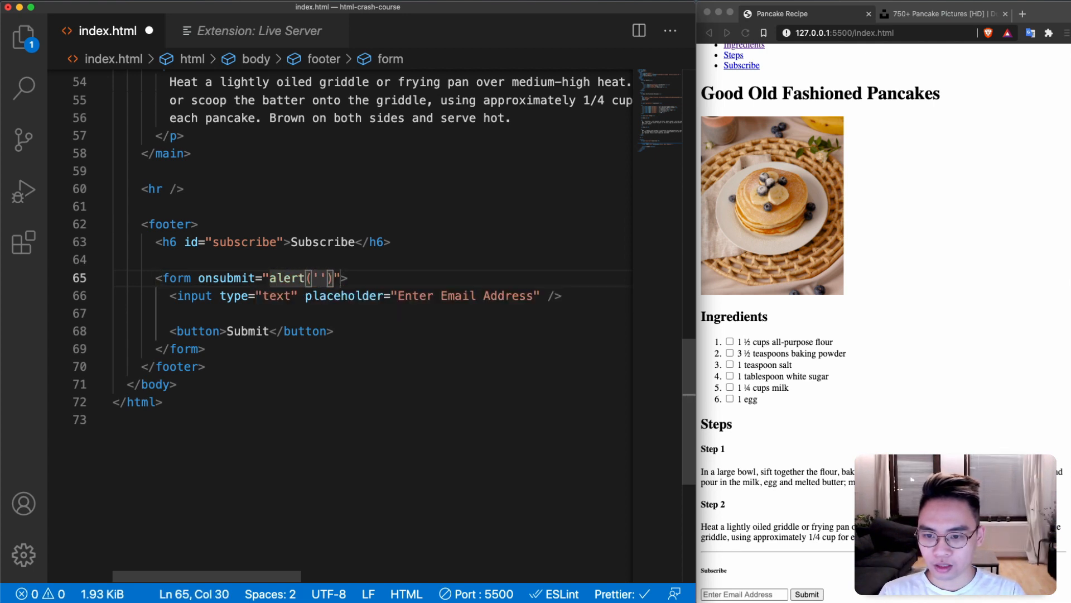
{"action": "type", "text": "Sub"}
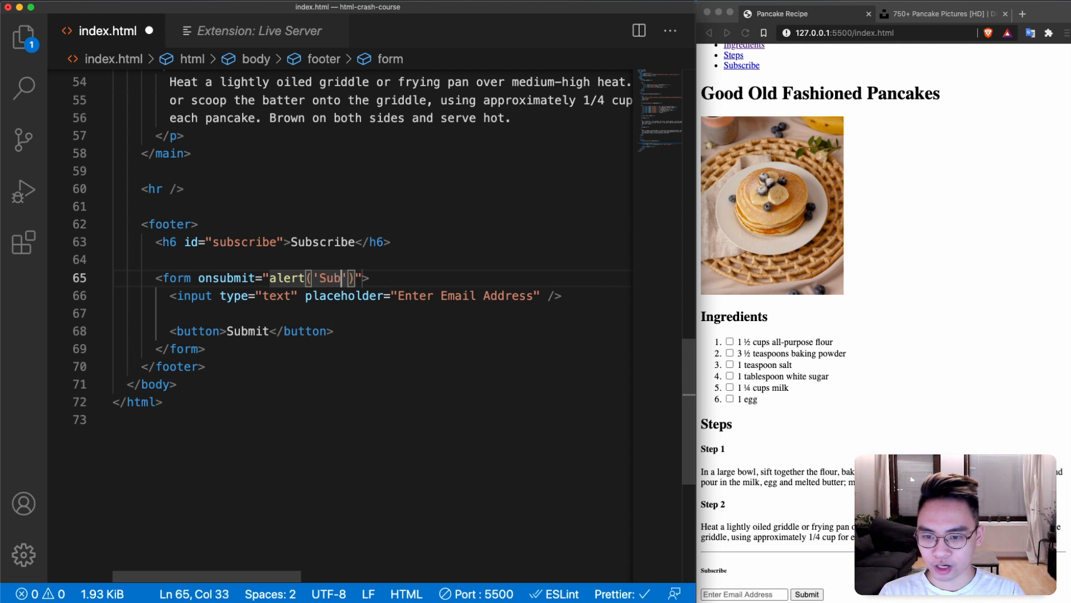
{"action": "type", "text": "scribed"}
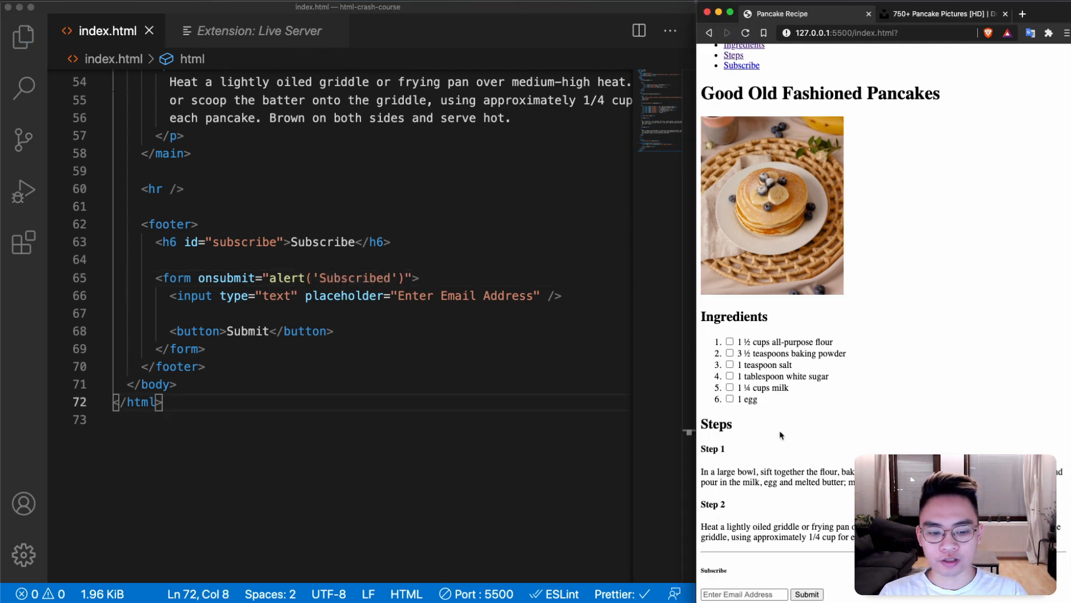
Test the Subscribed alert by submitting the form in the live page and dismissing it.
{"action": "left_click", "coordinate": [807, 594]}
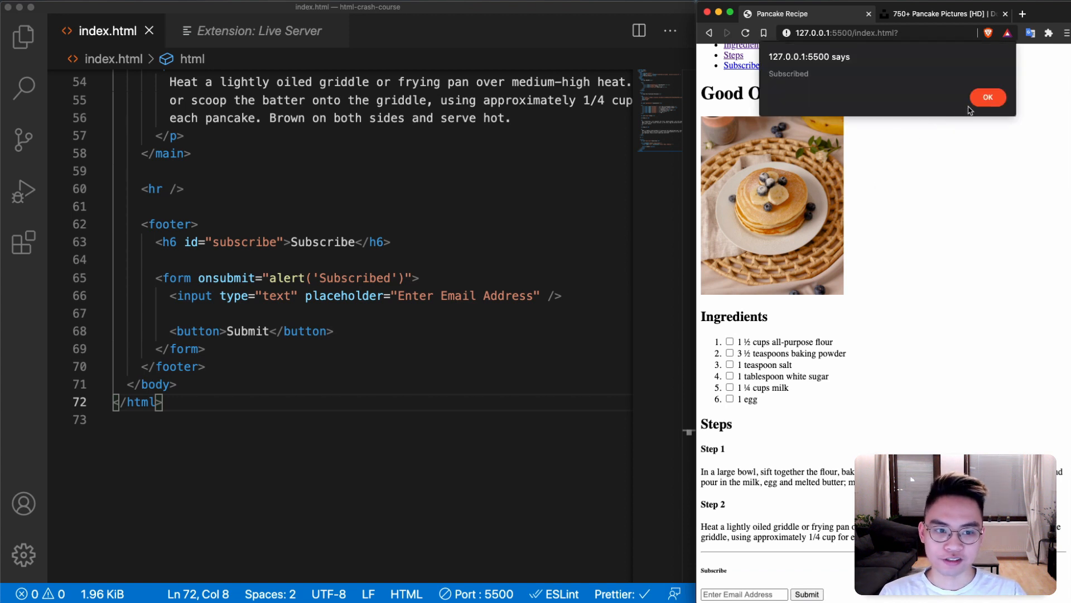
{"action": "left_click", "coordinate": [988, 97]}
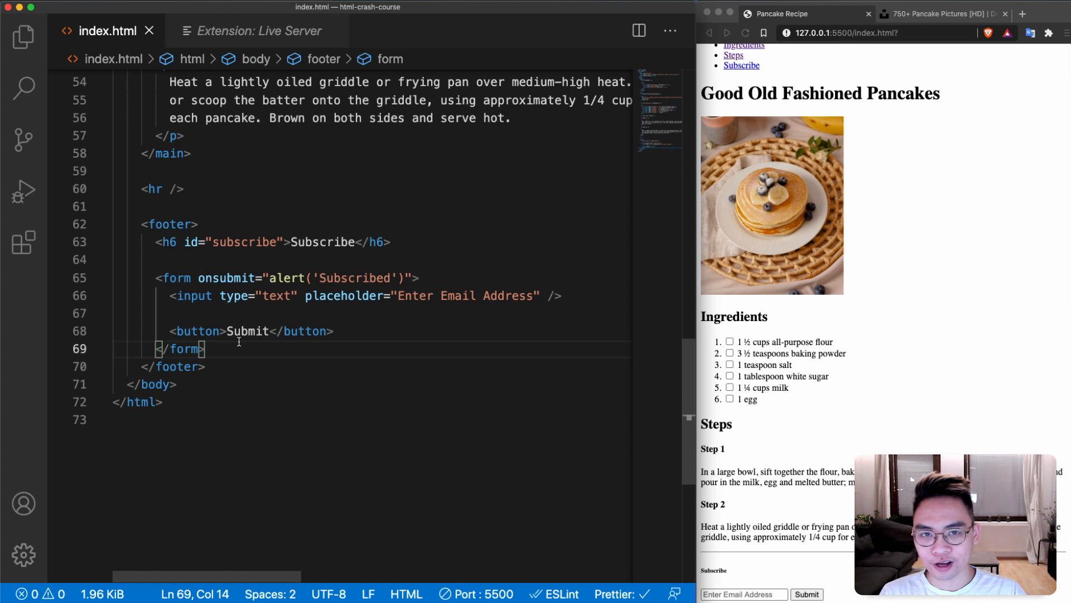
{"action": "key", "text": "Enter"}
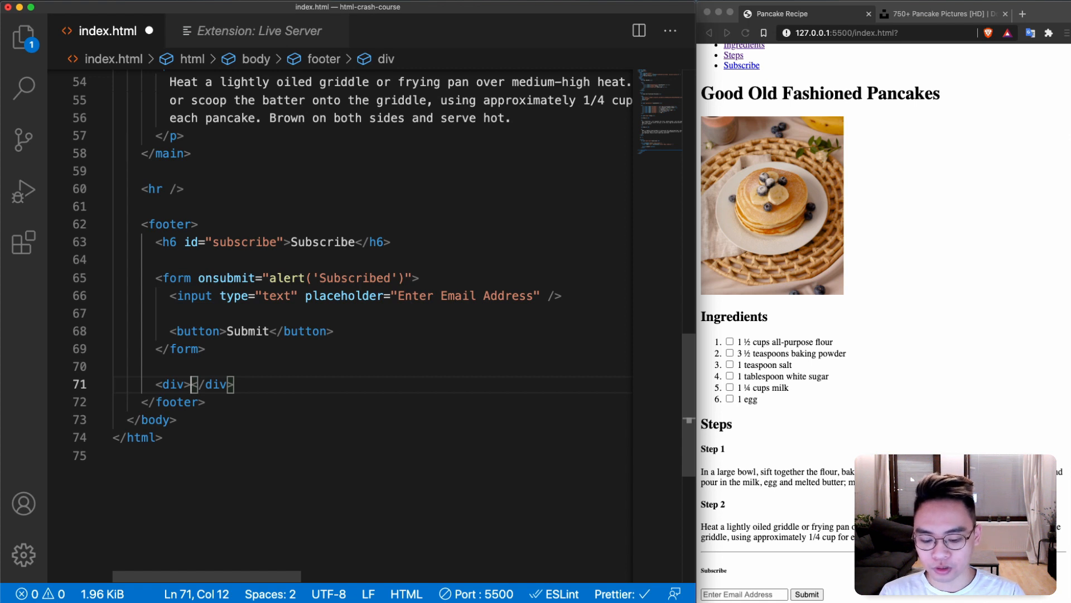
Write the copyright line '&copy; dakota kelly' crediting Allrecipe.com in the footer div.
{"action": "type", "text": "&"}
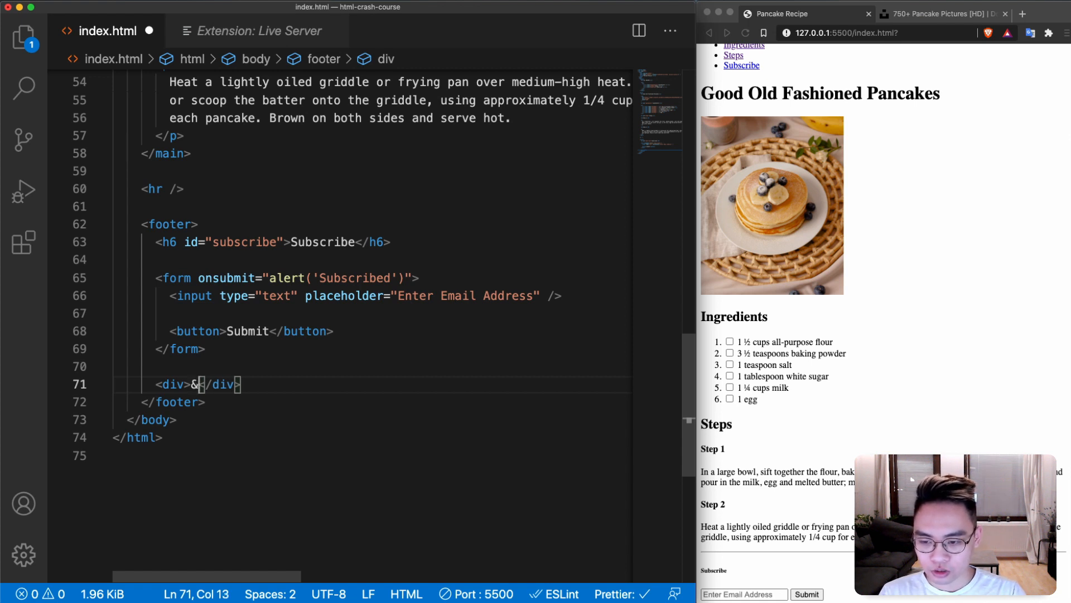
{"action": "type", "text": "copy"}
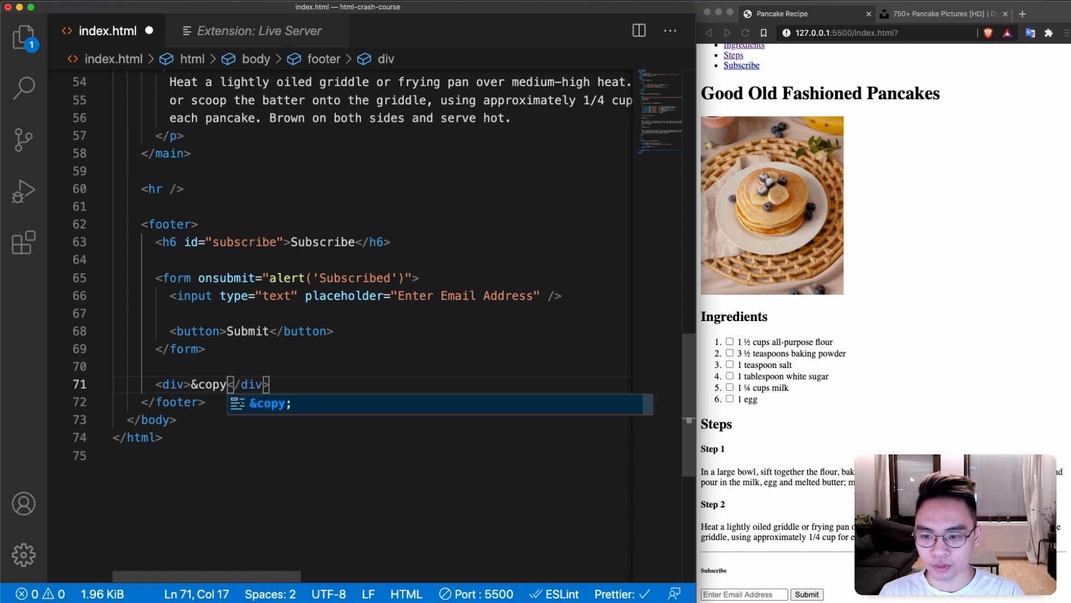
{"action": "type", "text": ";"}
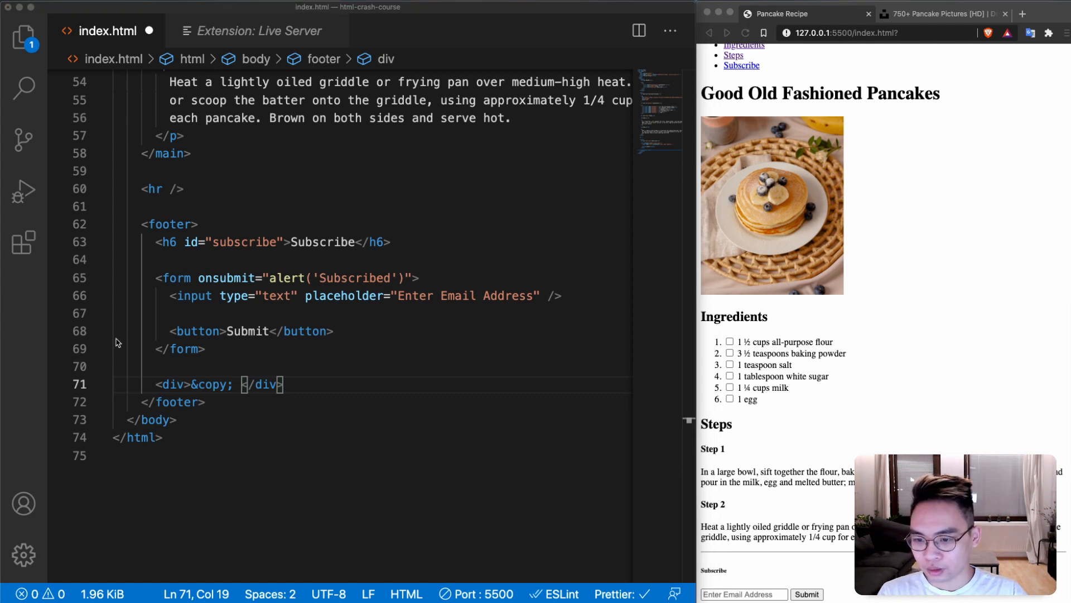
{"action": "type", "text": "dakota kelly at A"}
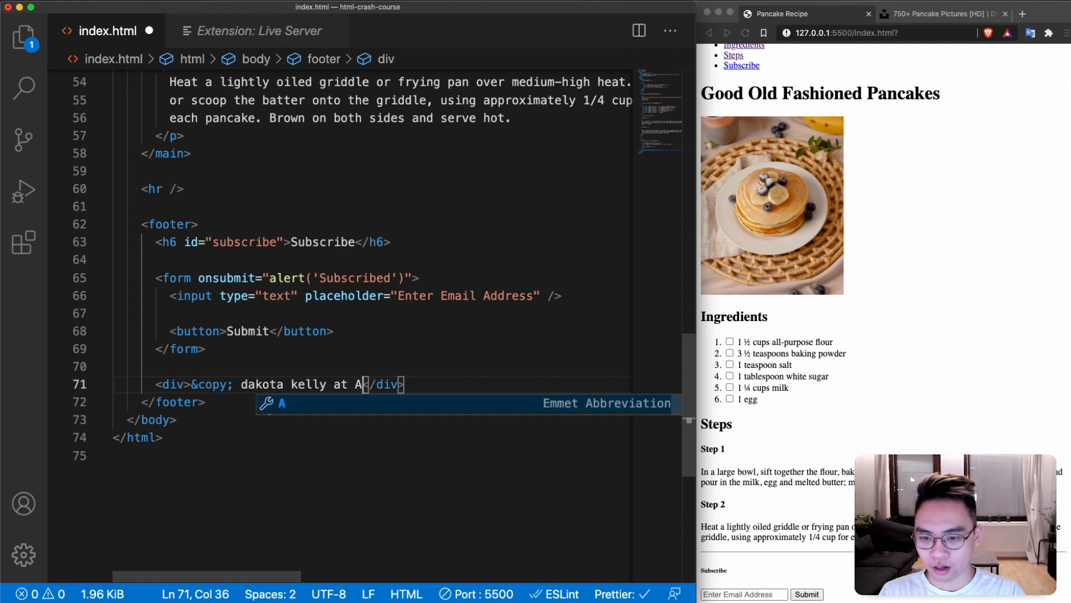
{"action": "type", "text": "llreipe"}
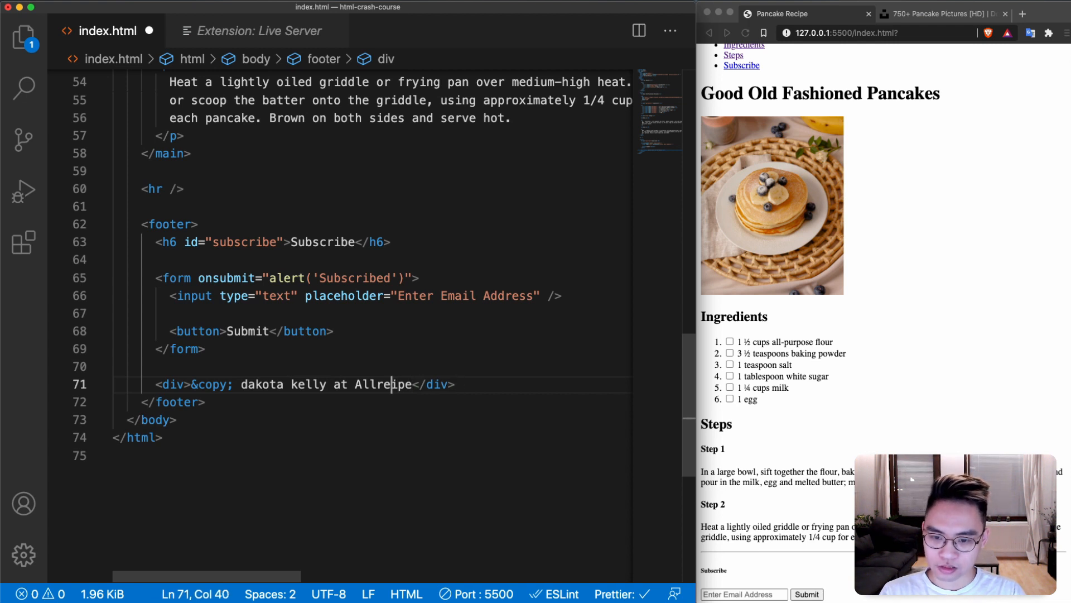
{"action": "type", "text": "c"}
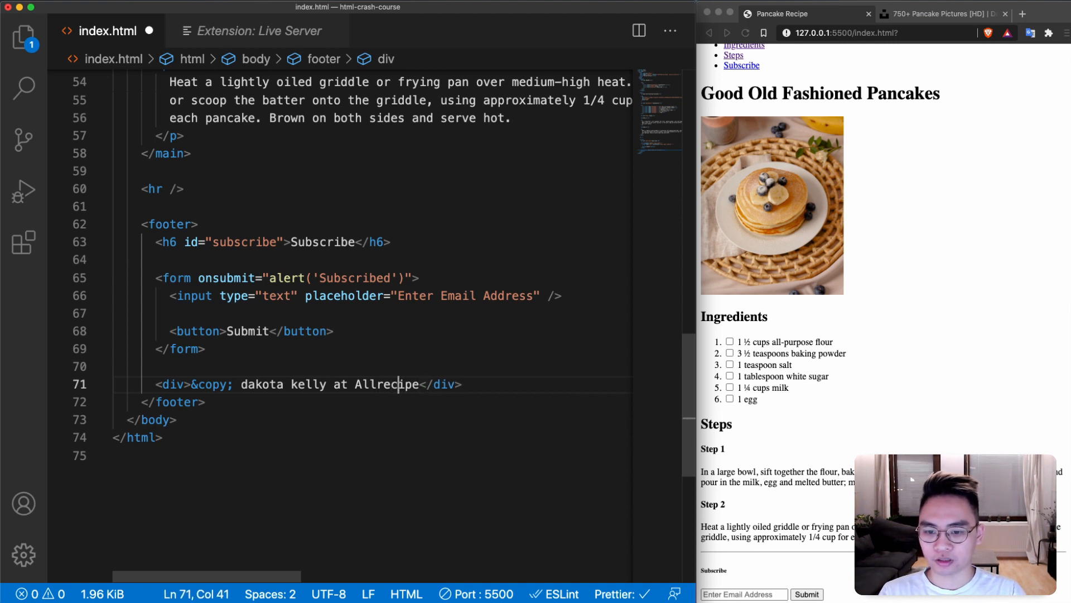
{"action": "type", "text": ".com"}
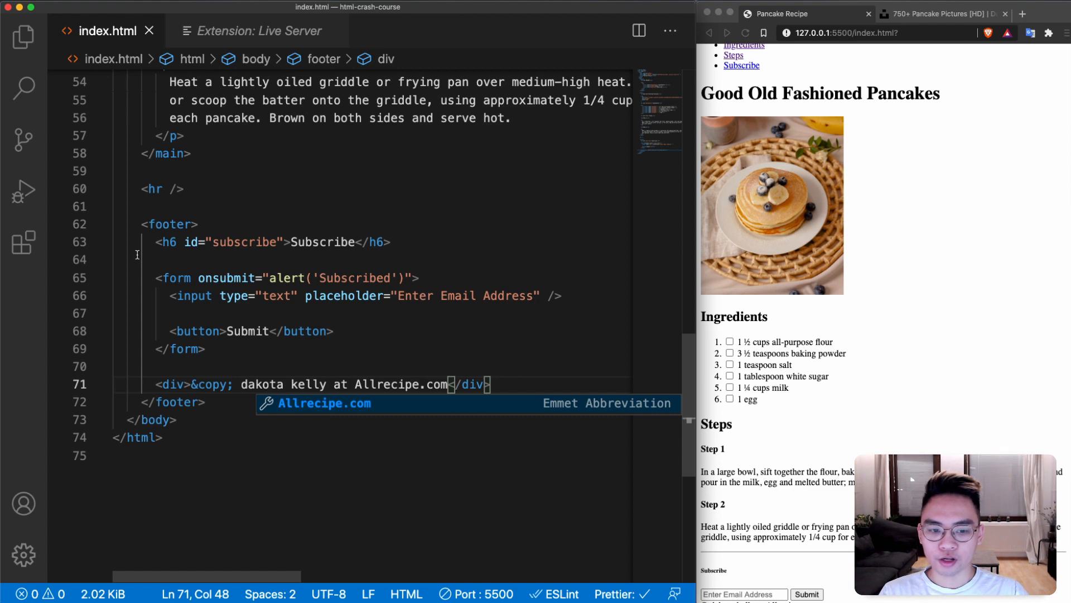
{"action": "scroll", "scroll_direction": "down", "scroll_amount": 3}
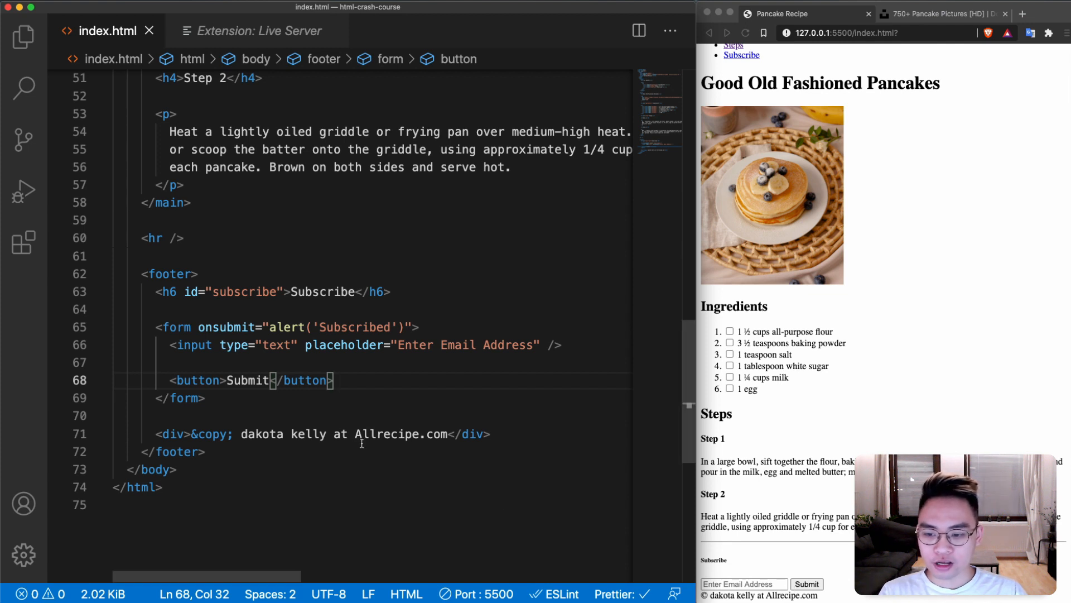
Insert a <br /> between the form and the copyright div.
{"action": "type", "text": "br"}
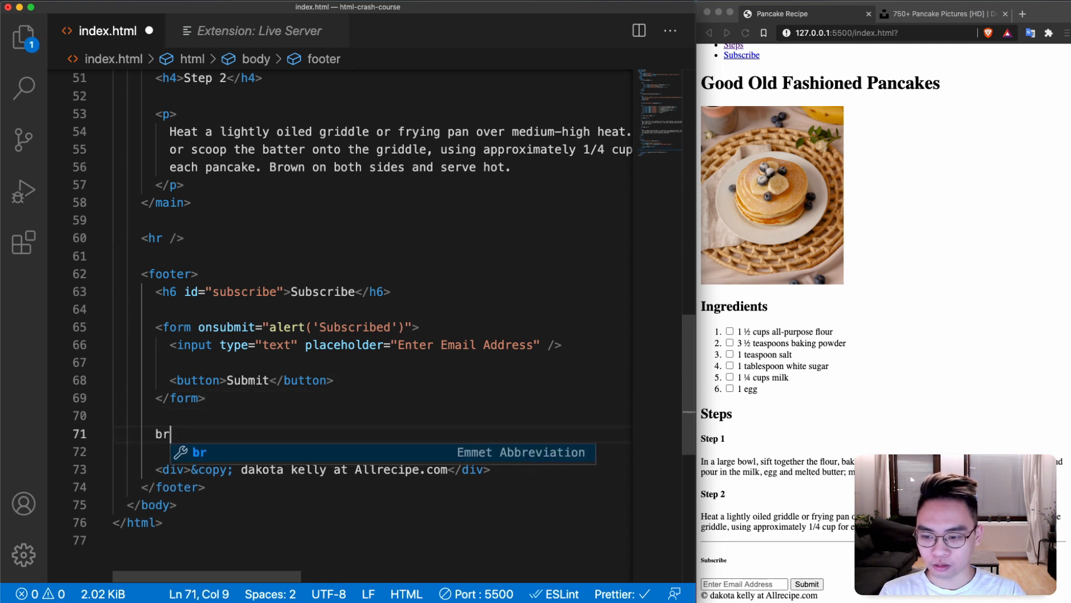
{"action": "key", "text": "Tab"}
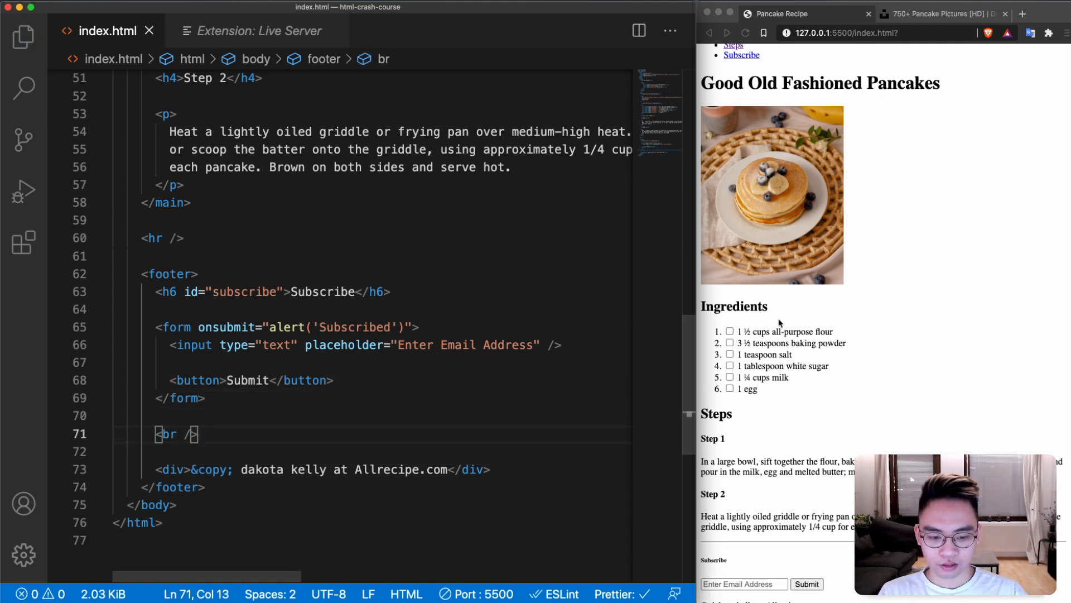
{"action": "scroll", "scroll_direction": "down", "scroll_amount": 3}
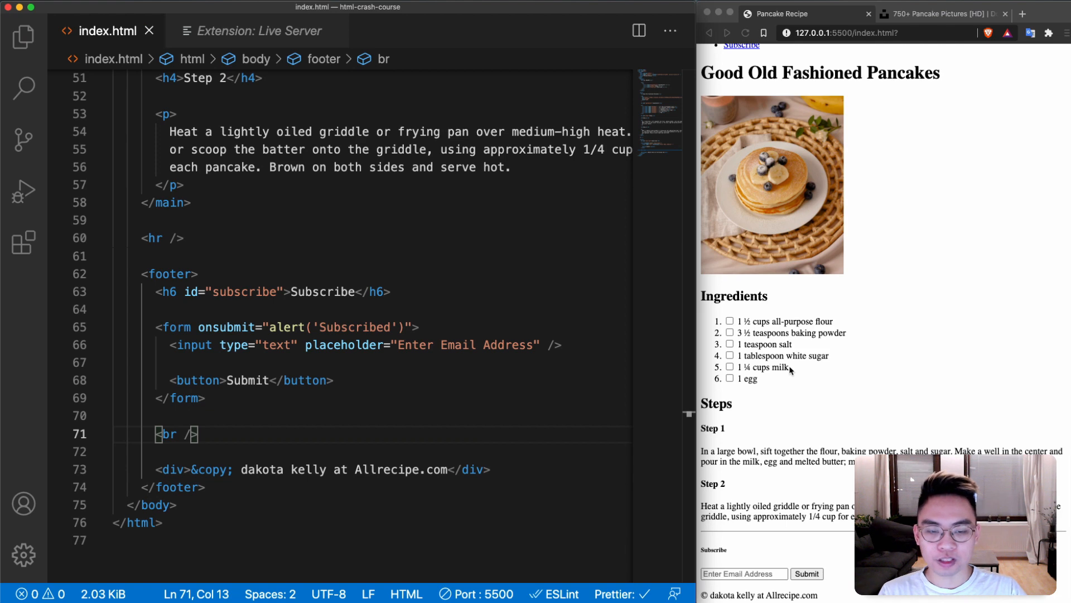